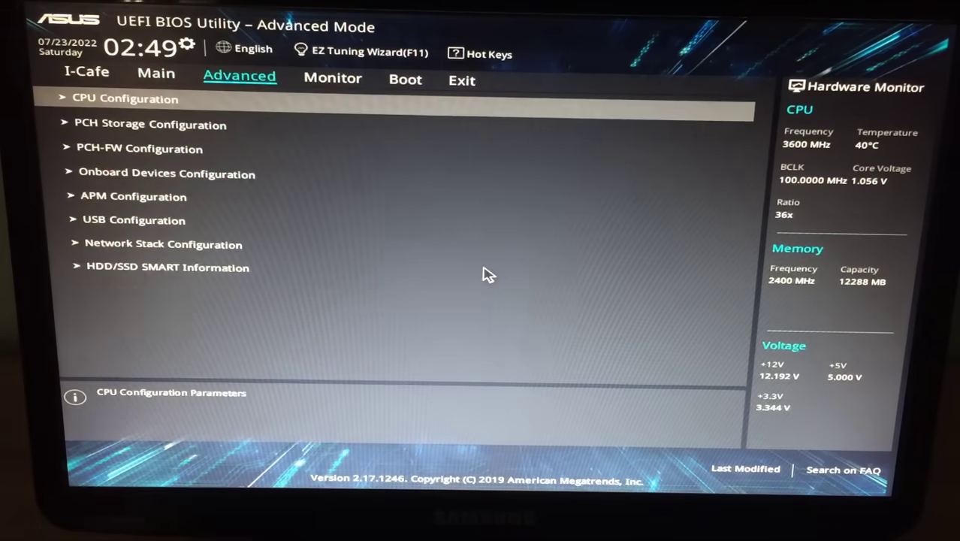
# Set Boot Option #1 to the SRT USB 1100 (7667MB) drive on the Boot page.
pyautogui.click(405, 79)
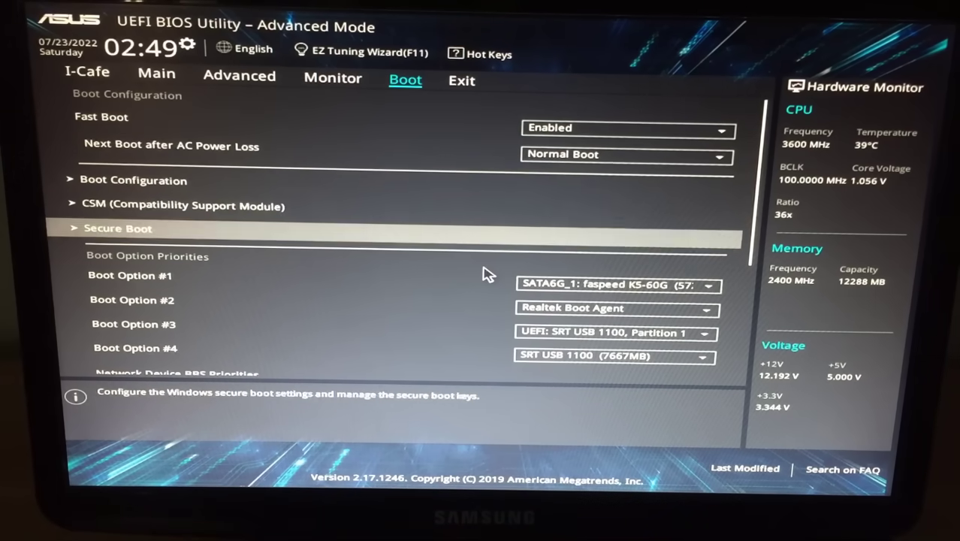
pyautogui.click(616, 285)
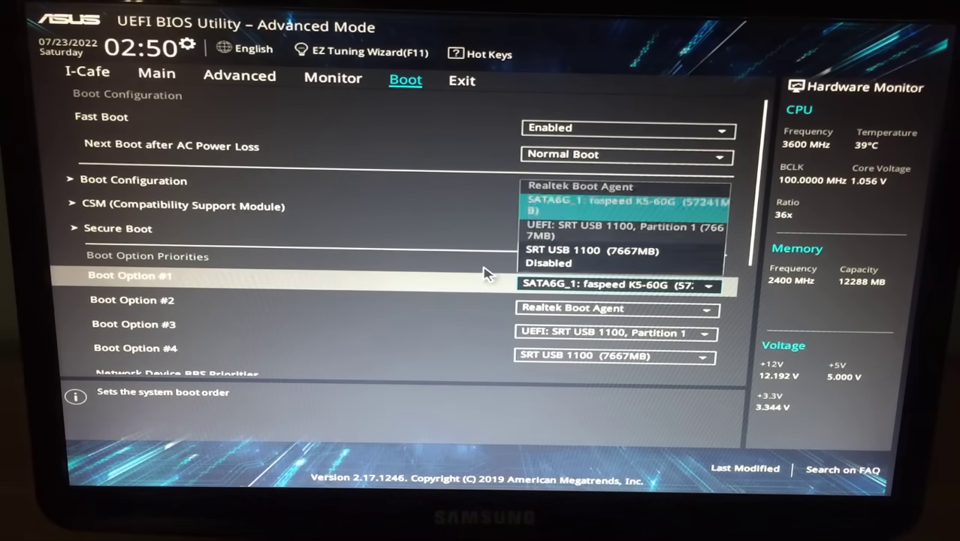
pyautogui.press('Down')
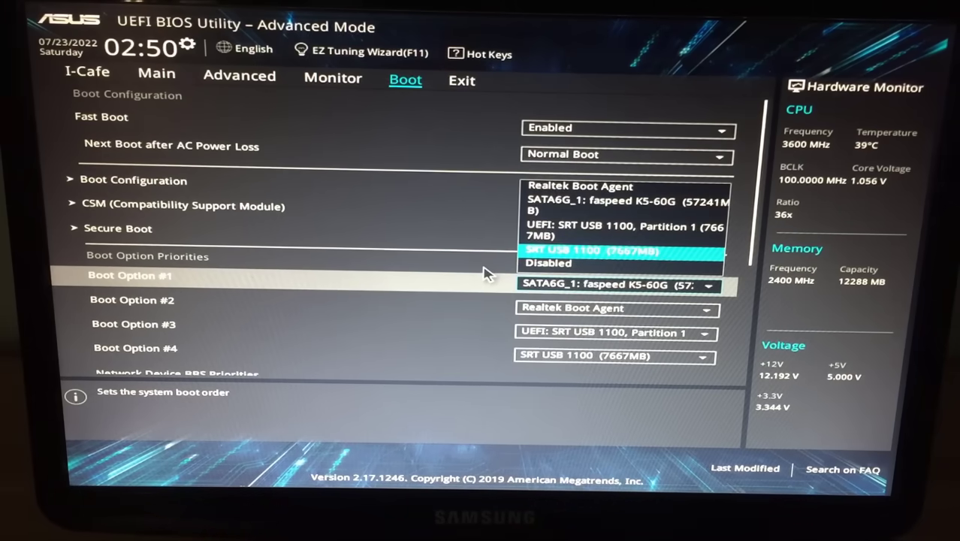
pyautogui.click(580, 250)
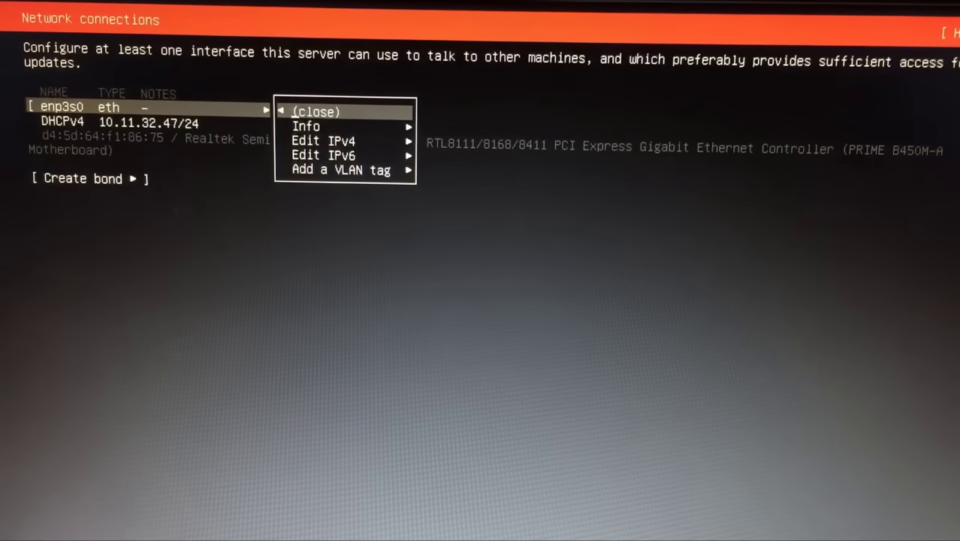
# Configure enp3s0 with manual IPv4 address 10.11.32.47, gateway 10.11.32.140, name server 8.8.8.8, and save.
pyautogui.press('Down')
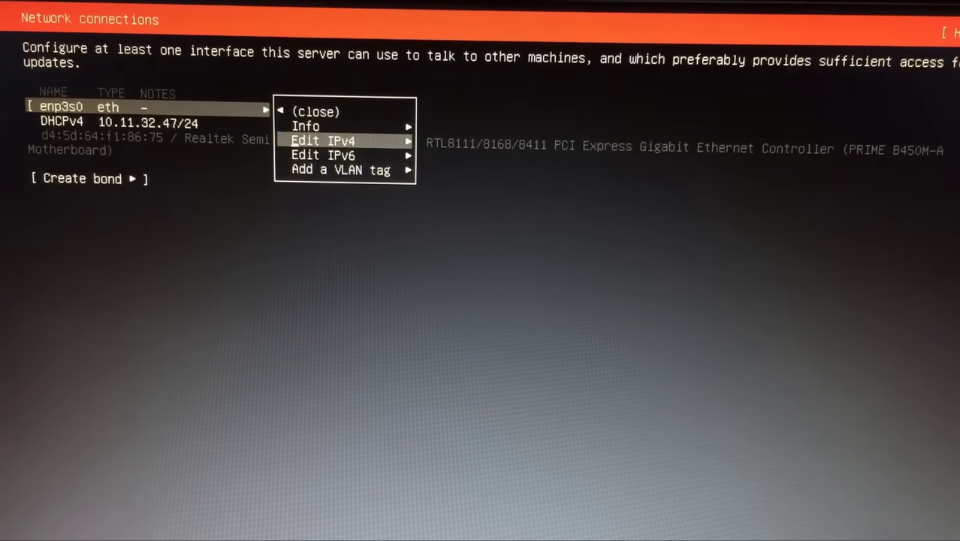
pyautogui.click(322, 141)
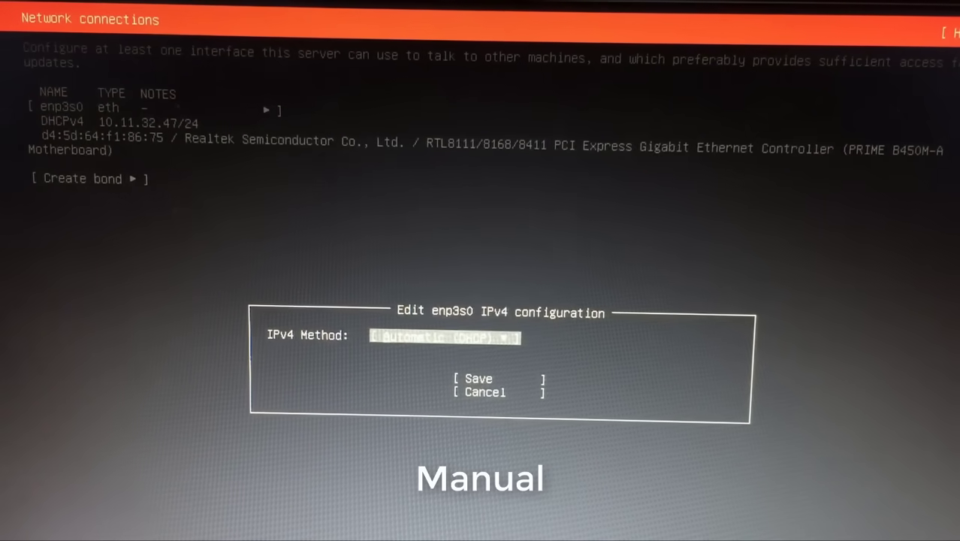
pyautogui.click(444, 336)
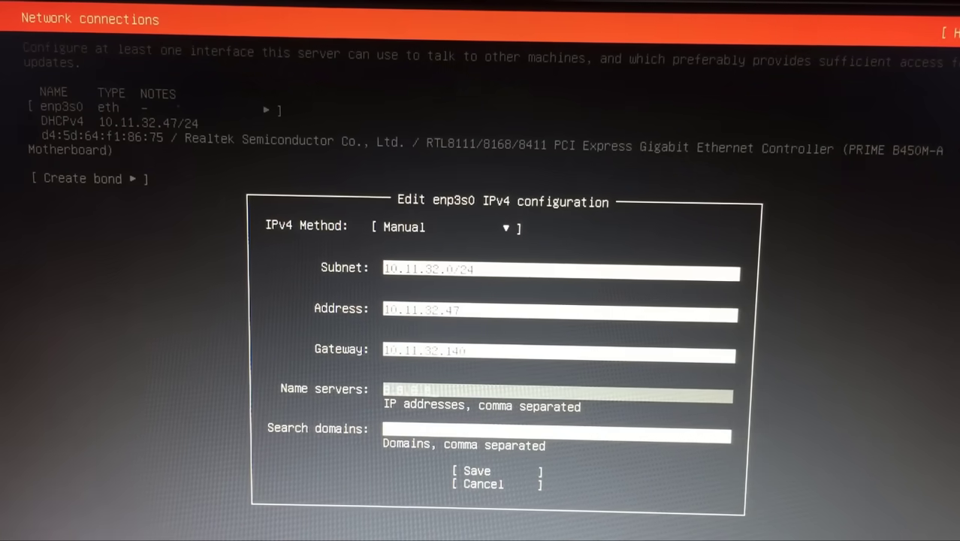
pyautogui.write('8.8.8.8')
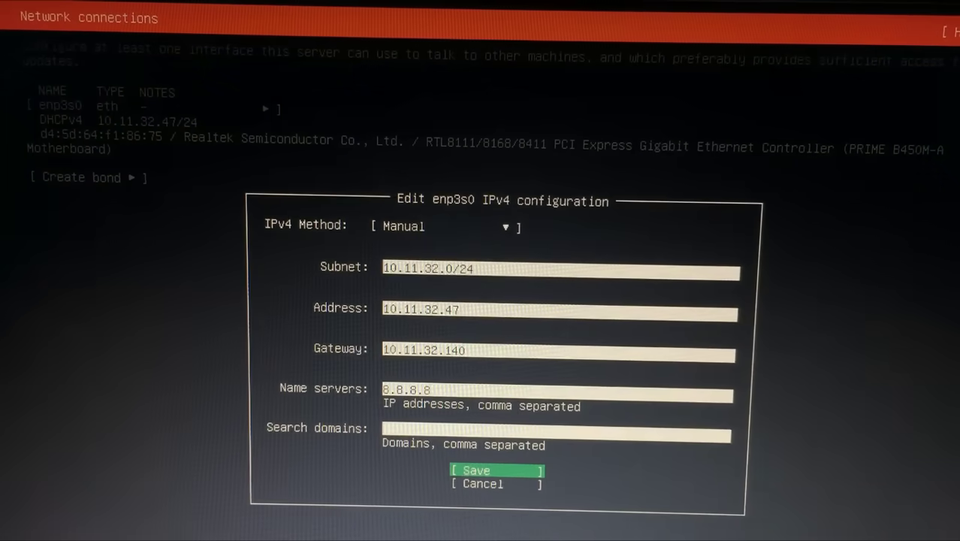
pyautogui.click(475, 471)
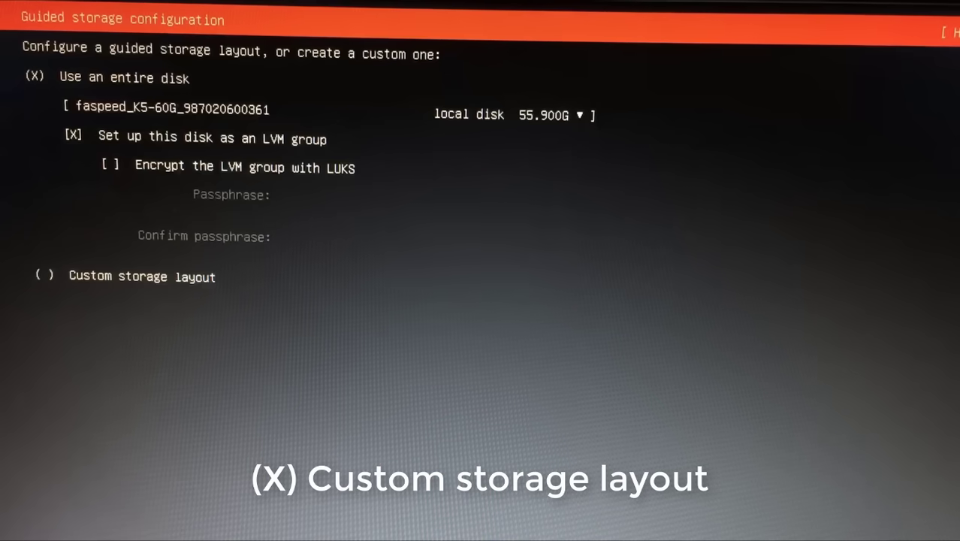
# Choose the custom storage layout and reformat the first 465G disk.
pyautogui.click(44, 277)
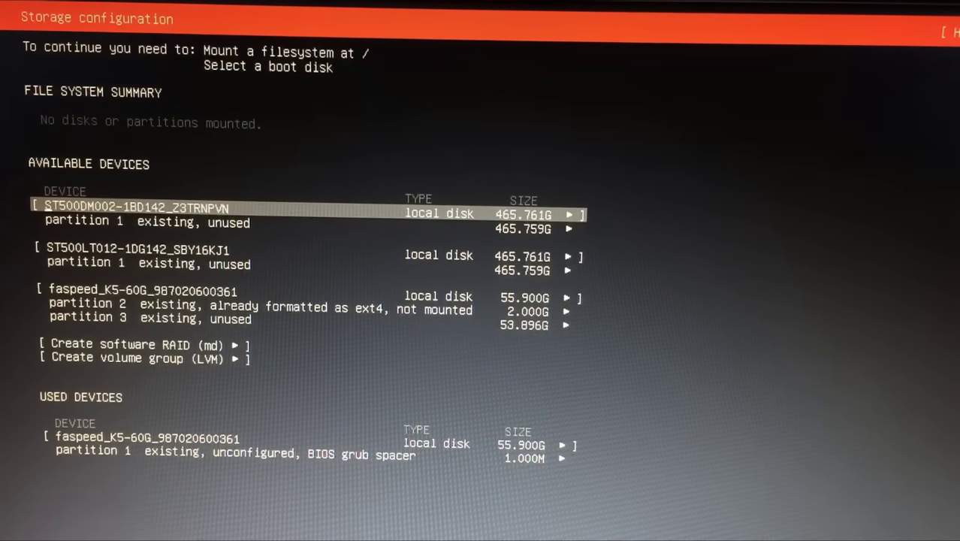
pyautogui.click(567, 213)
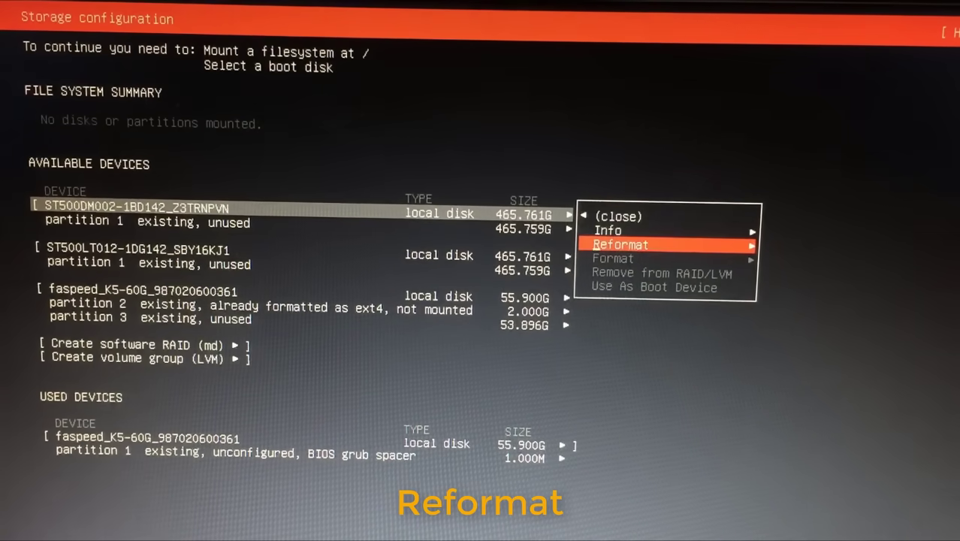
pyautogui.click(620, 243)
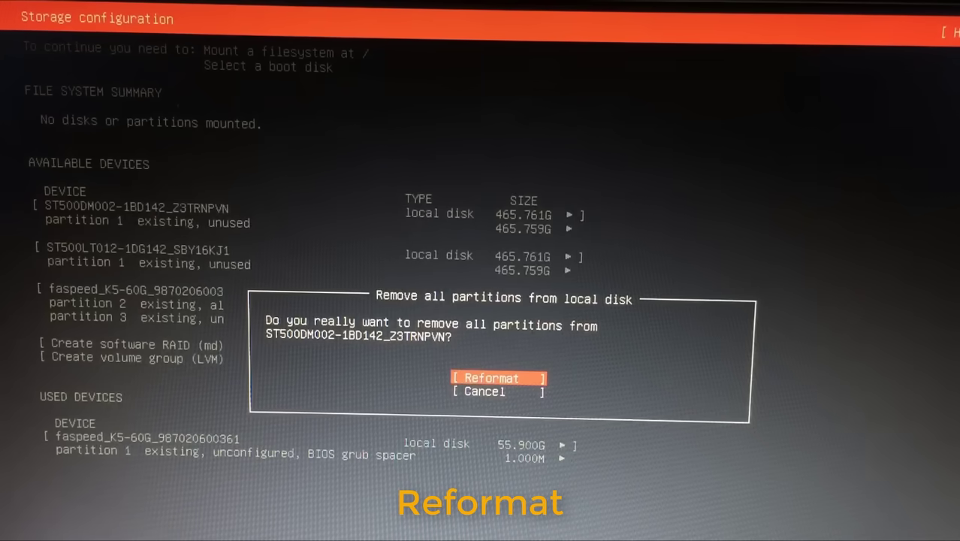
pyautogui.click(497, 379)
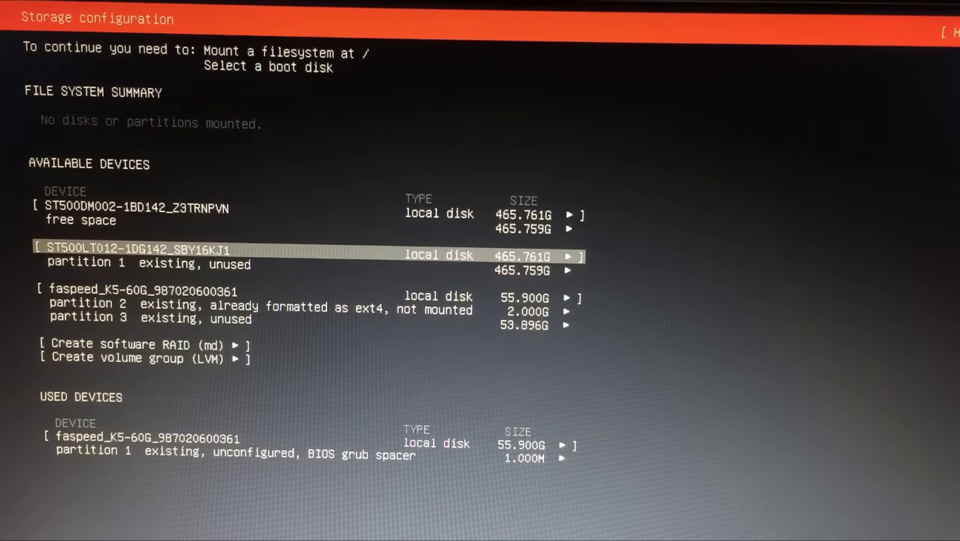
# Reformat the second 465G disk and the faspeed_K5-60G disk, confirming each wipe.
pyautogui.click(569, 255)
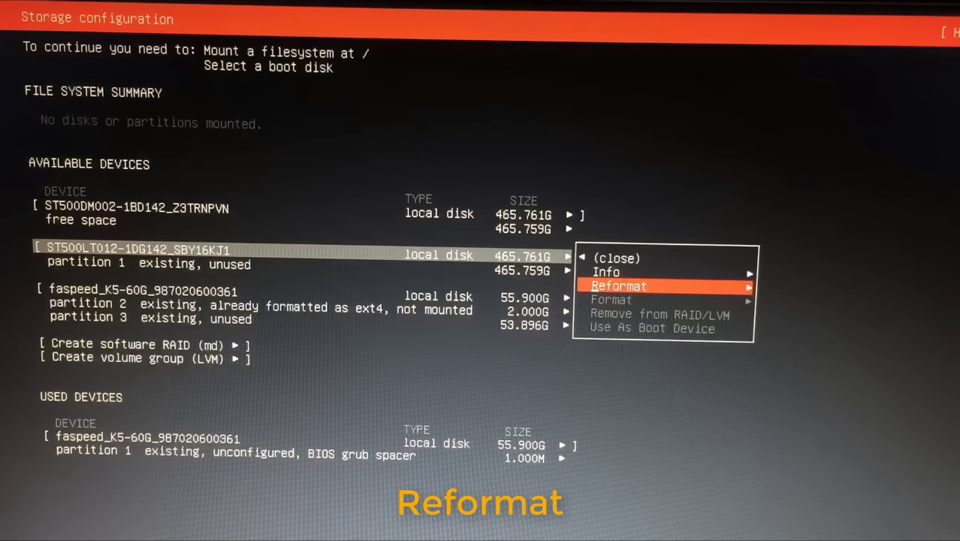
pyautogui.click(617, 285)
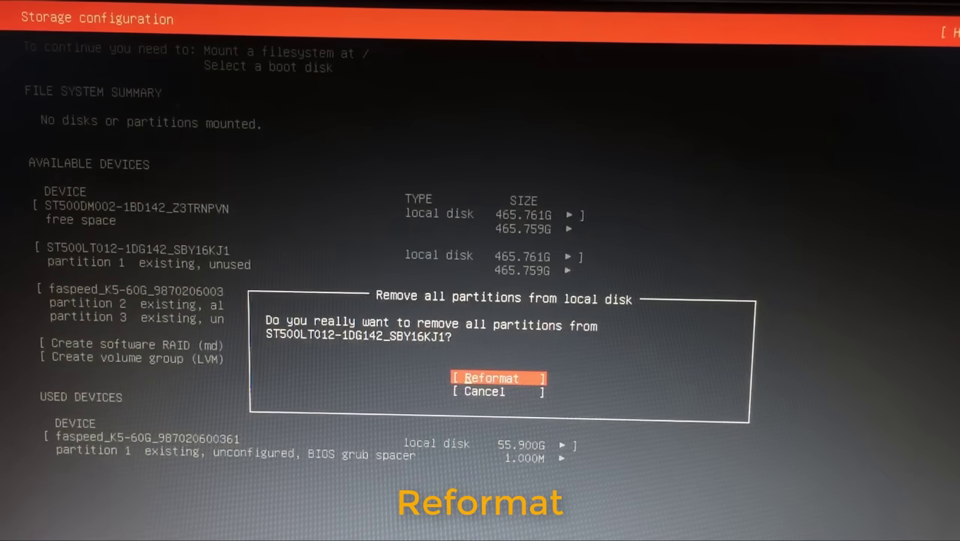
pyautogui.click(492, 378)
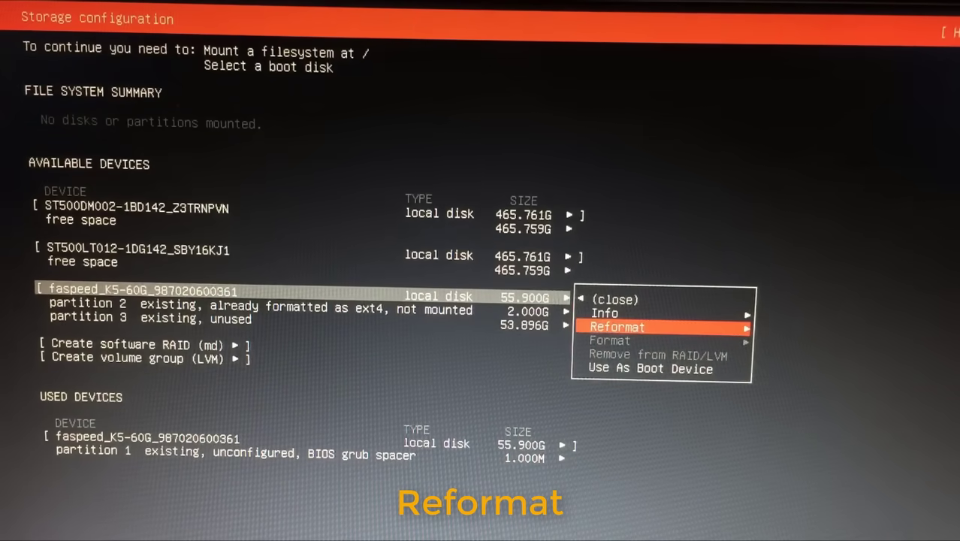
pyautogui.click(618, 326)
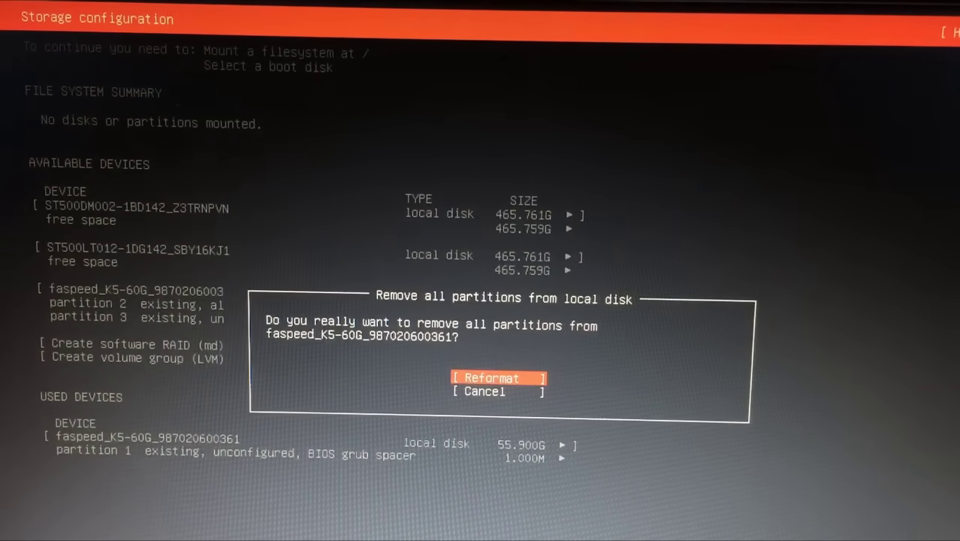
pyautogui.click(499, 378)
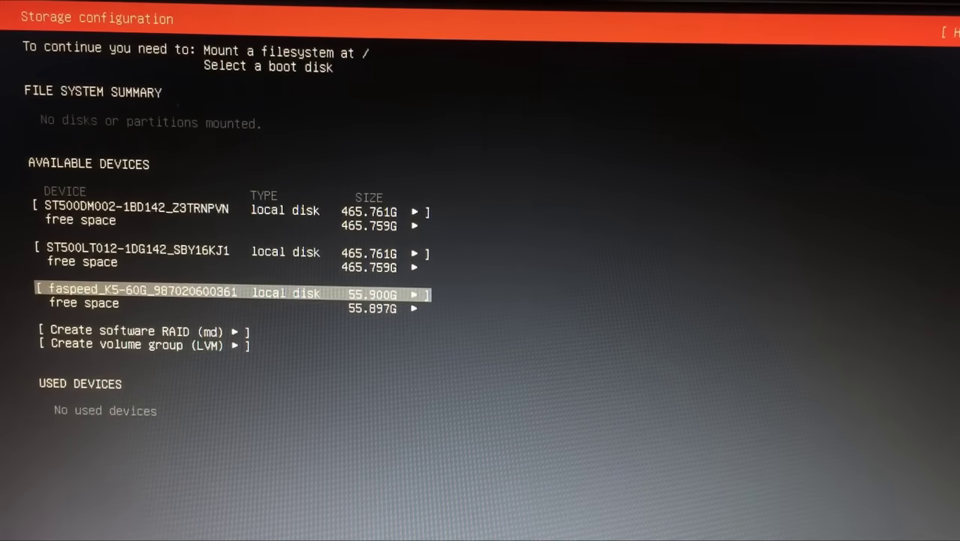
# Use the faspeed_K5-60G disk as the boot device.
pyautogui.click(414, 293)
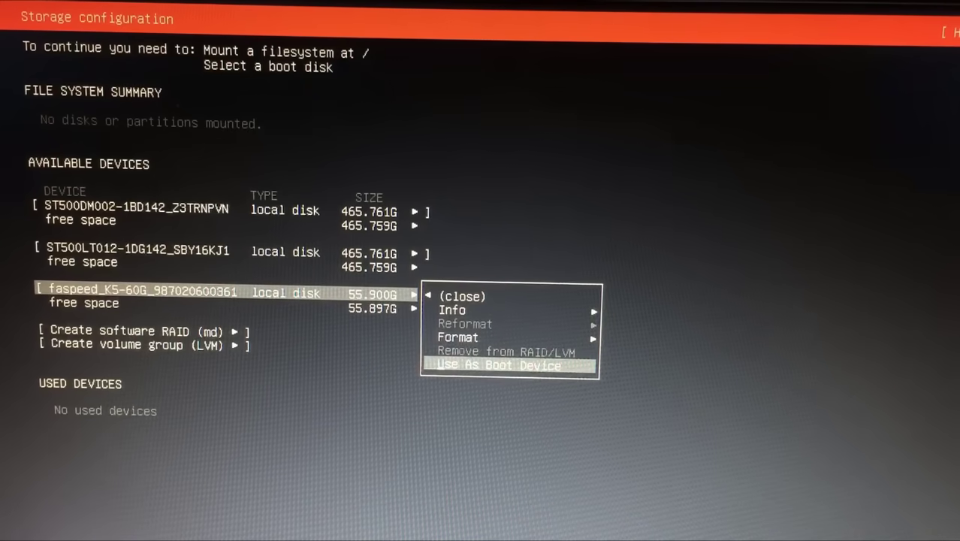
pyautogui.click(497, 365)
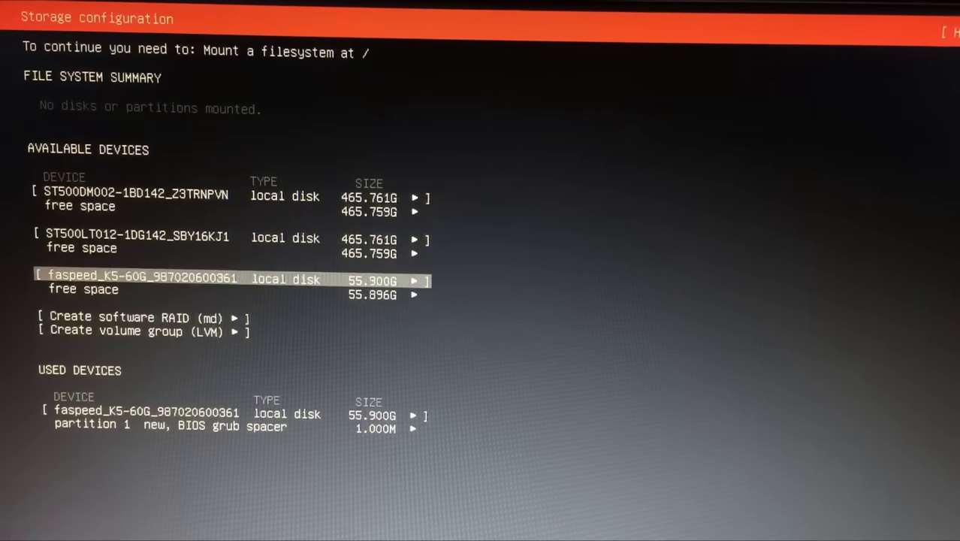
pyautogui.press('Down')
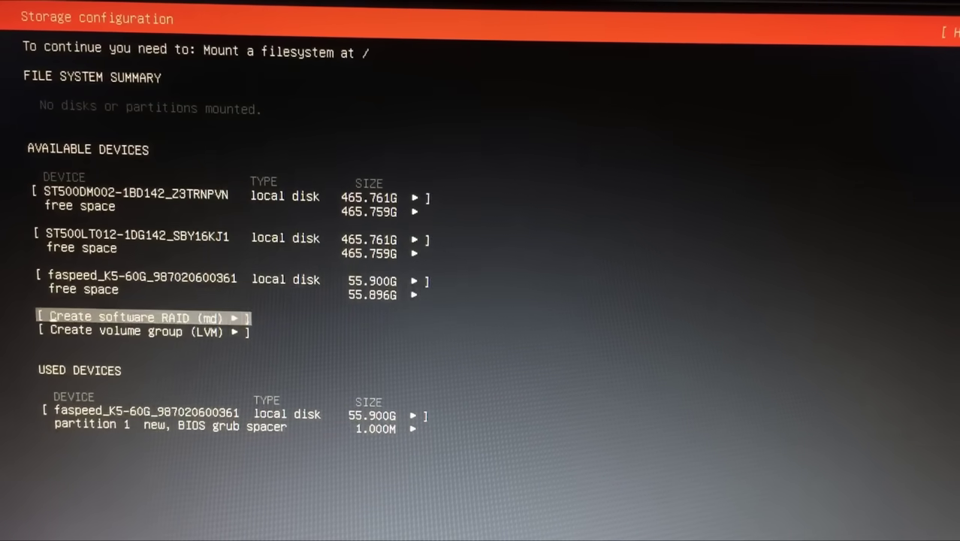
# Create a 4G swap-formatted GPT partition in the faspeed disk's free space.
pyautogui.click(414, 294)
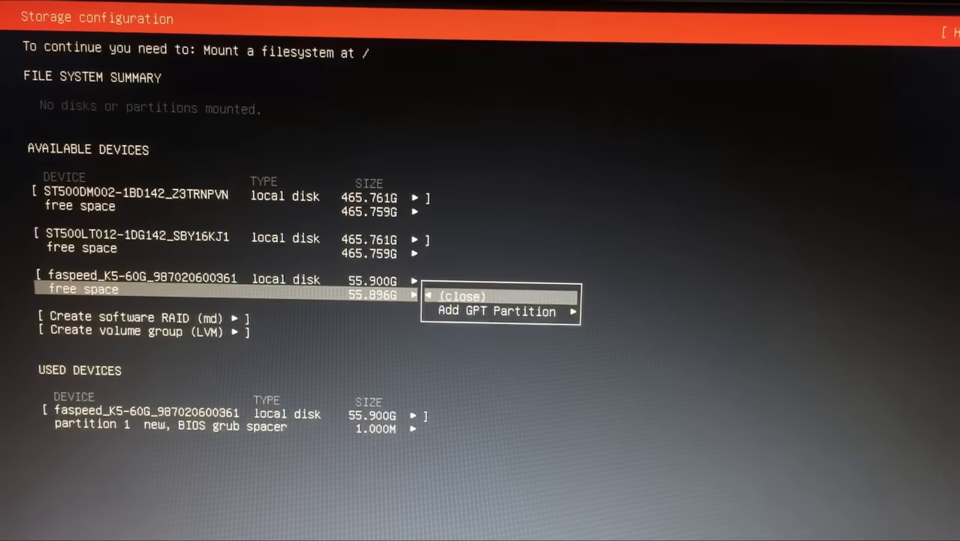
pyautogui.click(496, 311)
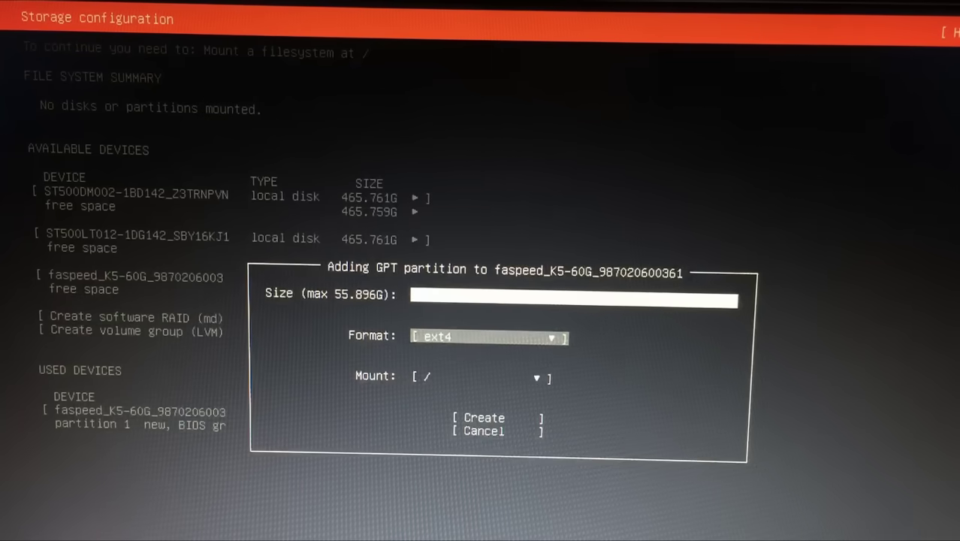
pyautogui.click(488, 336)
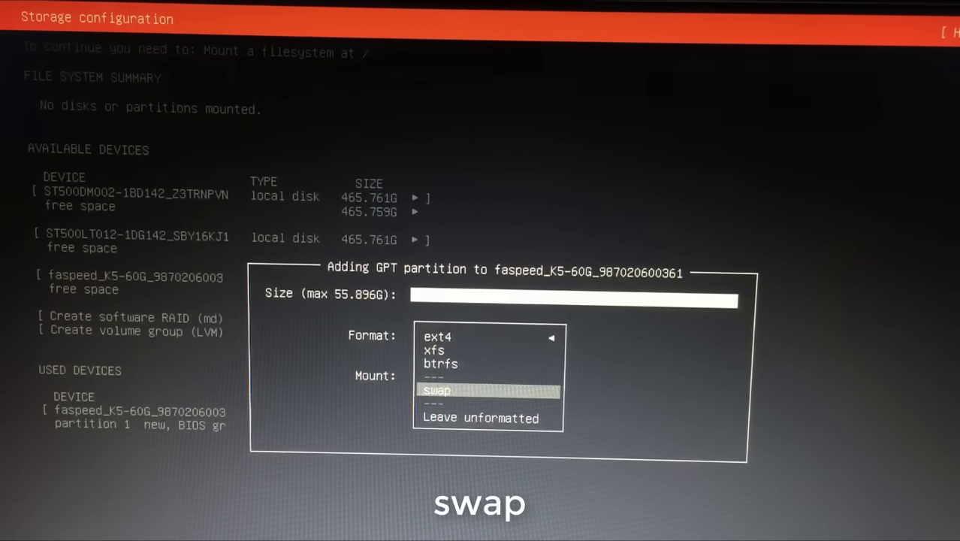
pyautogui.click(436, 390)
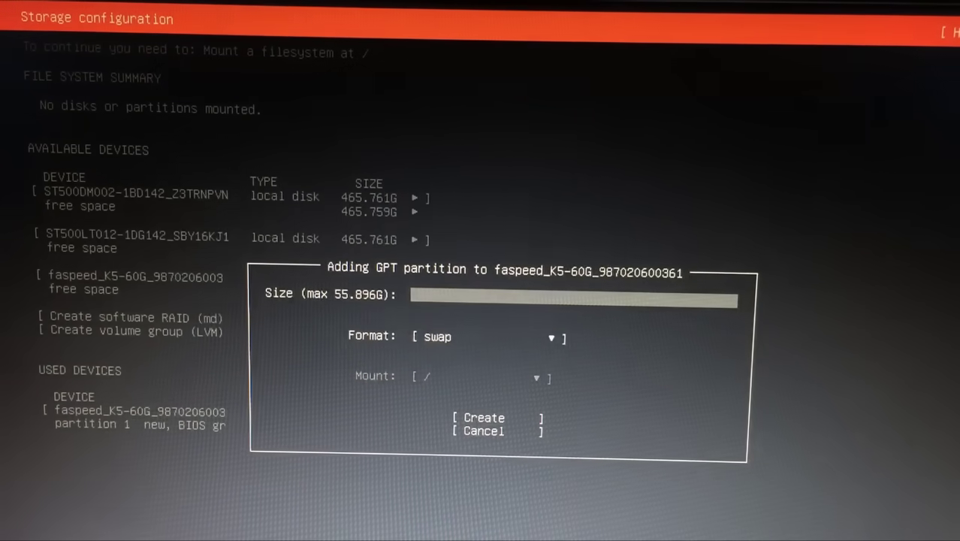
pyautogui.write('4')
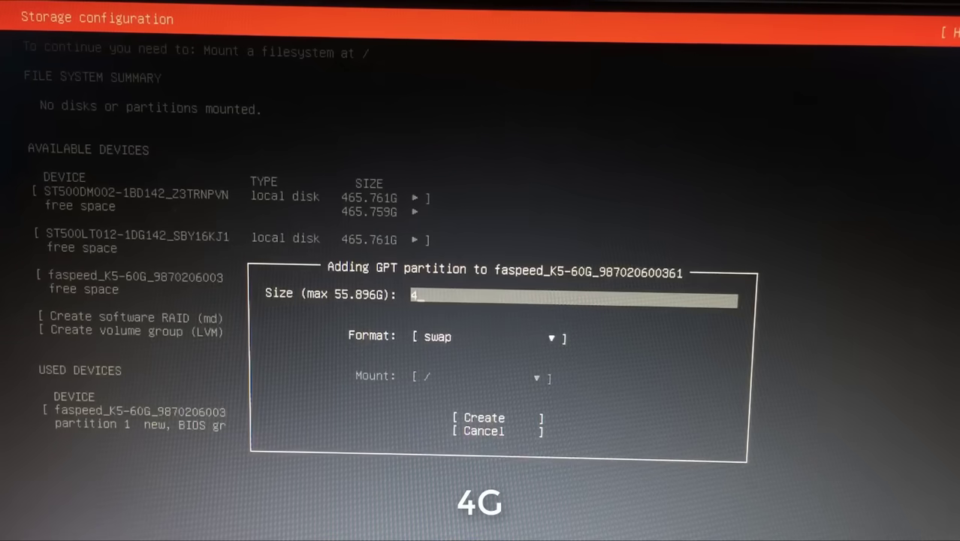
pyautogui.write('G')
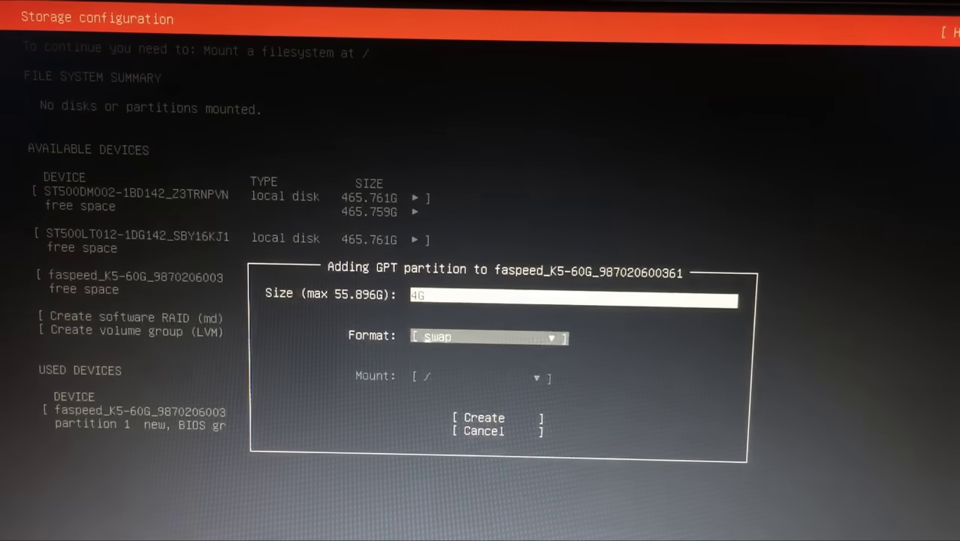
pyautogui.click(484, 418)
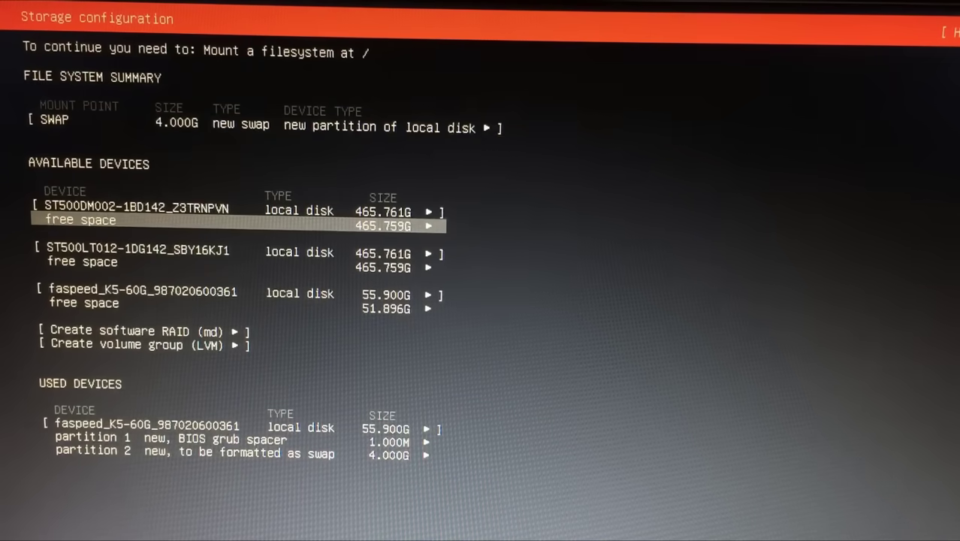
# Add an unformatted GPT partition filling the first disk's free space.
pyautogui.click(428, 226)
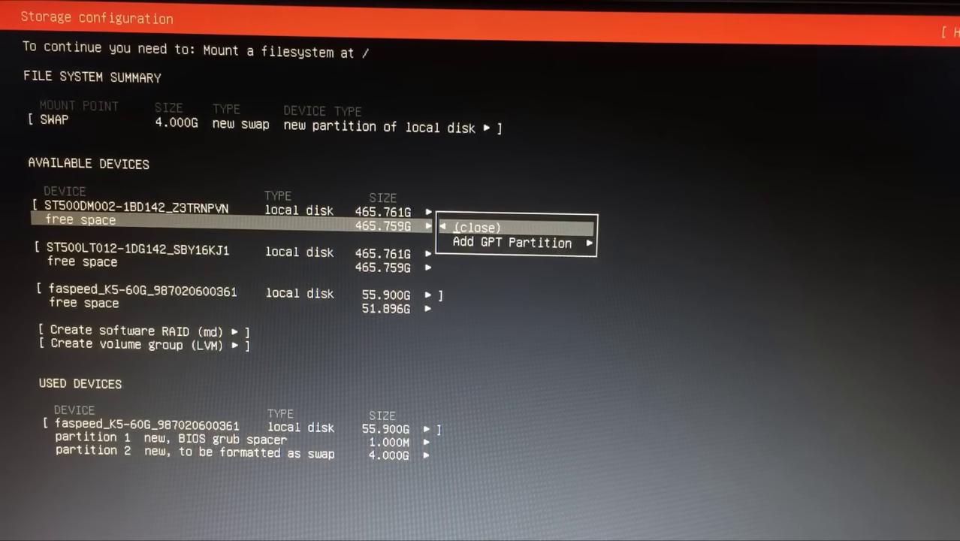
pyautogui.click(511, 242)
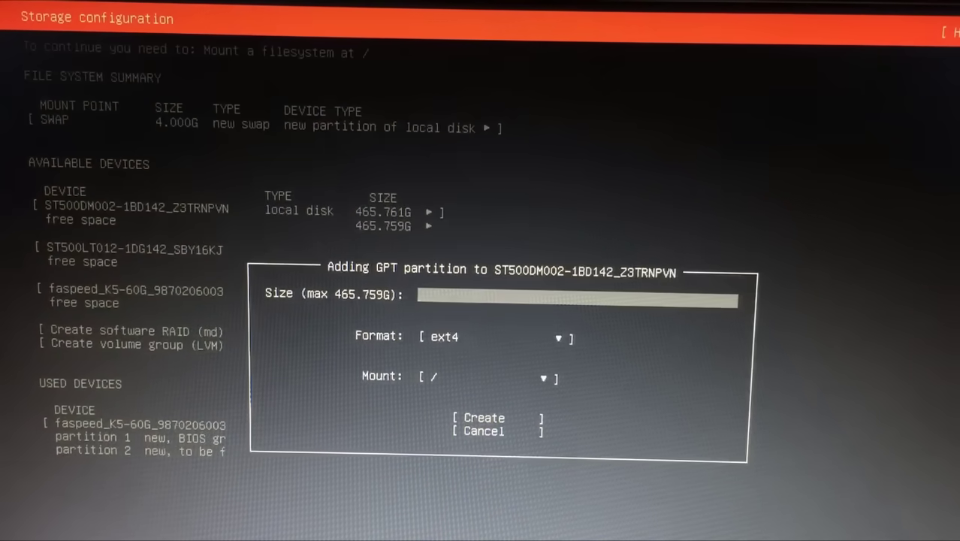
pyautogui.click(488, 336)
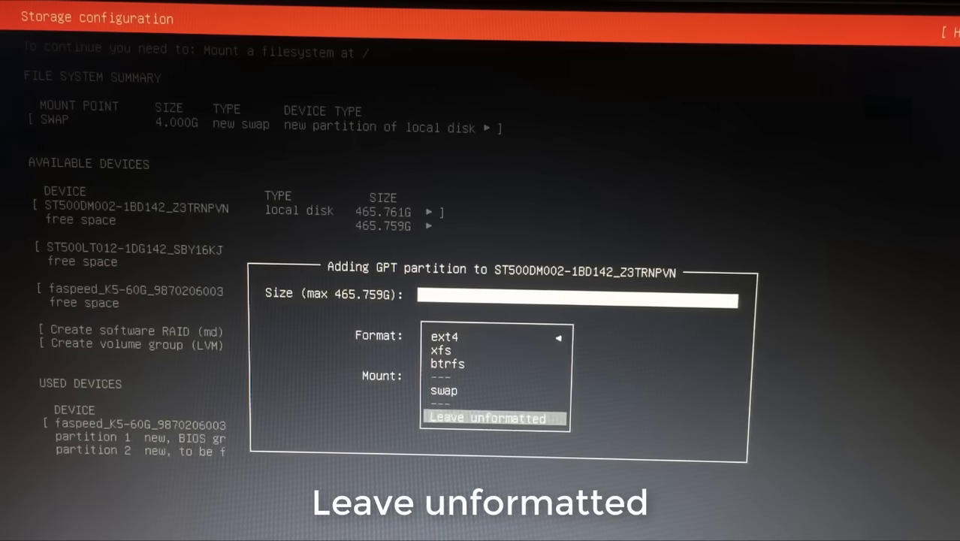
pyautogui.click(487, 418)
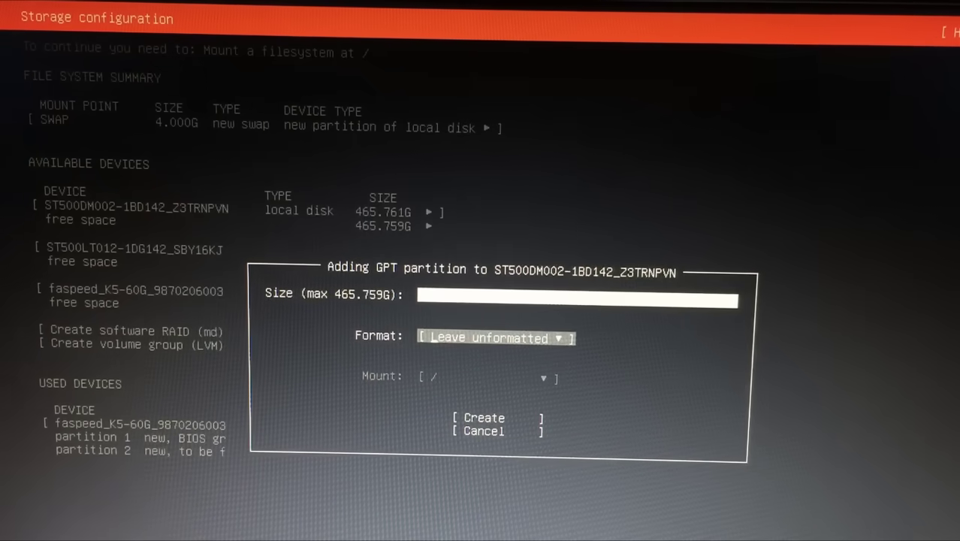
pyautogui.click(484, 418)
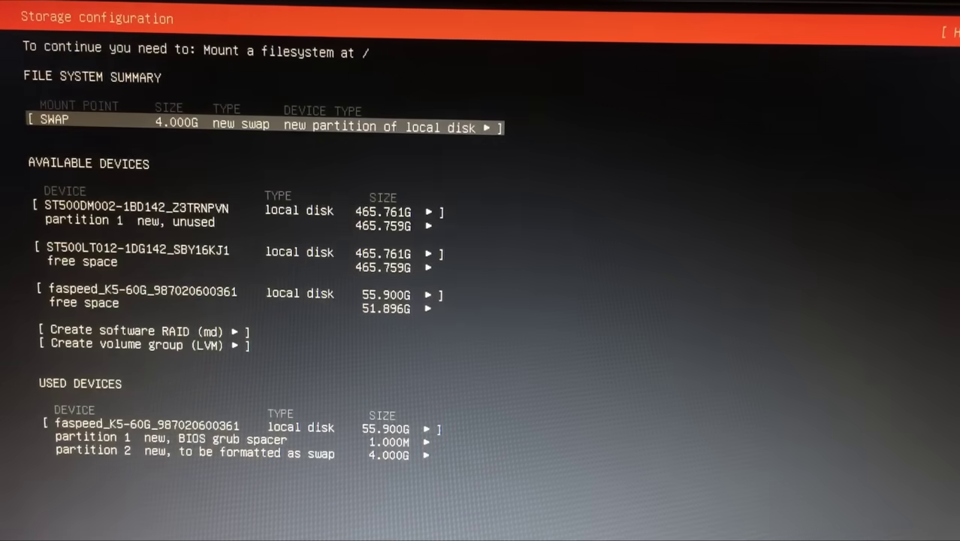
# Add an unformatted GPT partition filling the second disk's free space.
pyautogui.press('Down')
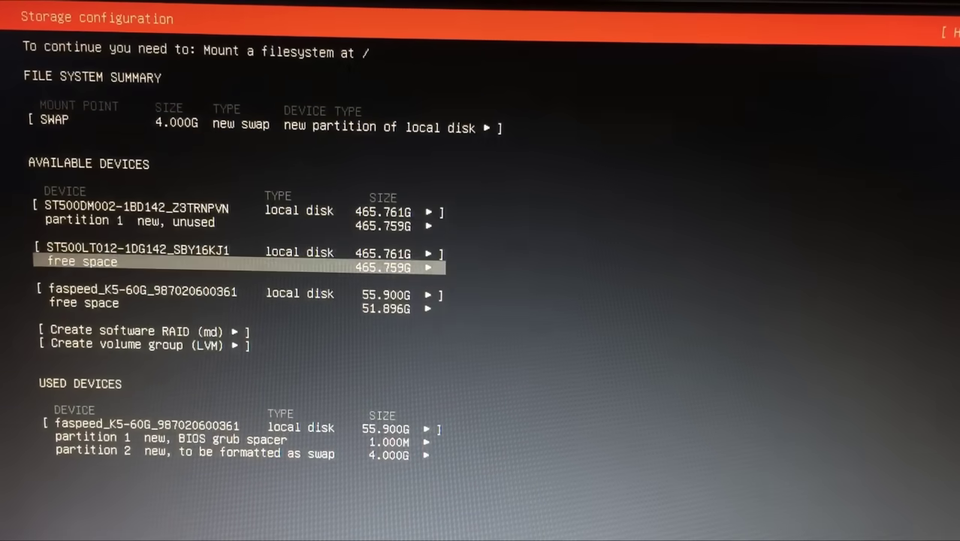
pyautogui.click(428, 267)
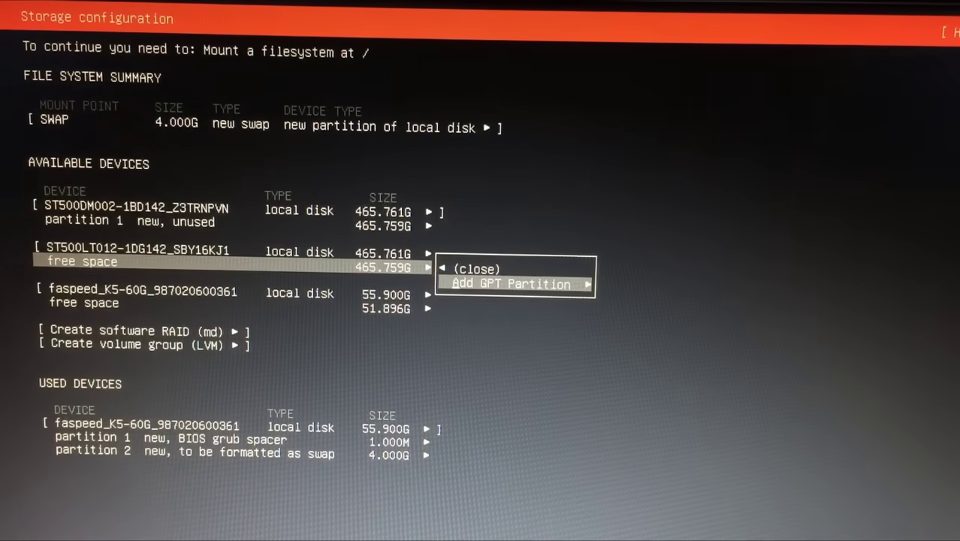
pyautogui.click(510, 283)
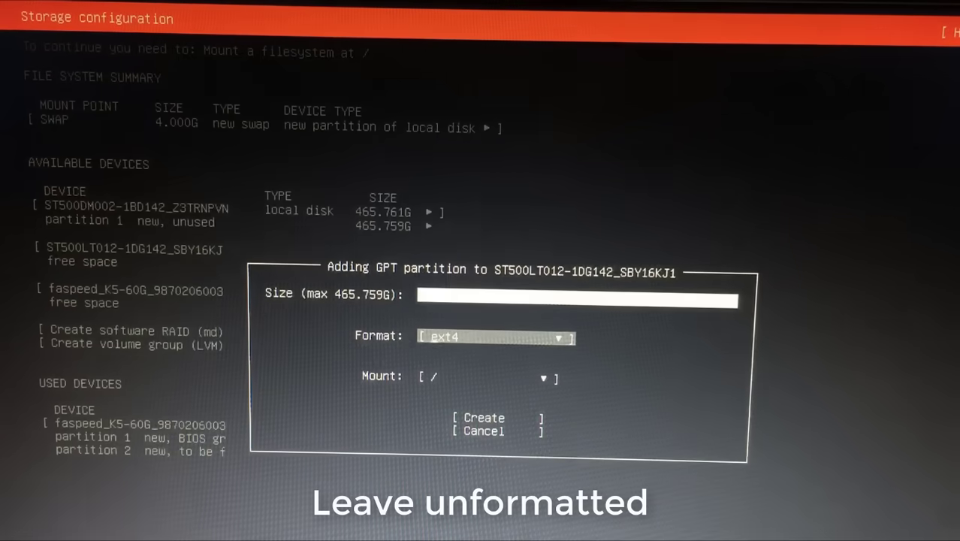
pyautogui.click(496, 336)
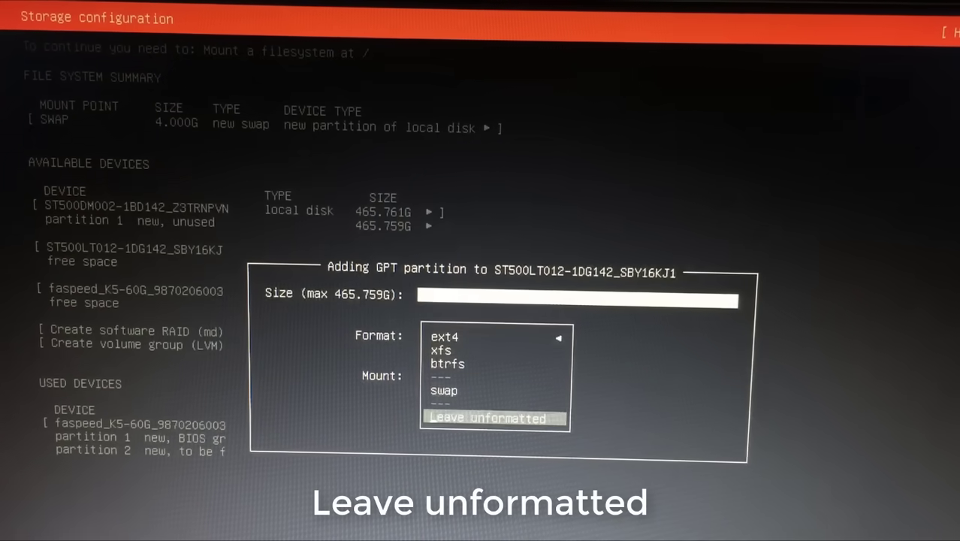
pyautogui.click(486, 417)
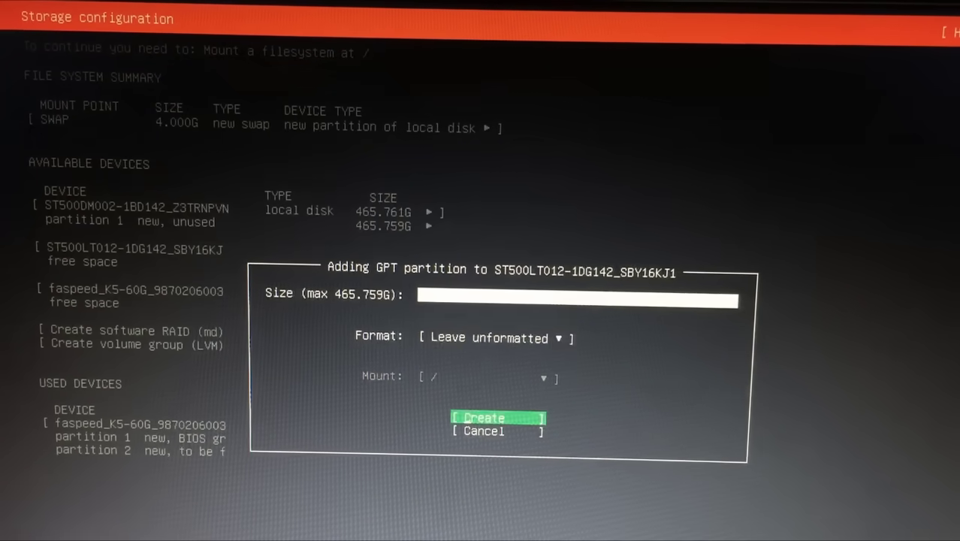
pyautogui.click(484, 418)
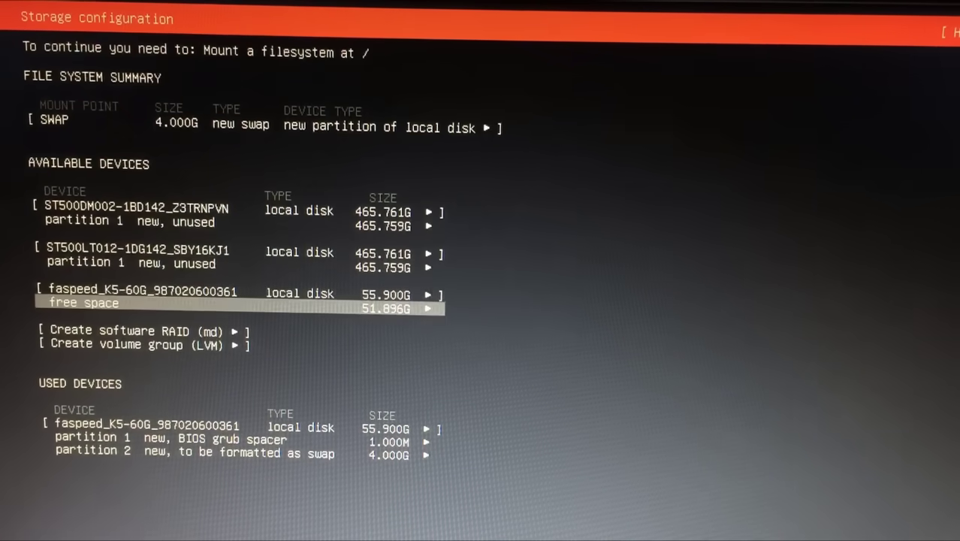
# Add an unformatted GPT partition filling the third disk's free space.
pyautogui.click(83, 302)
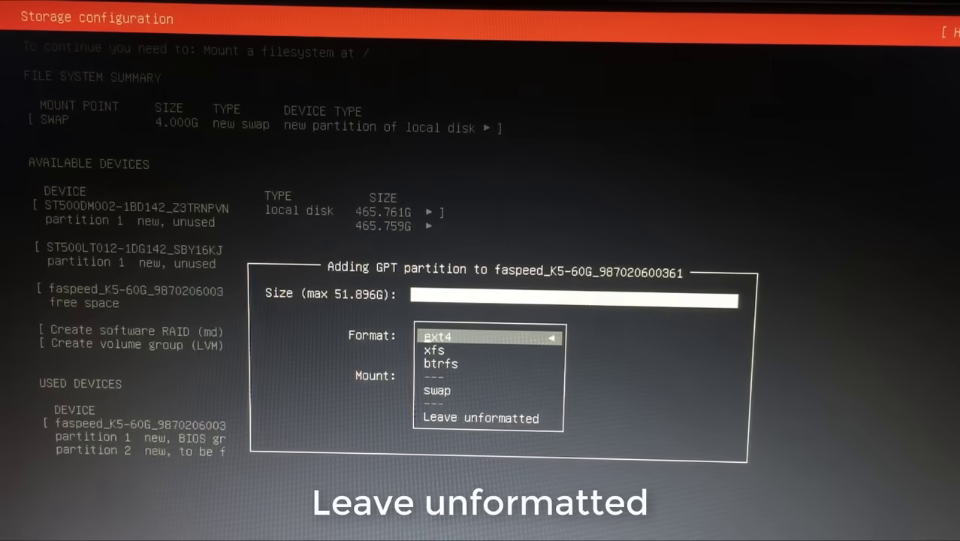
pyautogui.click(481, 417)
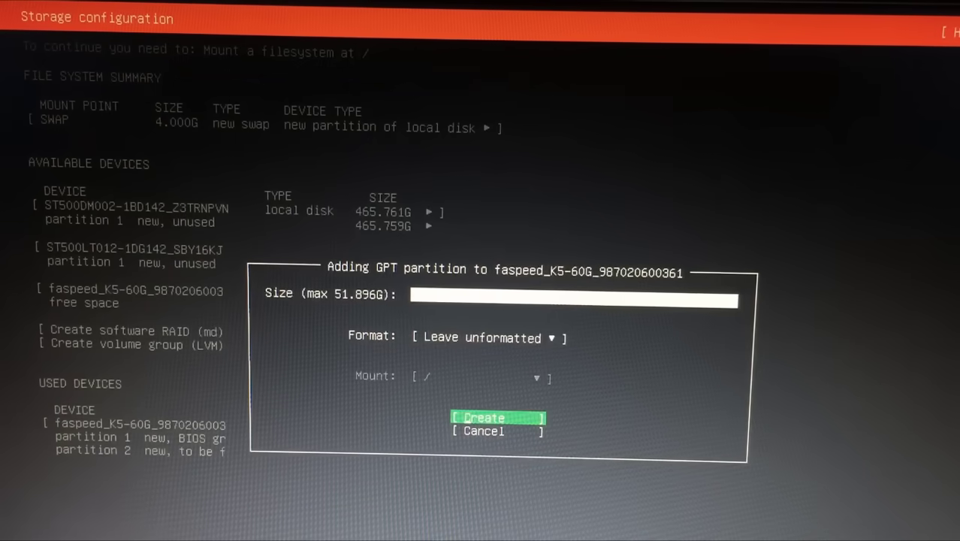
pyautogui.click(497, 418)
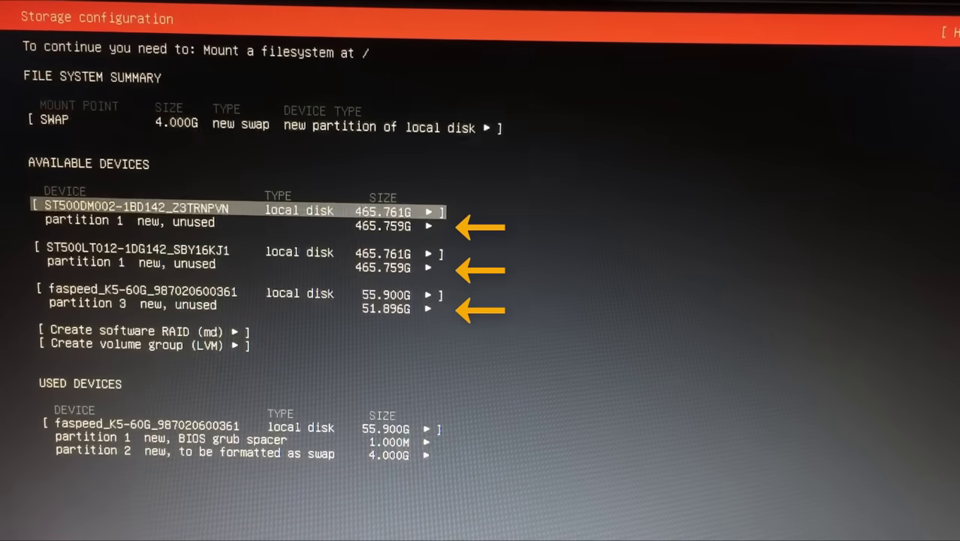
# Start a software RAID (md) array with RAID level 0 (striped).
pyautogui.press('Down')
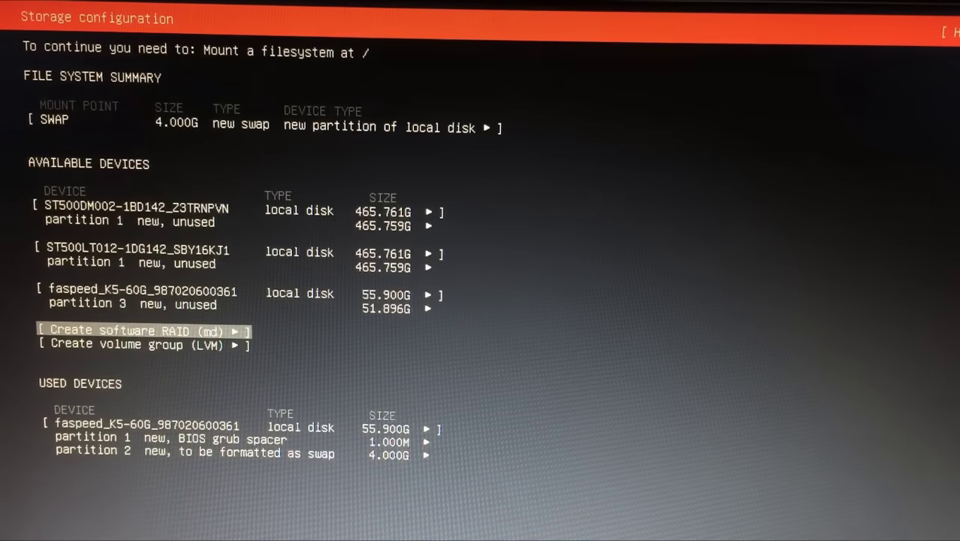
pyautogui.click(136, 330)
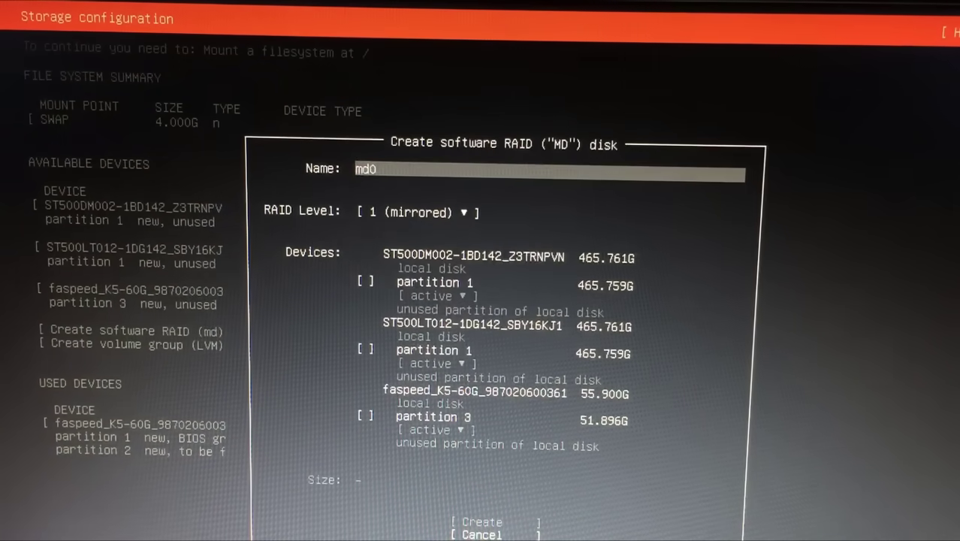
pyautogui.click(417, 211)
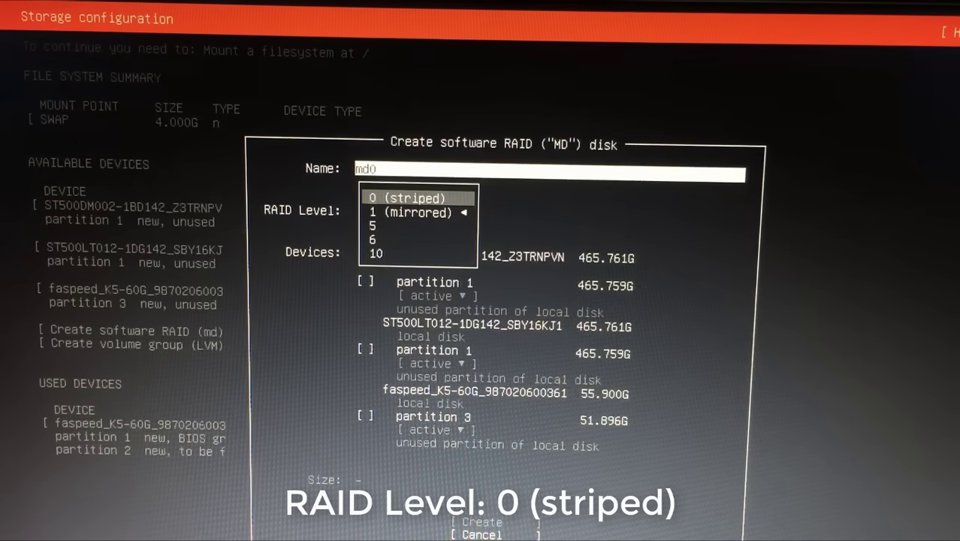
pyautogui.click(418, 199)
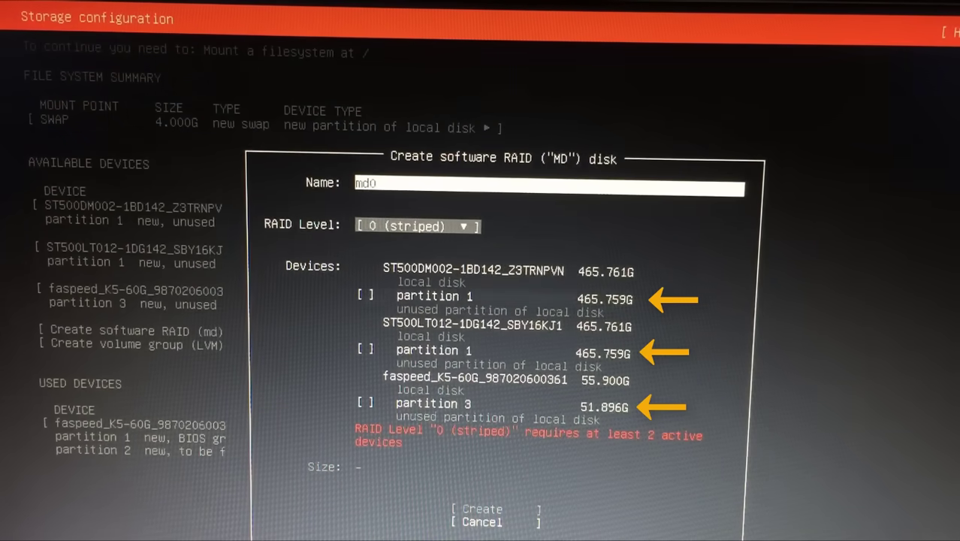
# Include all three new partitions and create the 983.036G md0 array.
pyautogui.click(366, 294)
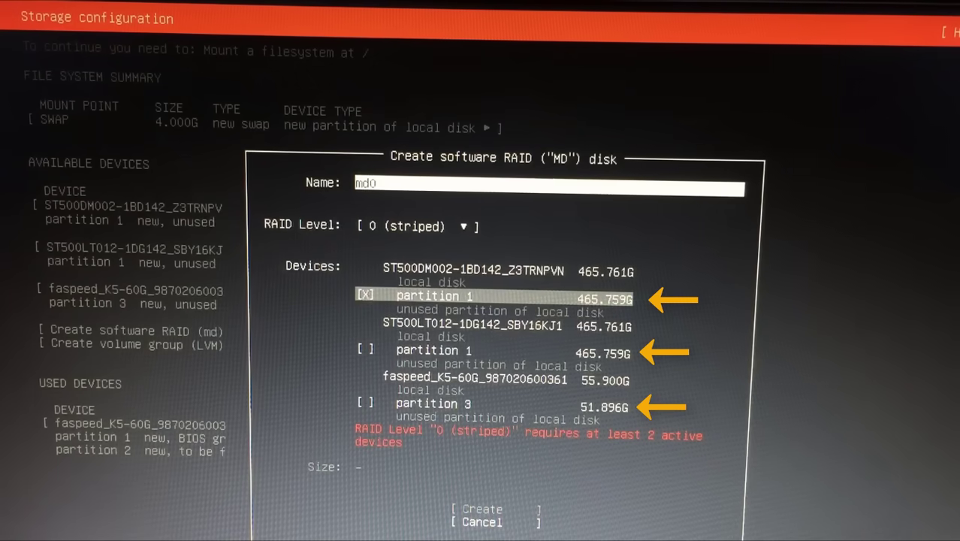
pyautogui.click(365, 350)
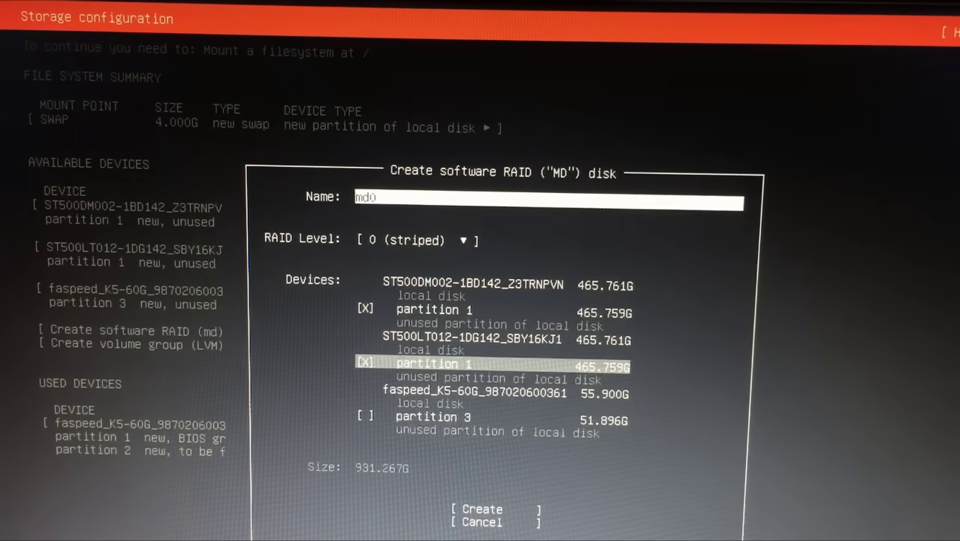
pyautogui.click(366, 416)
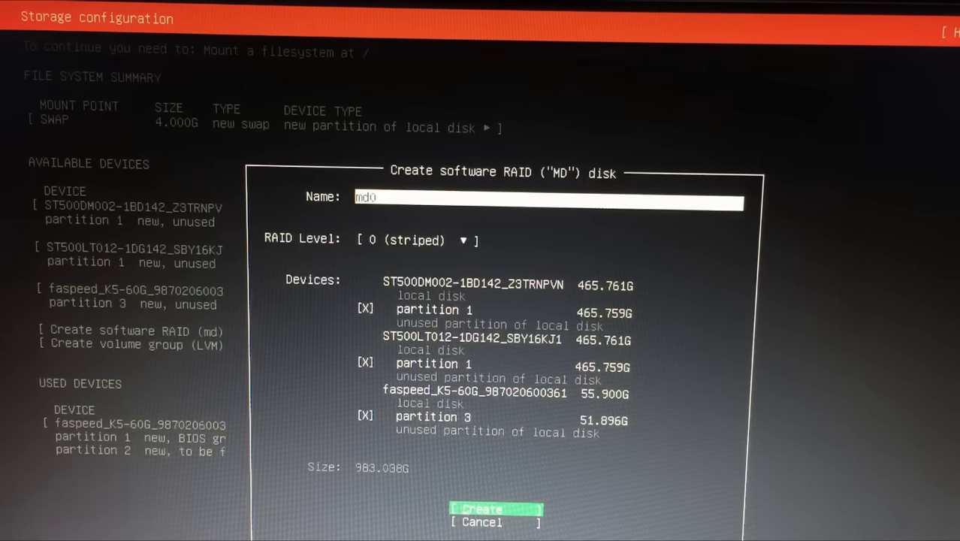
pyautogui.click(496, 509)
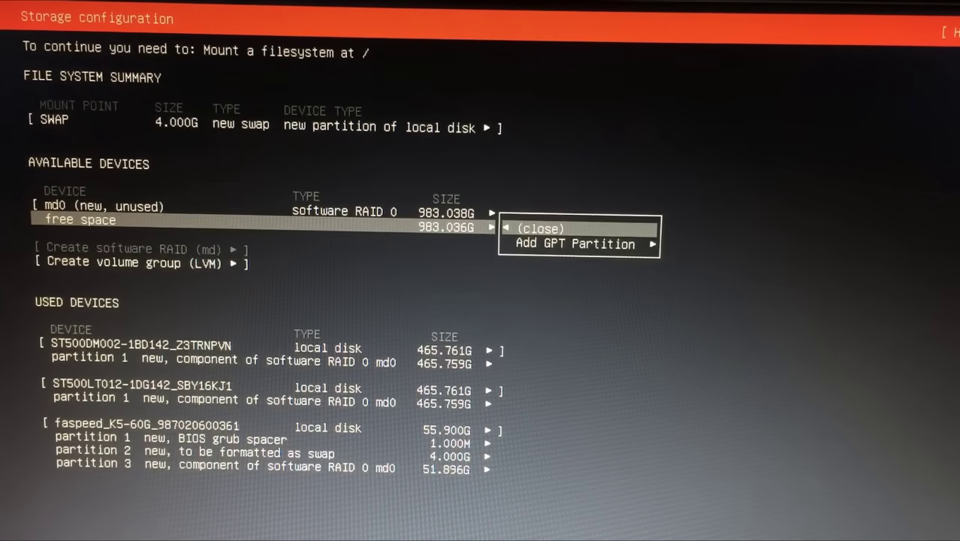
# Create a 1G ext4 partition on md0 mounted at /boot.
pyautogui.click(574, 244)
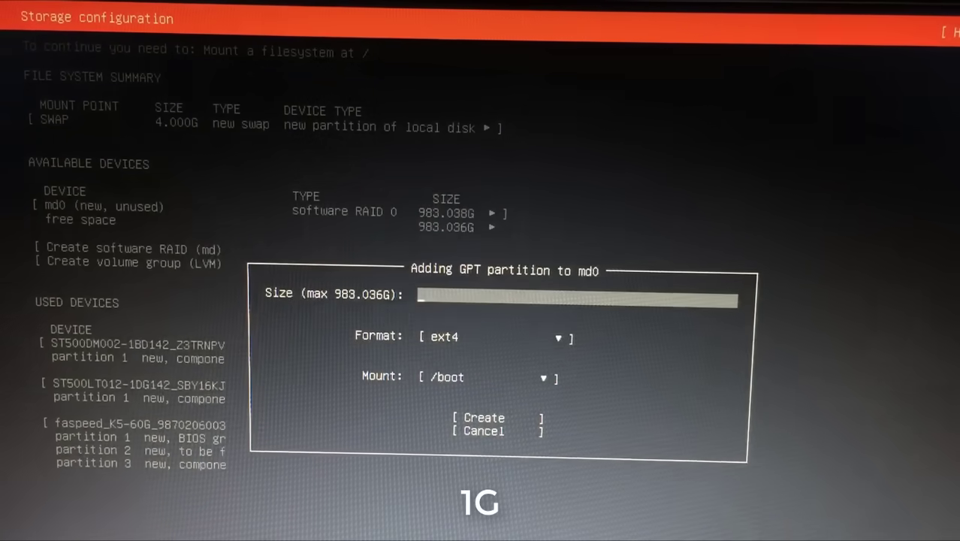
pyautogui.write('1G')
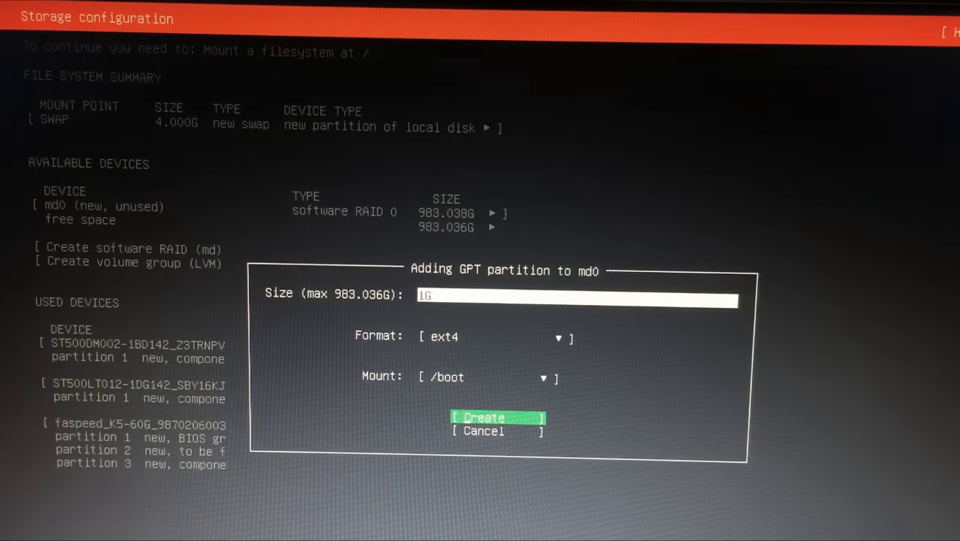
pyautogui.click(483, 417)
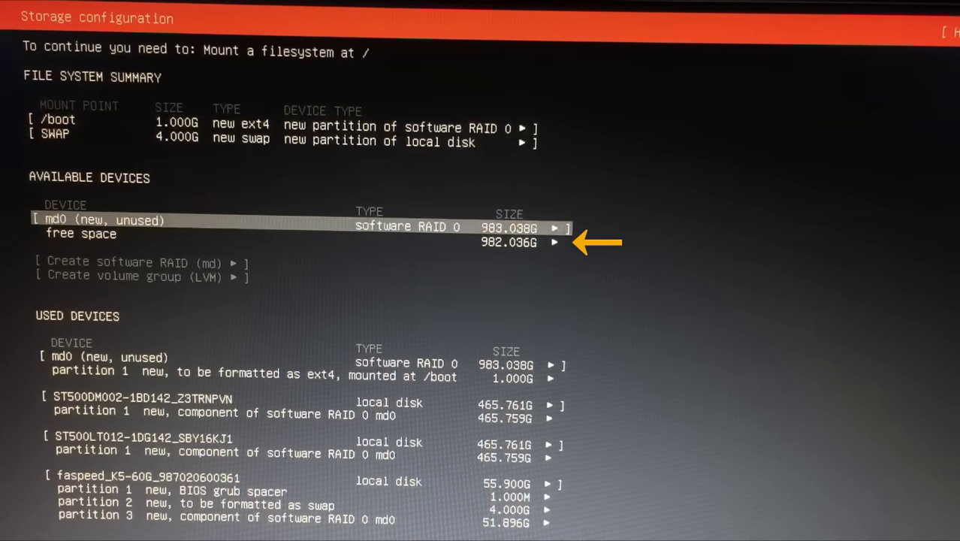
# Create an ext4 root (/) partition using md0's remaining free space.
pyautogui.click(556, 242)
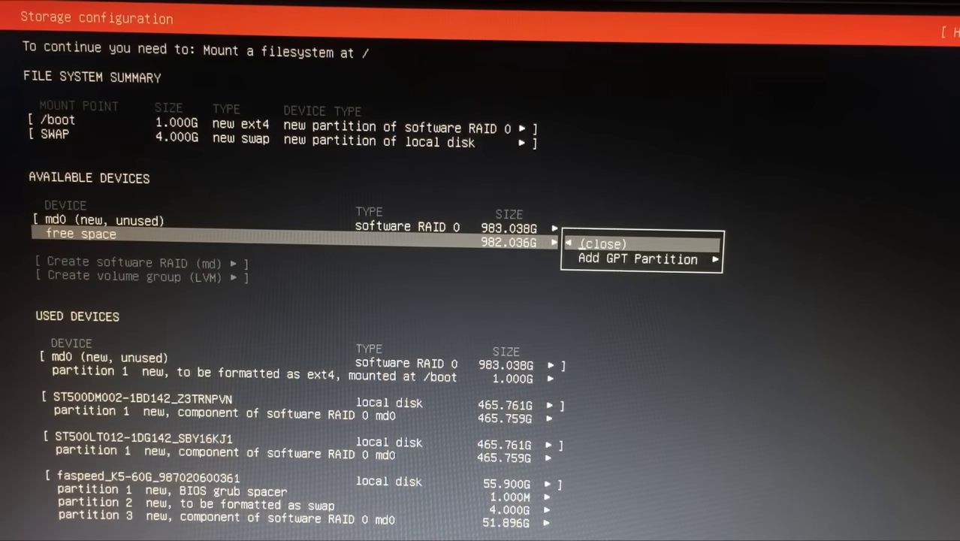
pyautogui.click(637, 258)
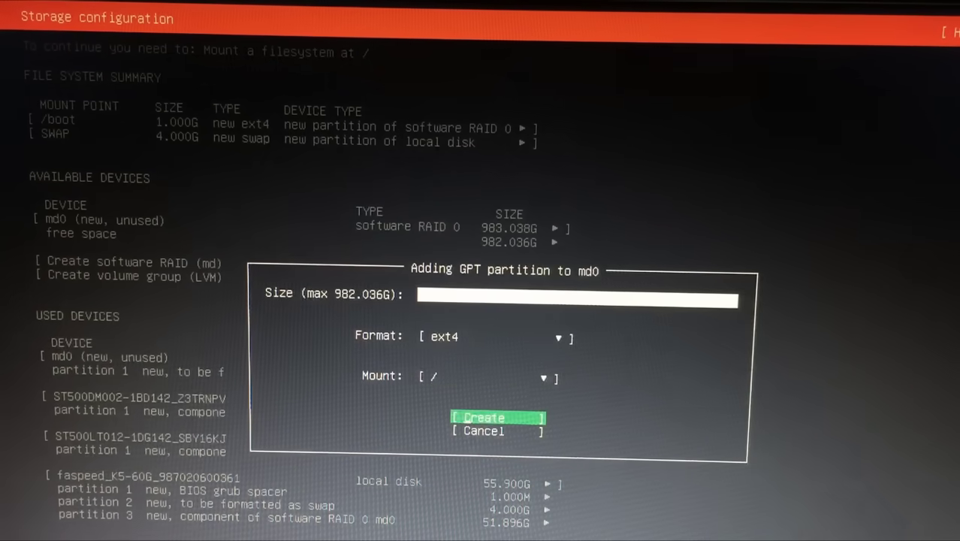
pyautogui.click(498, 417)
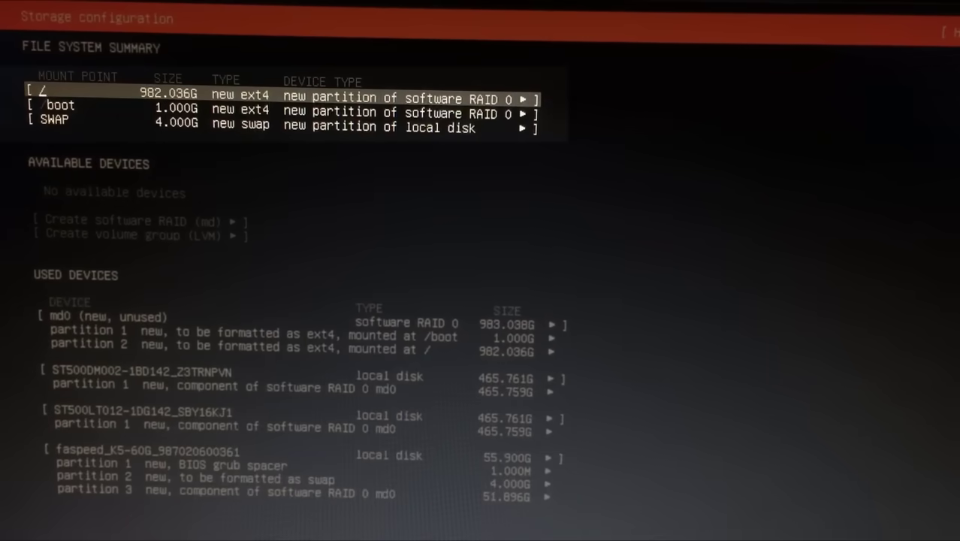
# Finish the storage configuration with Done and continue past the destructive action confirmation.
pyautogui.press('Down')
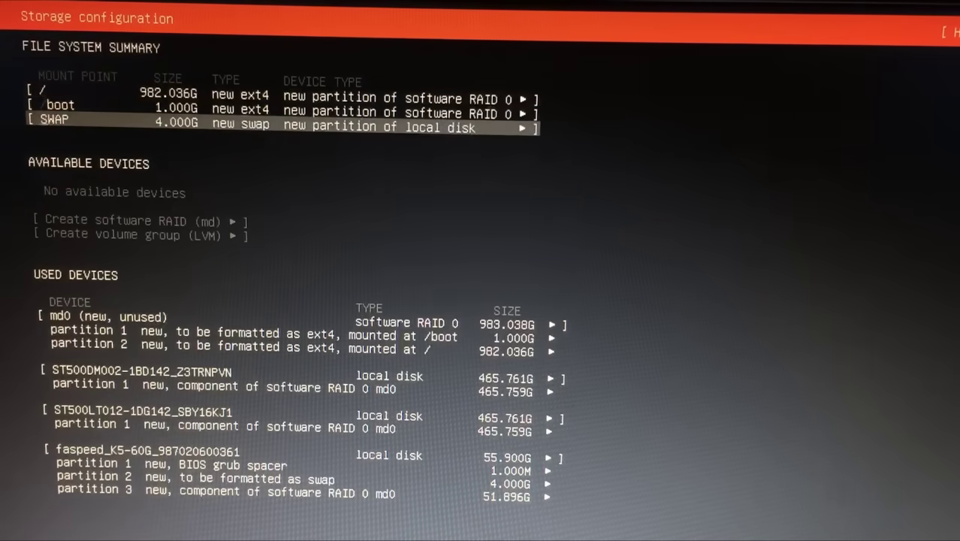
pyautogui.press('up')
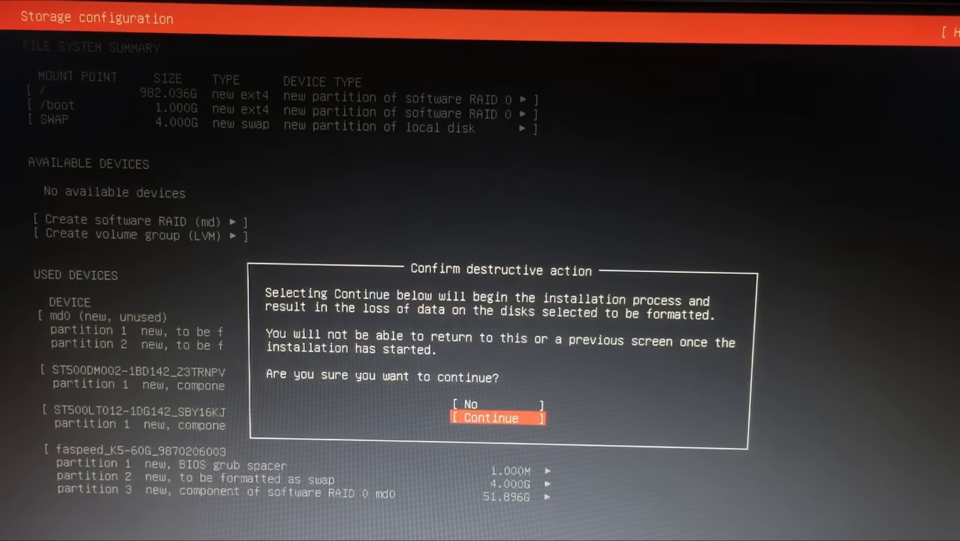
pyautogui.click(497, 417)
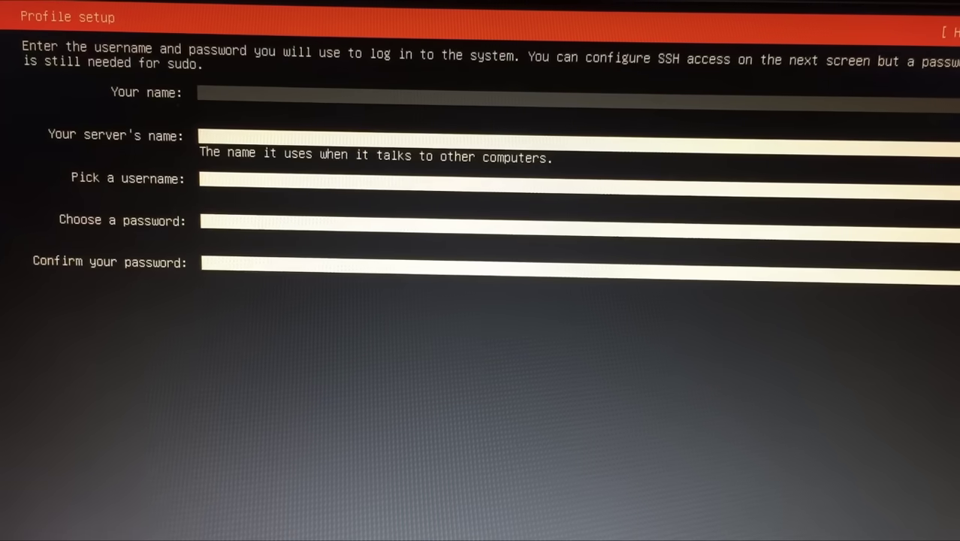
# Submit the profile with confirmed password, enable 'Install OpenSSH server', and continue.
pyautogui.write('net')
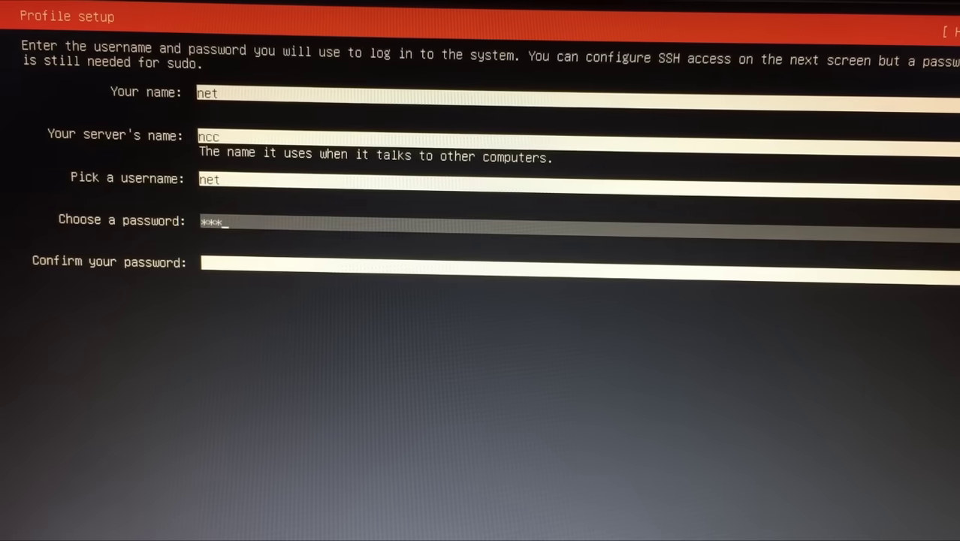
pyautogui.write('***')
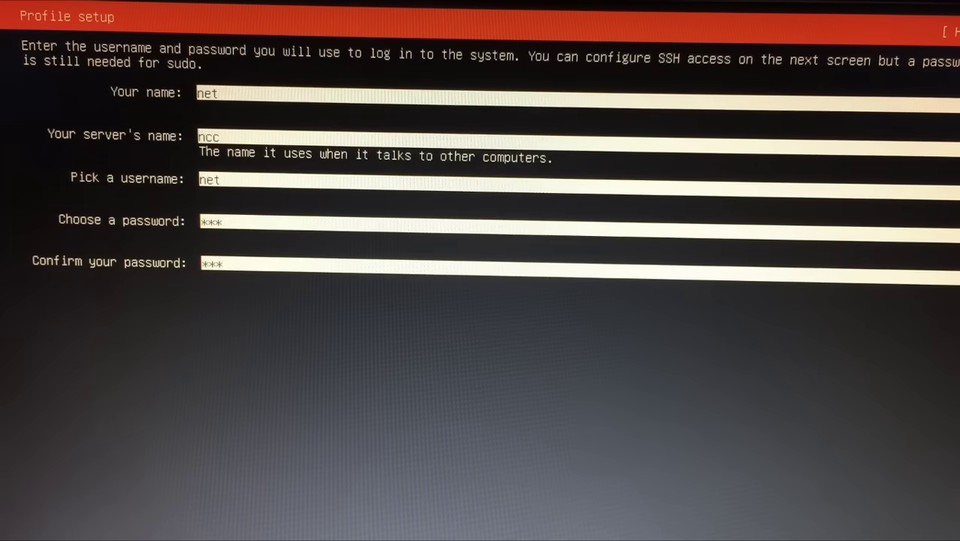
pyautogui.press('Enter')
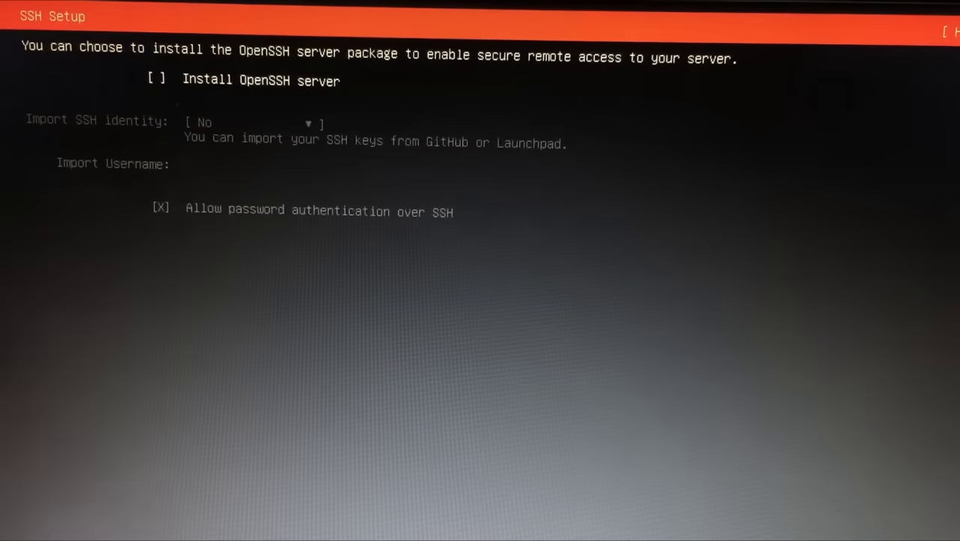
pyautogui.click(156, 79)
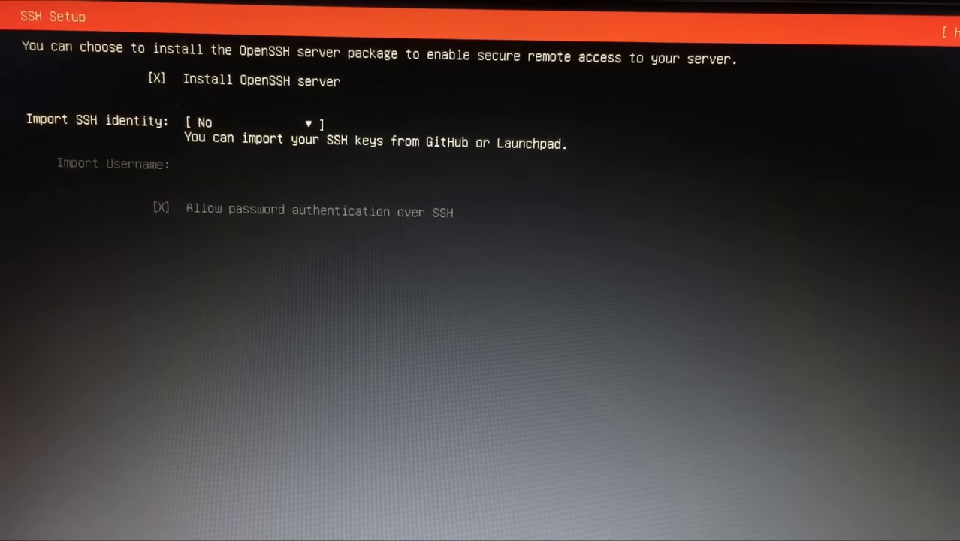
pyautogui.press('enter')
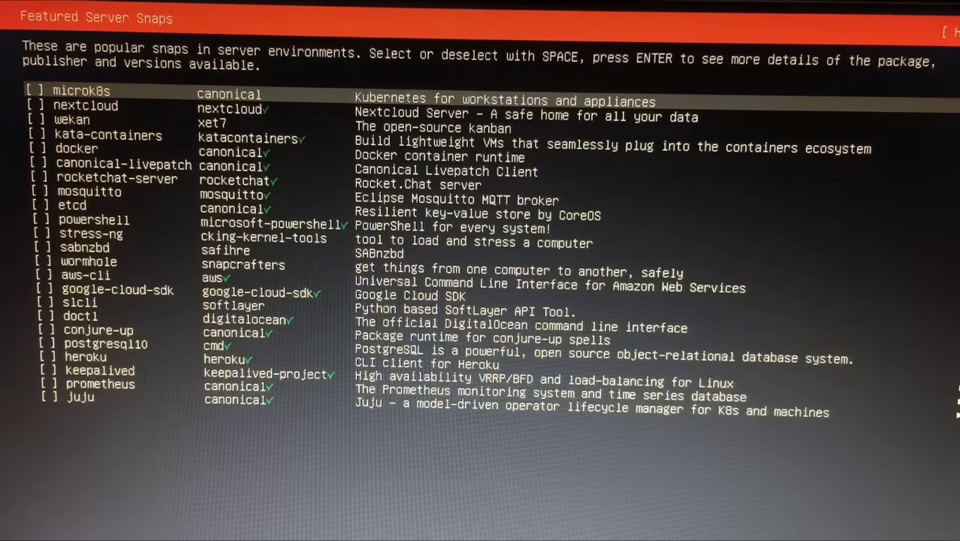
# Select the nextcloud featured snap and start the installation.
pyautogui.press('Down')
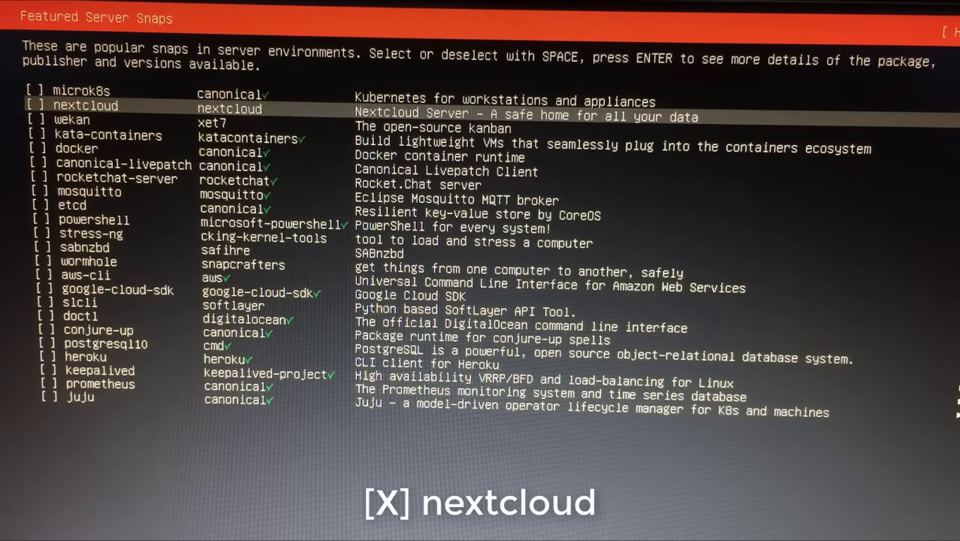
pyautogui.press('space')
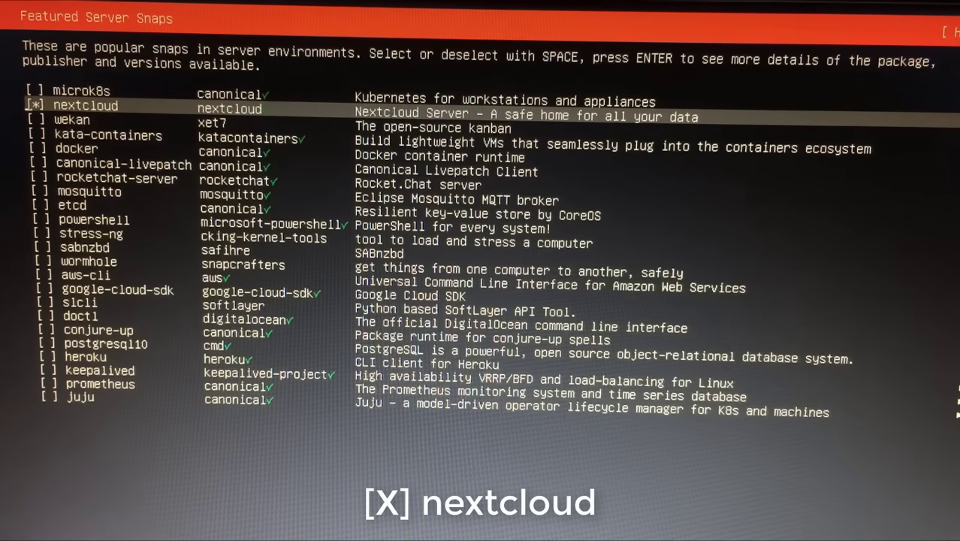
pyautogui.press('enter')
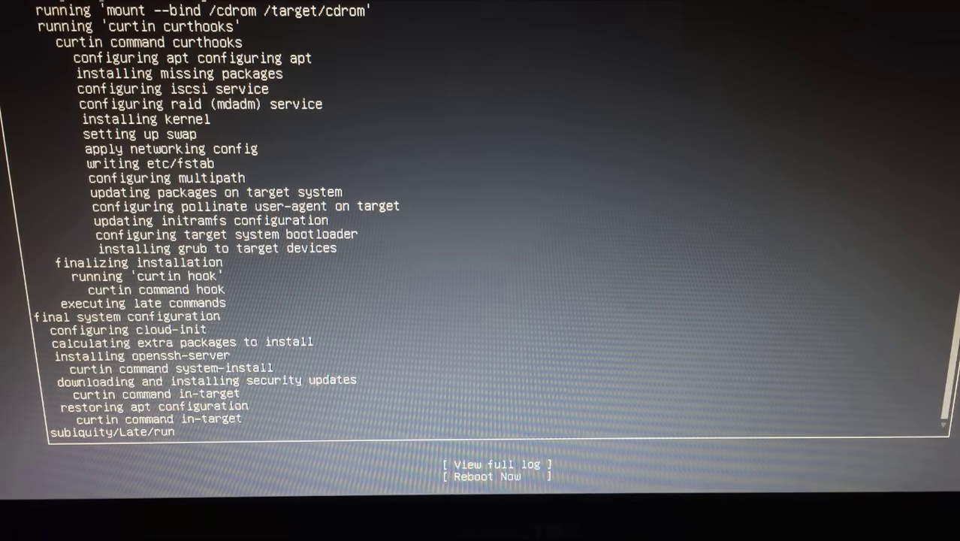
# Reboot the newly installed server from the install log, landing in the BIOS setup utility.
pyautogui.click(487, 476)
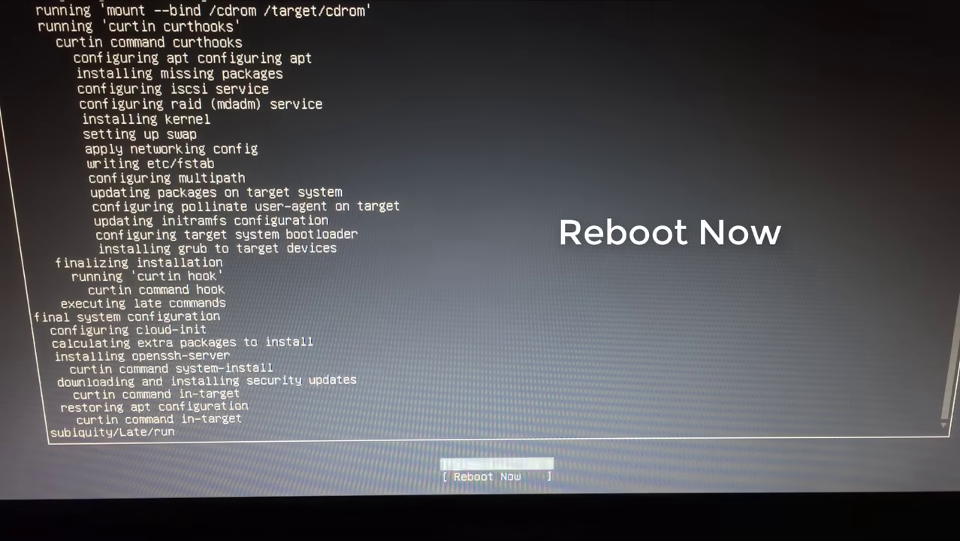
pyautogui.click(496, 477)
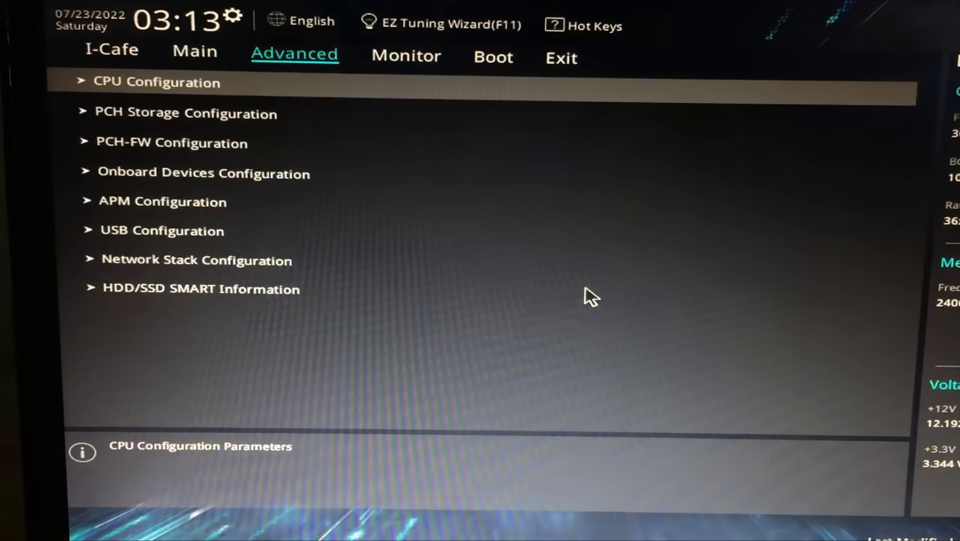
# Review Boot Option #1 on the Boot tab, leave it unchanged, then Save & Exit with a reset.
pyautogui.click(493, 57)
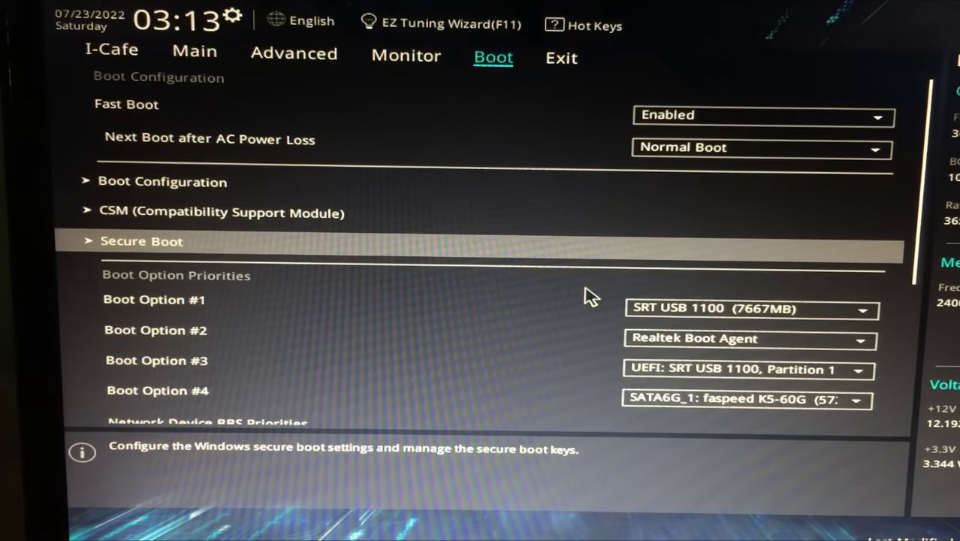
pyautogui.click(751, 308)
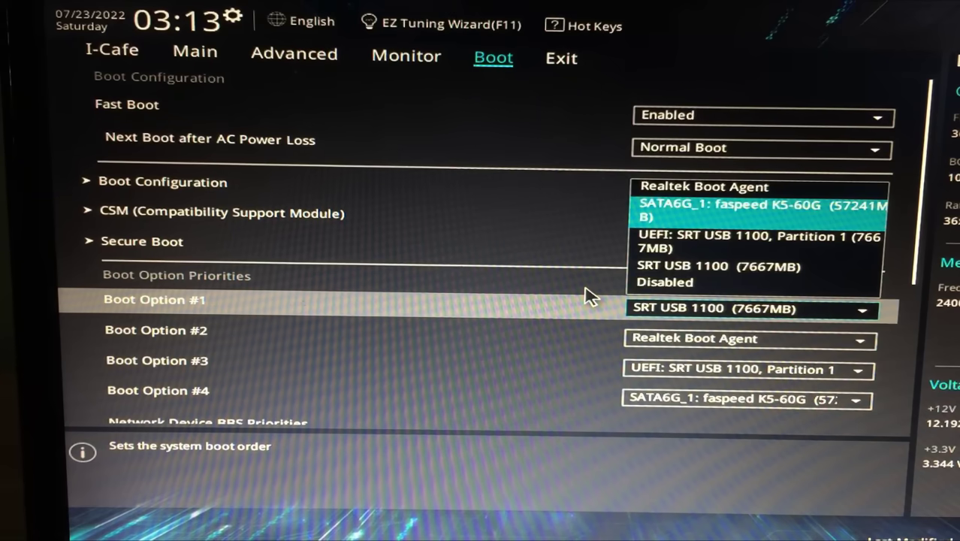
pyautogui.click(762, 210)
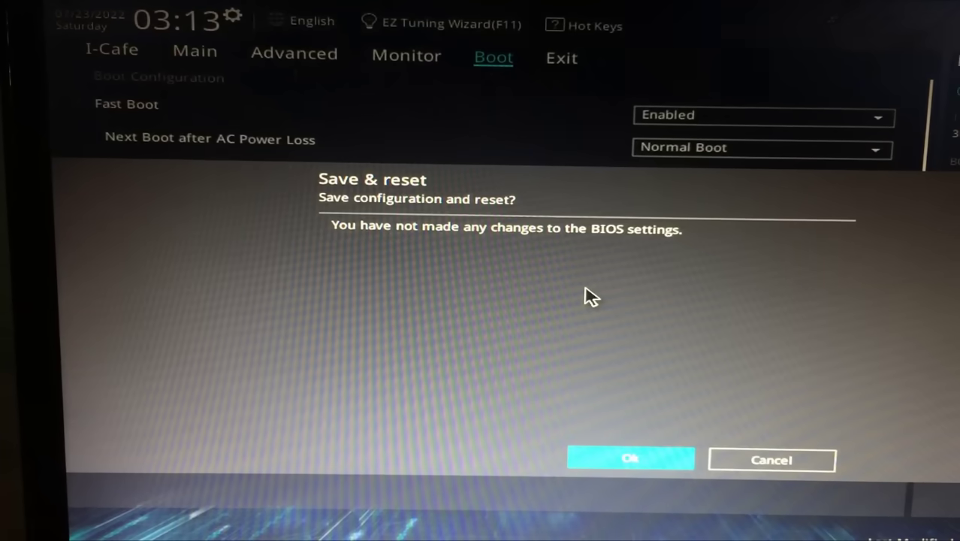
pyautogui.click(630, 458)
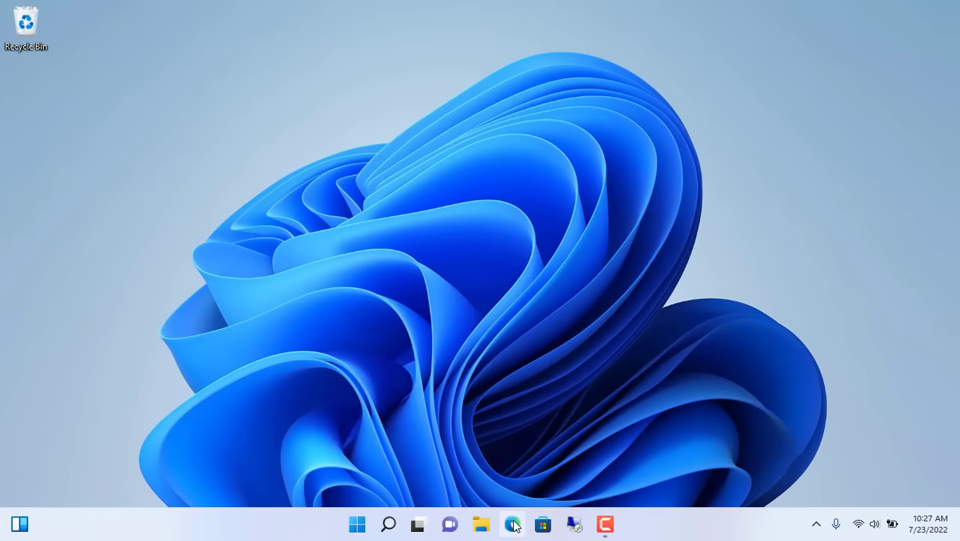
# Browse to 10.11.32.47 in Edge, reaching Nextcloud's create-admin-account page.
pyautogui.click(510, 524)
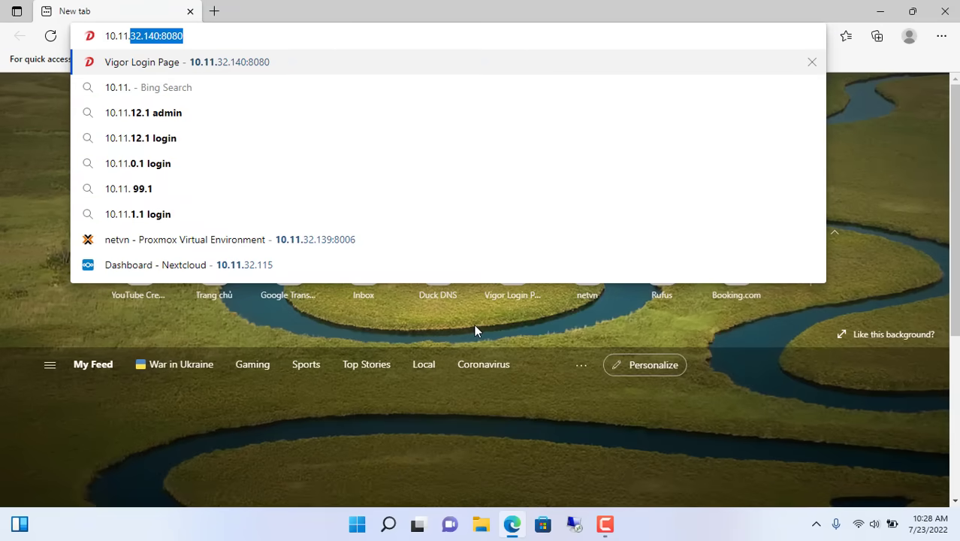
pyautogui.write('10.11.32.47')
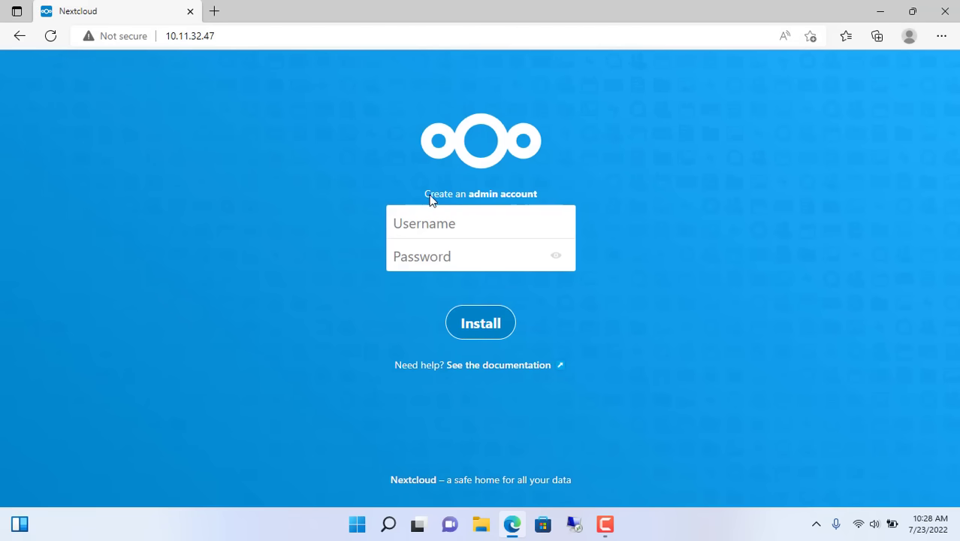
# Create the Nextcloud admin account and install, declining the browser's save-password offer.
pyautogui.write('admin')
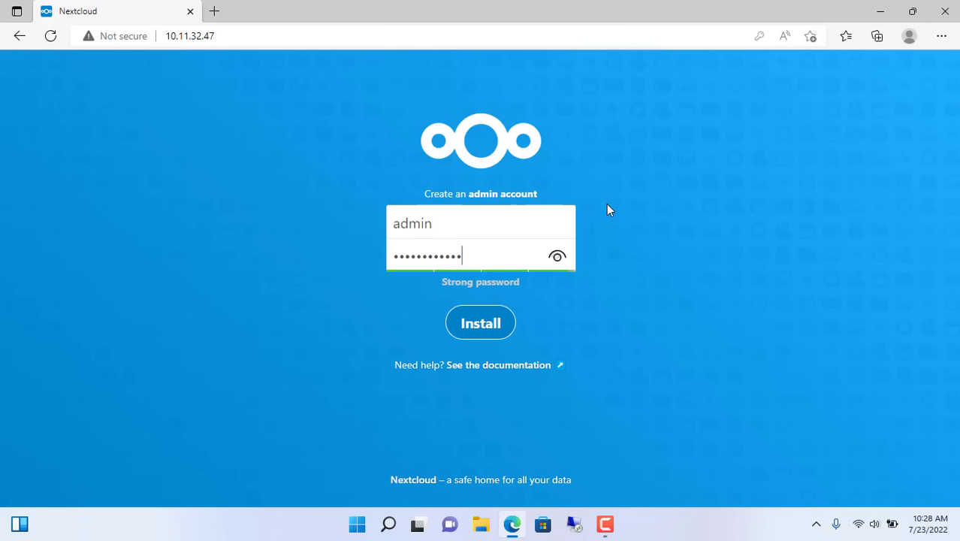
pyautogui.click(481, 322)
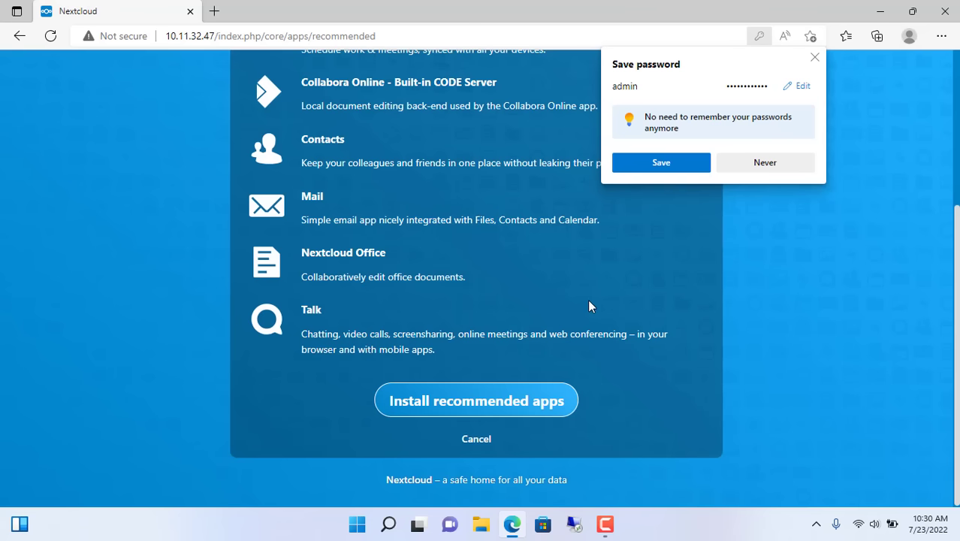
pyautogui.moveTo(748, 207)
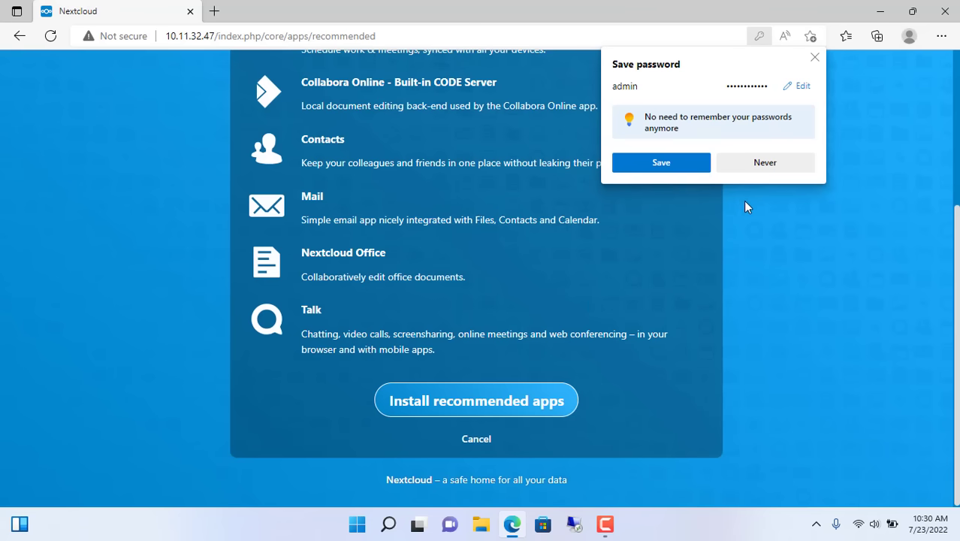
pyautogui.click(765, 162)
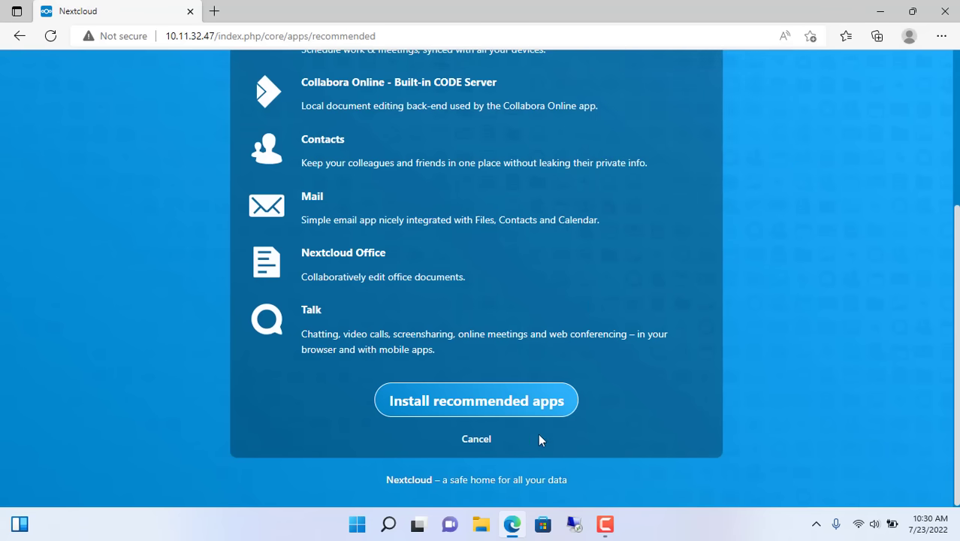
# Skip the recommended apps and continue through to the Nextcloud dashboard.
pyautogui.click(476, 438)
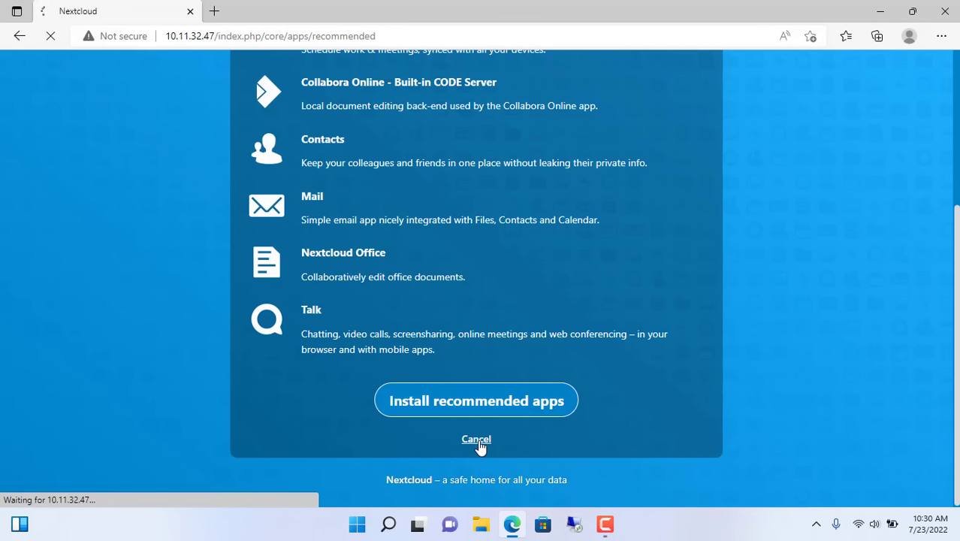
pyautogui.click(476, 438)
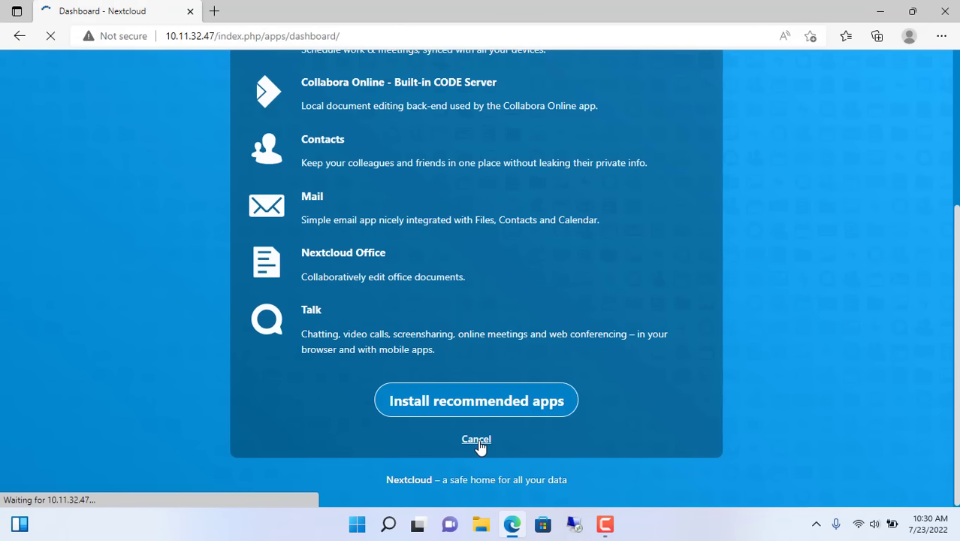
pyautogui.click(476, 438)
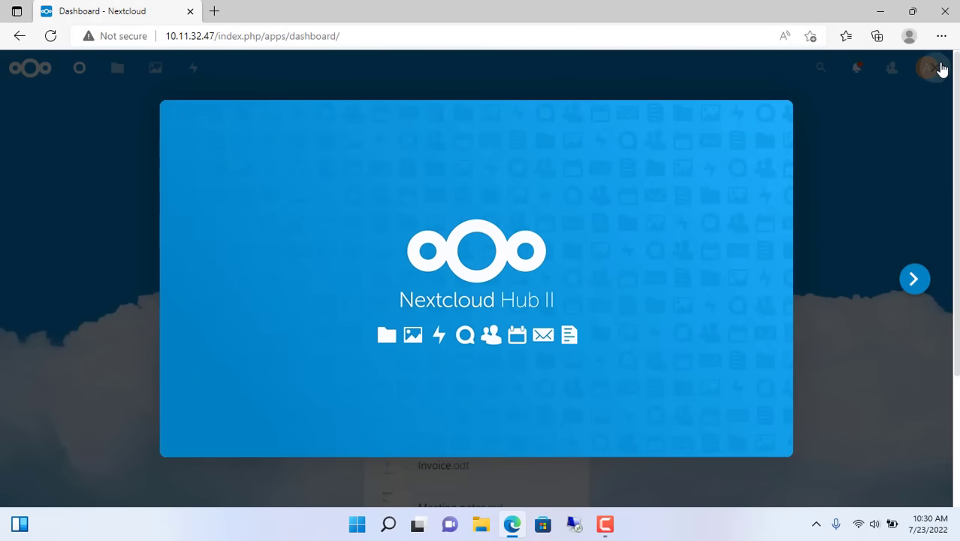
# Dismiss the Hub II welcome and review the server's System info under Administration settings.
pyautogui.click(932, 67)
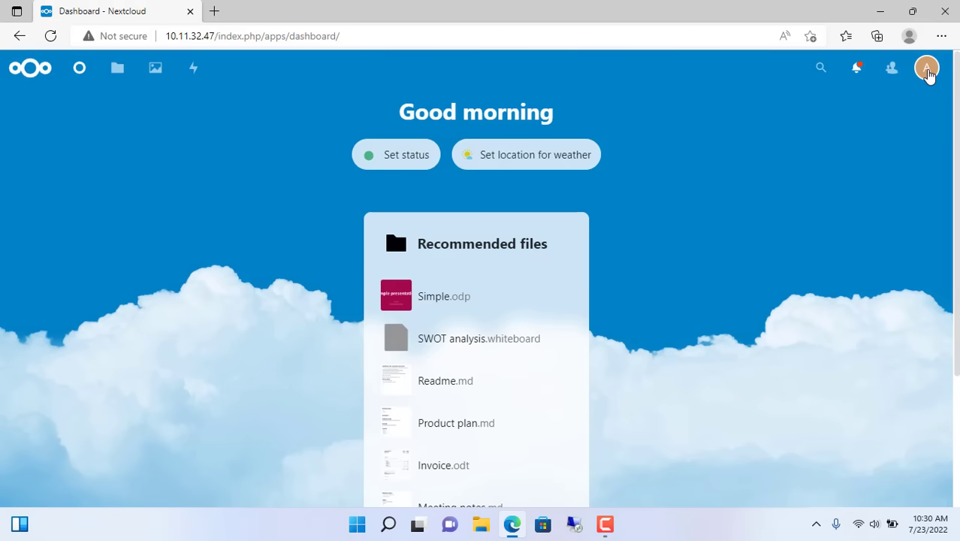
pyautogui.click(925, 67)
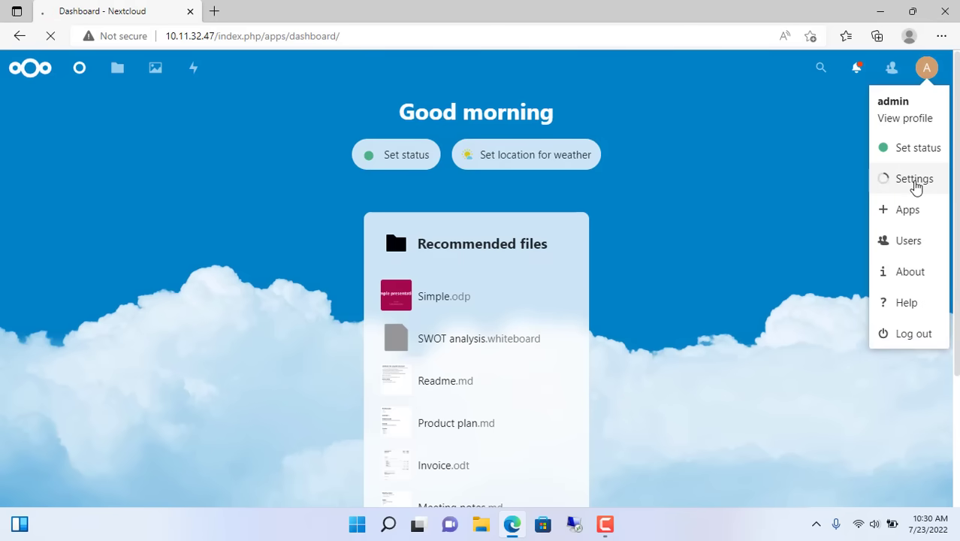
pyautogui.click(913, 179)
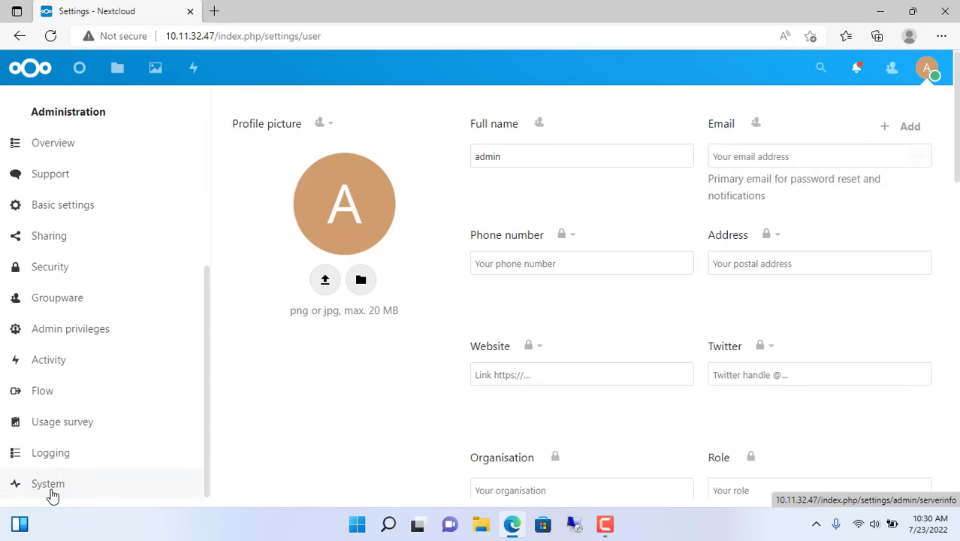
pyautogui.click(48, 484)
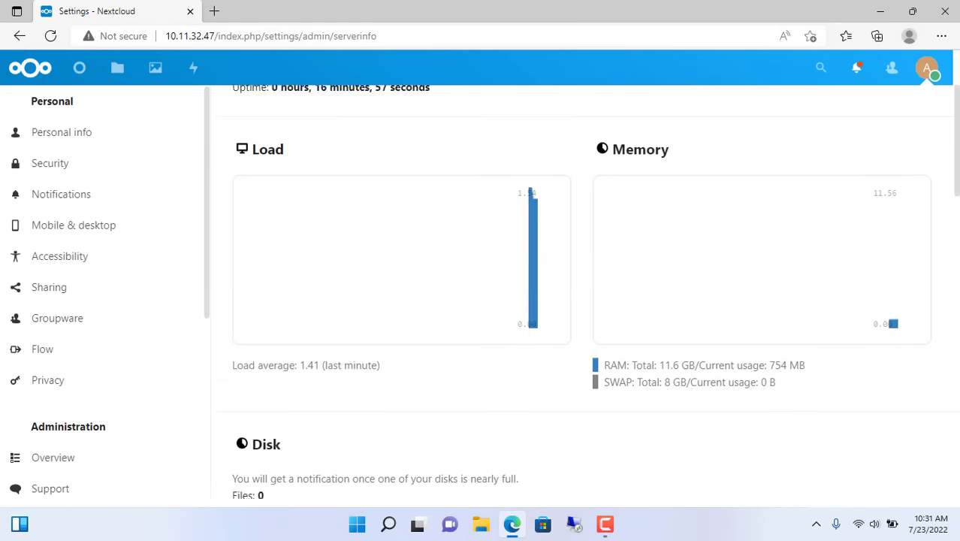
pyautogui.scroll(-3)
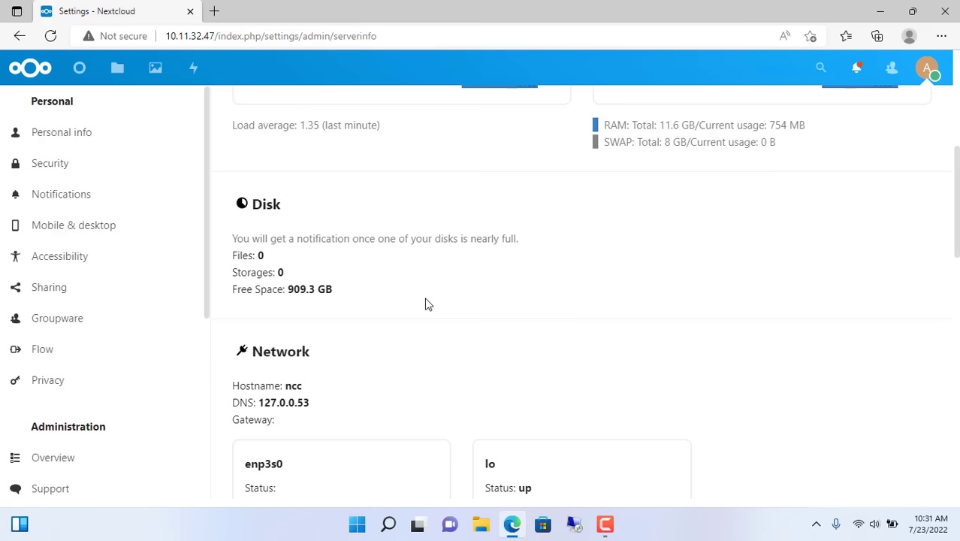
pyautogui.moveTo(117, 68)
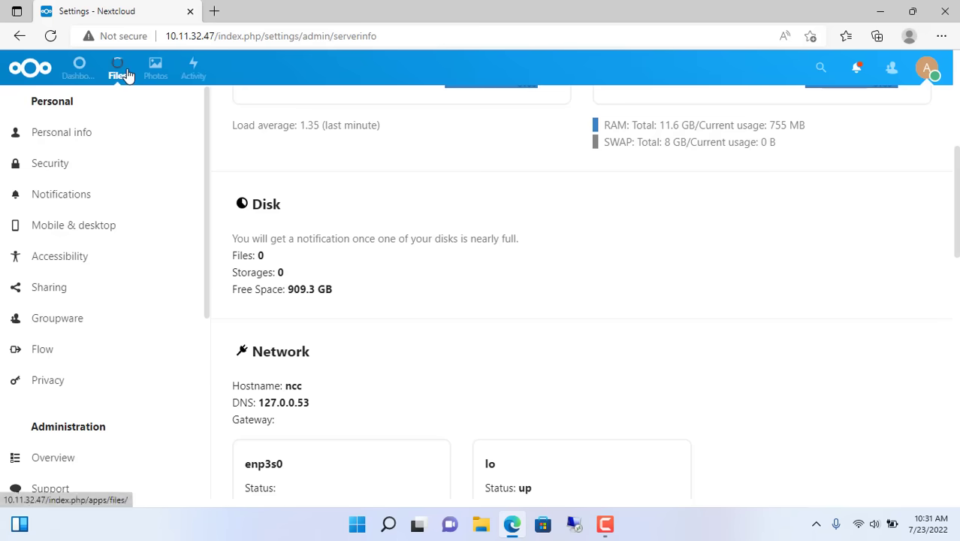
# Switch to the Nextcloud Files app.
pyautogui.click(117, 67)
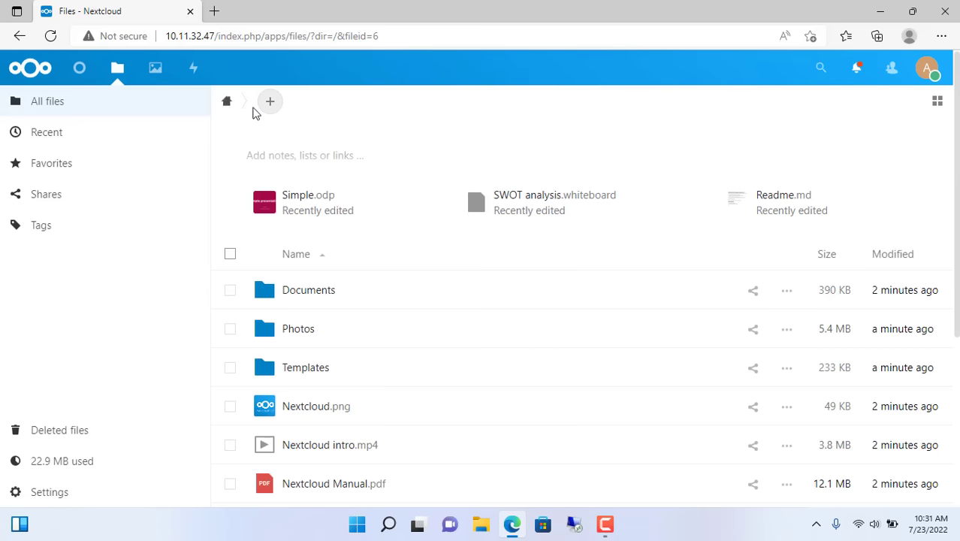
# Upload rufus-3.19.exe from Downloads into the Nextcloud files list.
pyautogui.click(271, 100)
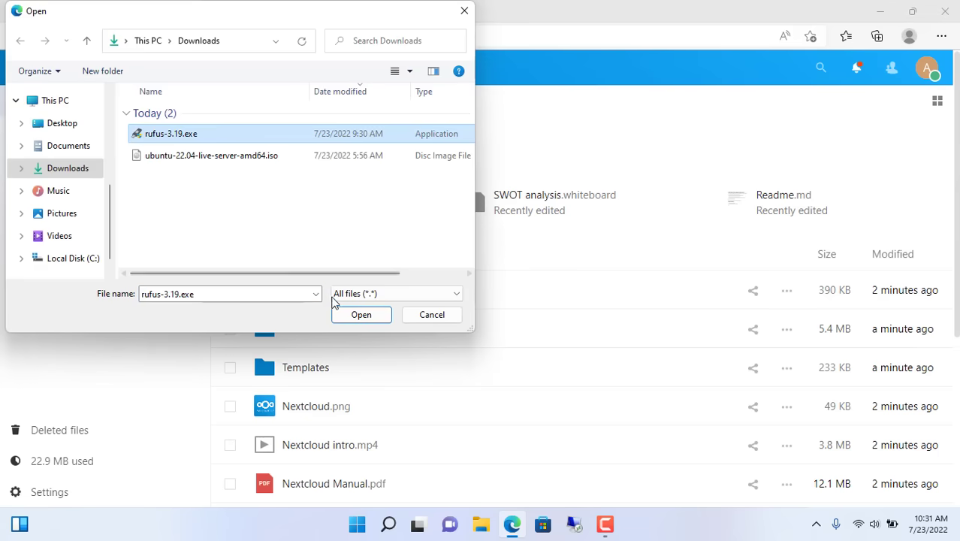
pyautogui.click(360, 314)
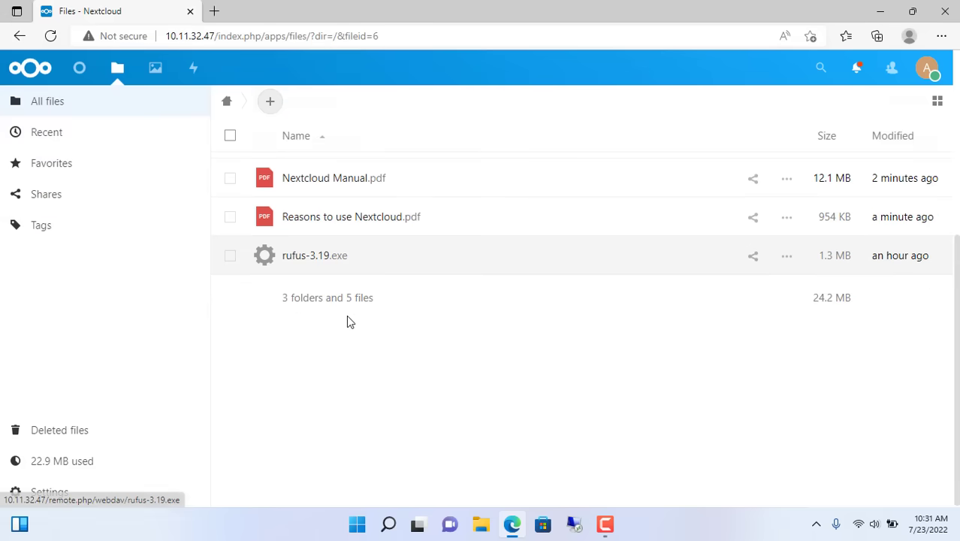
pyautogui.moveTo(514, 370)
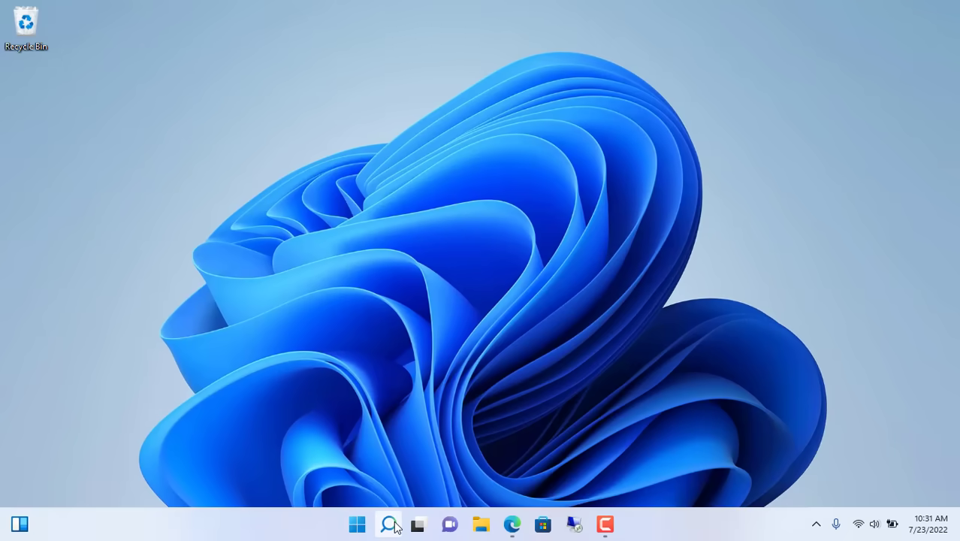
pyautogui.write('cmd')
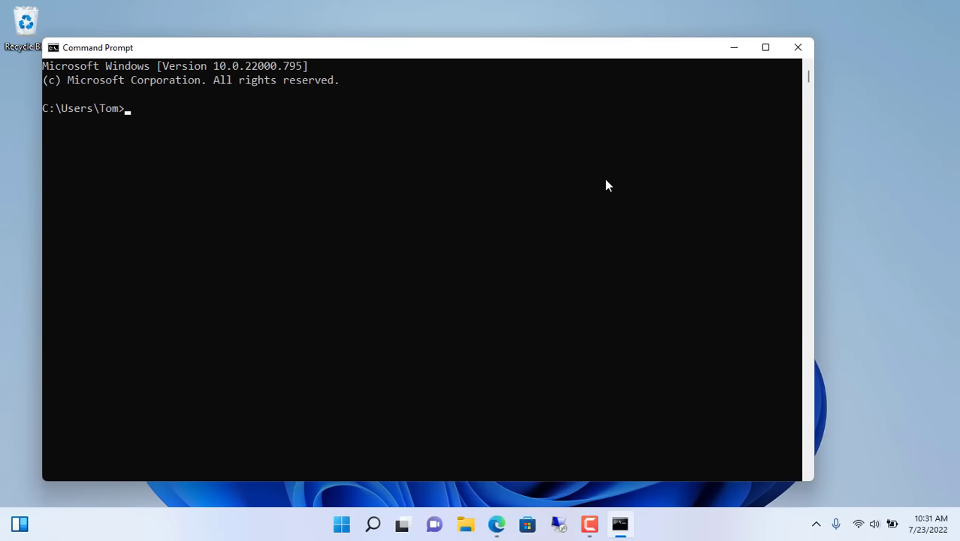
pyautogui.write('ssh')
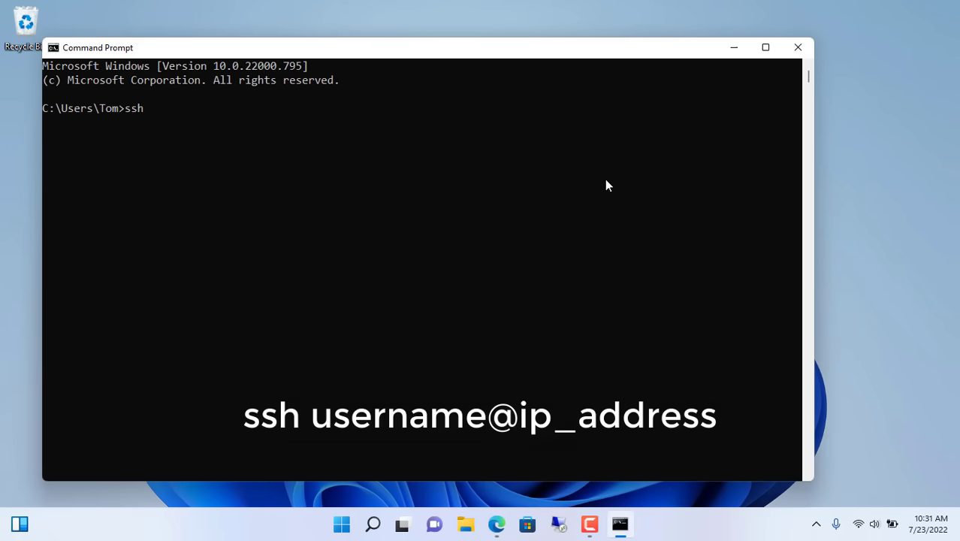
pyautogui.write('net@10')
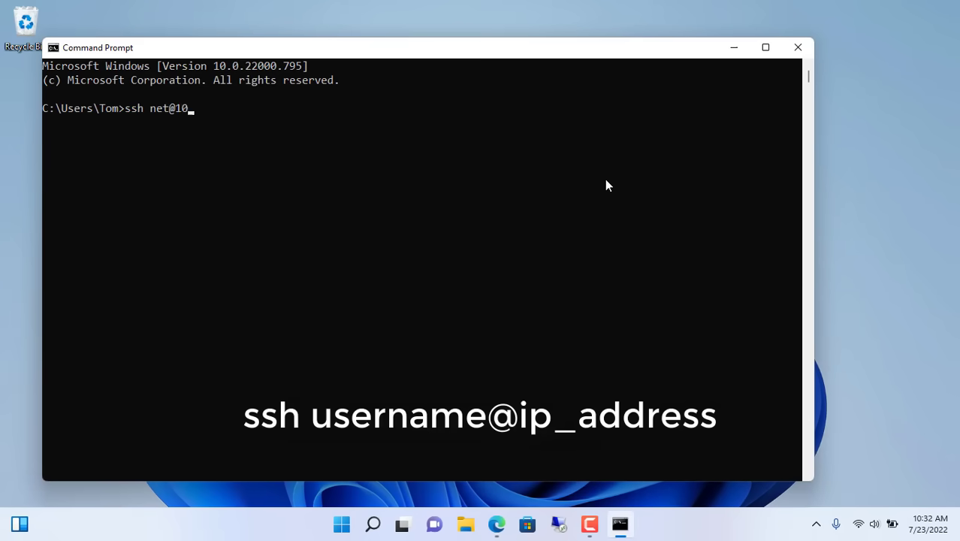
pyautogui.write('.11.32.')
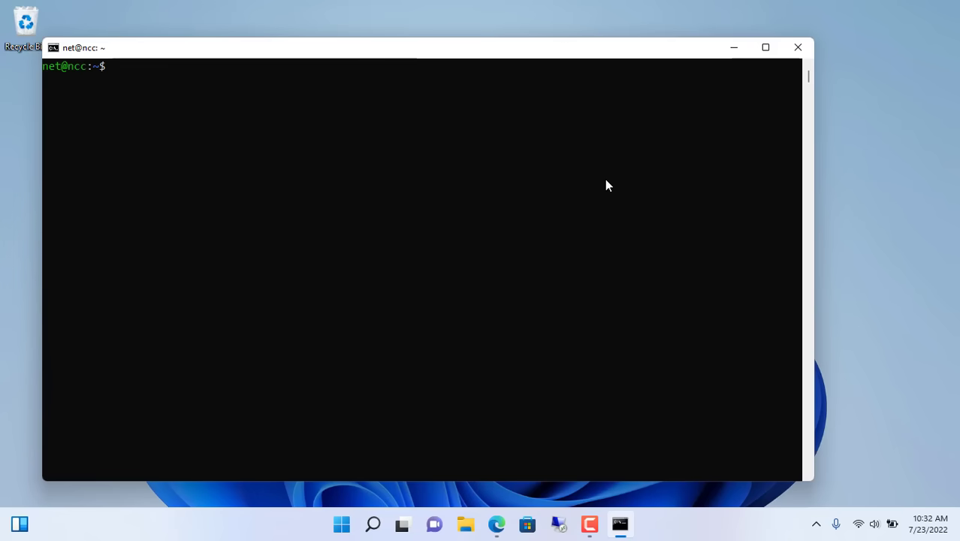
# Run sudo nextcloud.enable-https self-signed, then return to the Nextcloud browser page.
pyautogui.write('sudo n')
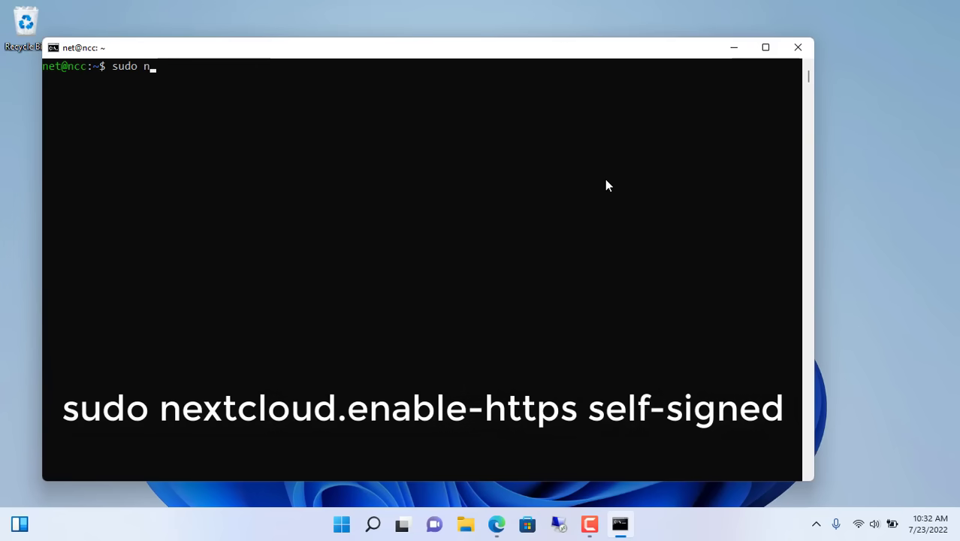
pyautogui.write('extcloud.enable-https')
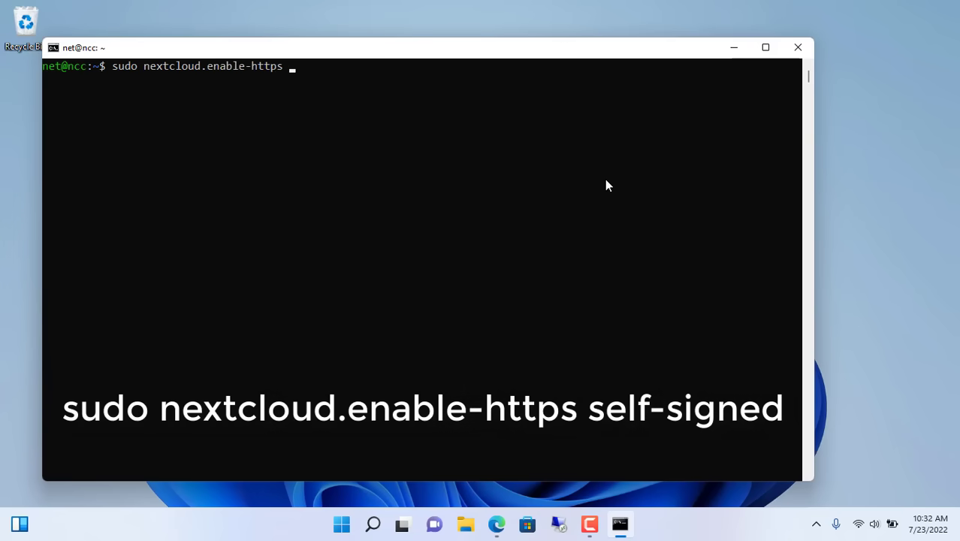
pyautogui.write('sel')
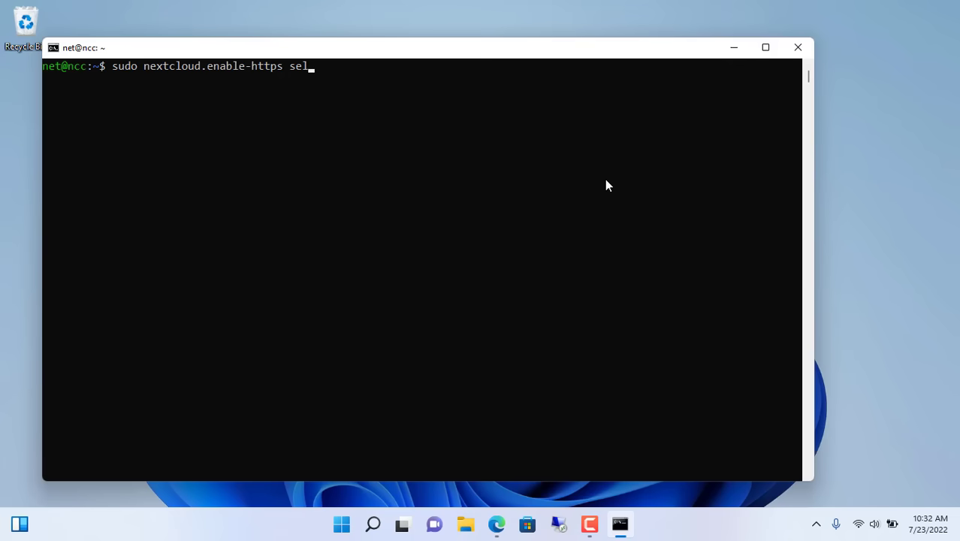
pyautogui.write('f-signed')
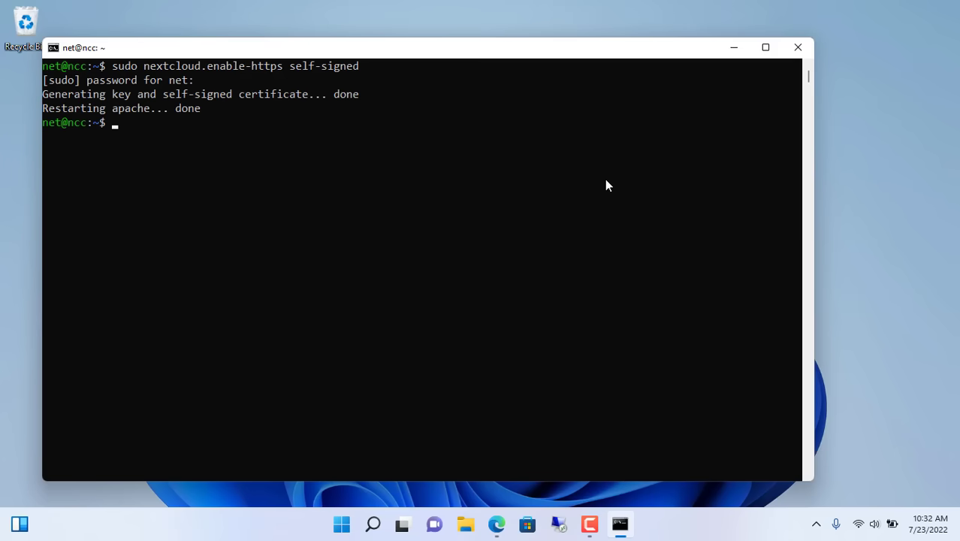
pyautogui.click(496, 525)
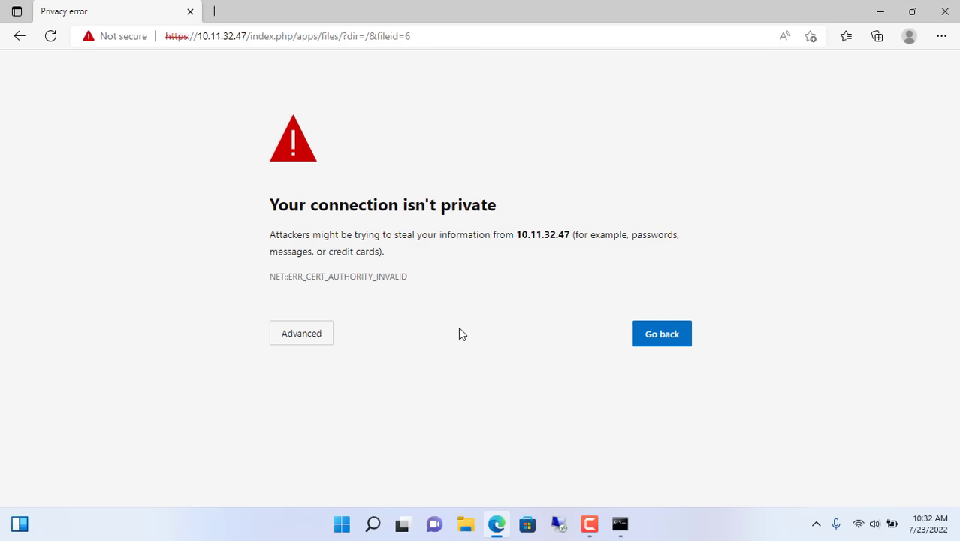
# Proceed past the certificate warning to 10.11.32.47 over HTTPS, then start a new tab.
pyautogui.click(301, 334)
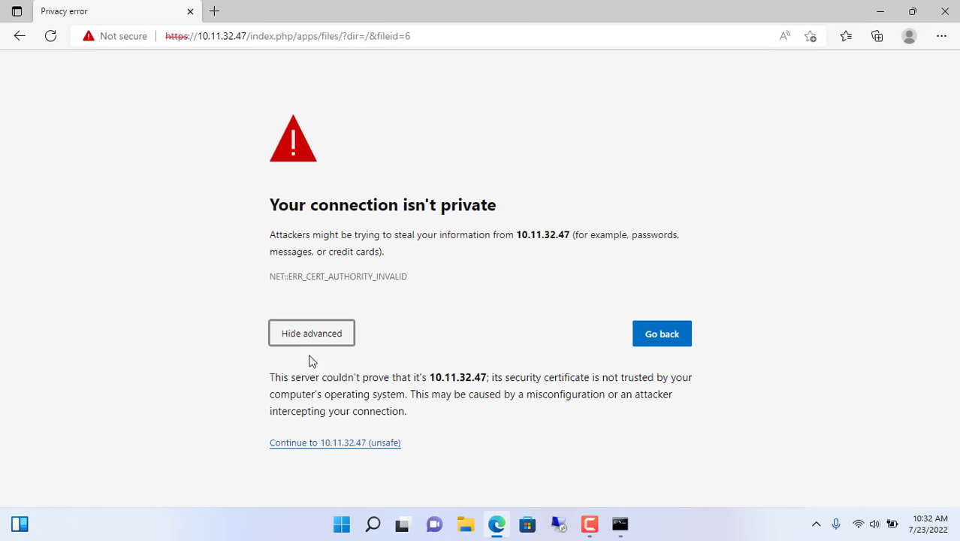
pyautogui.click(334, 441)
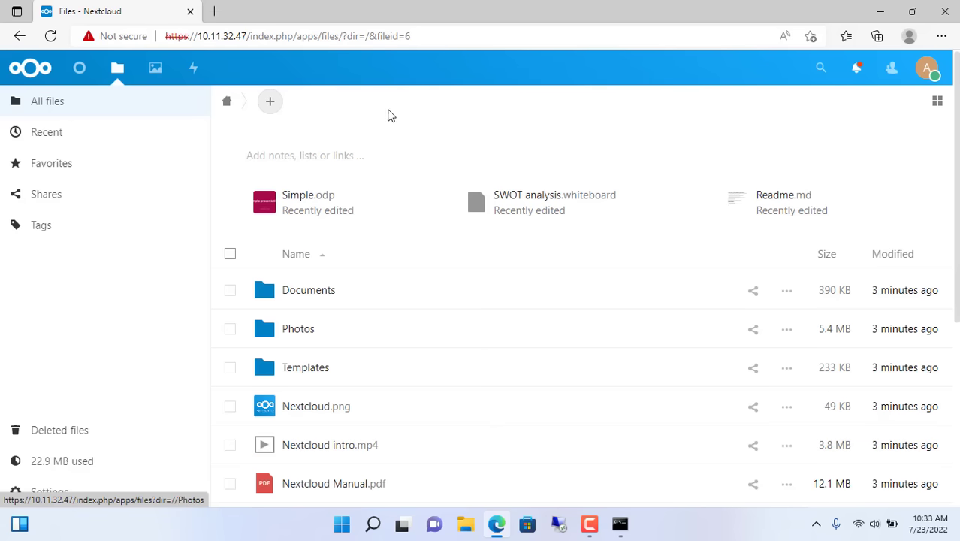
pyautogui.click(213, 11)
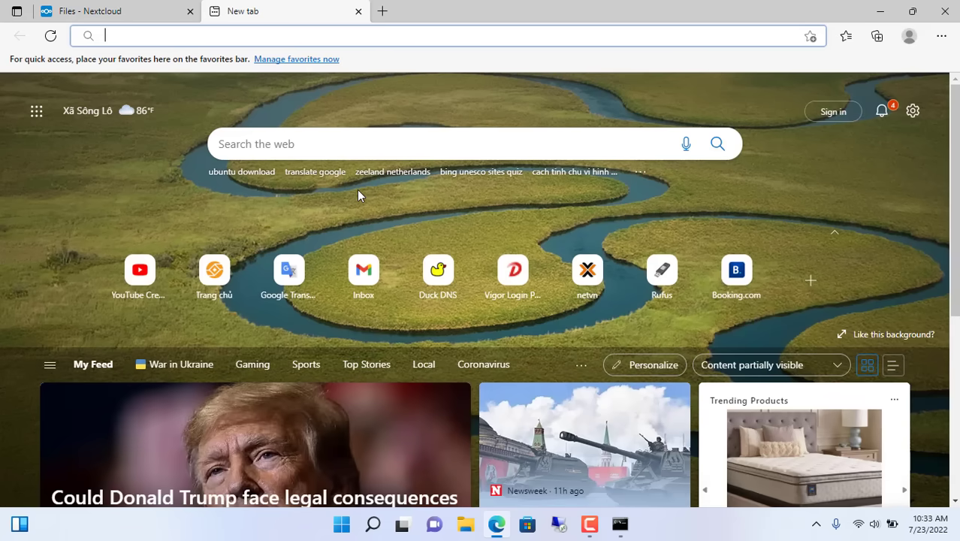
# Browse to the router at 10.11.32.140:8080 and view NAT > Port Redirection rules.
pyautogui.write('10.11.32.140:8080')
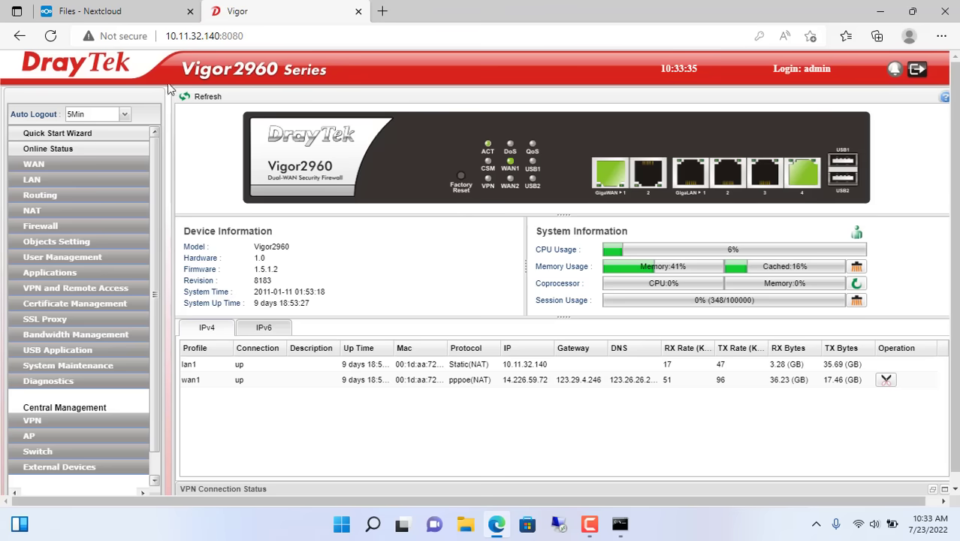
pyautogui.click(31, 210)
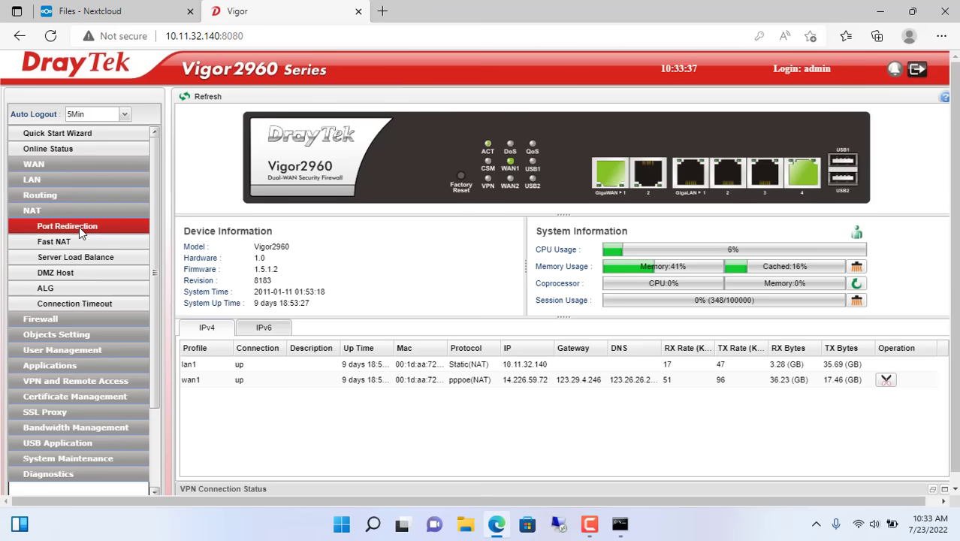
pyautogui.click(68, 225)
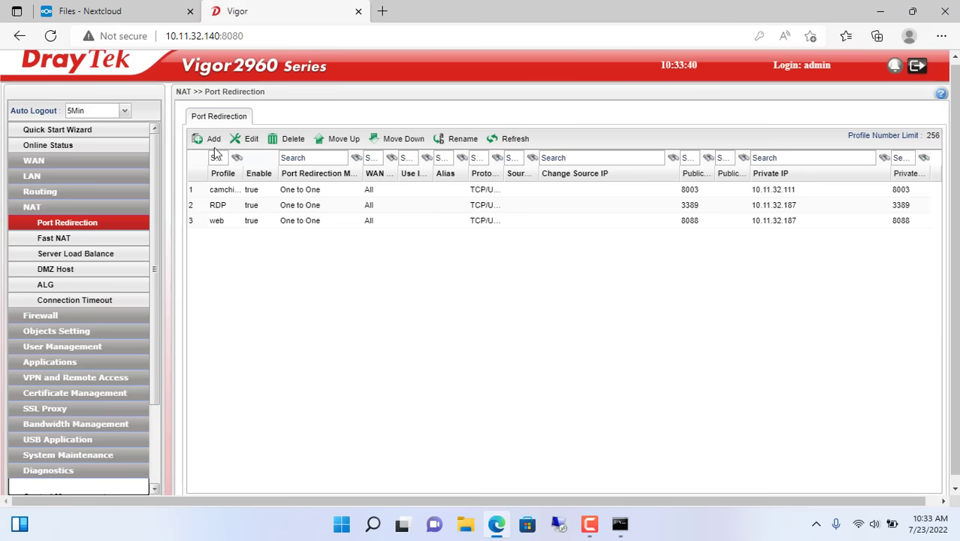
# Start a new enabled port redirection rule named ncc for public port 443.
pyautogui.click(213, 138)
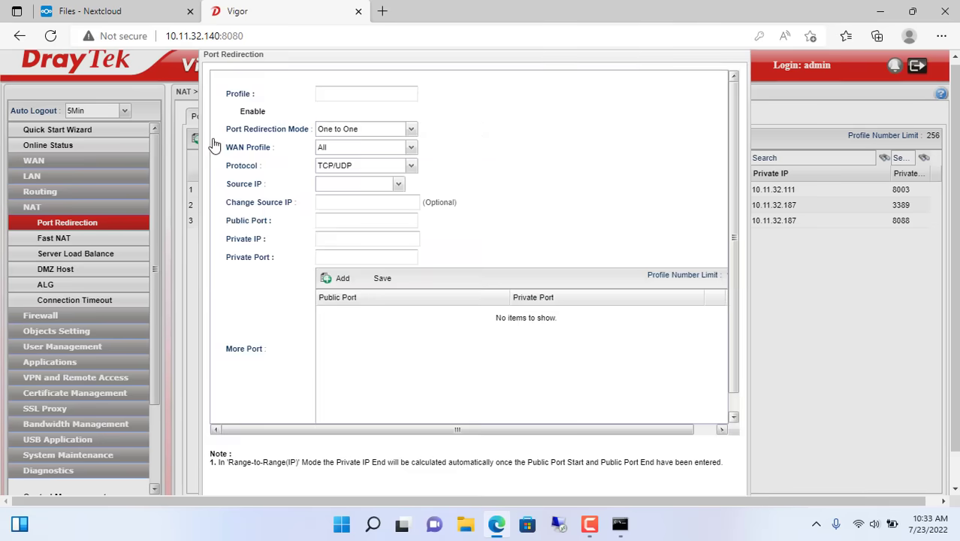
pyautogui.write('ncd')
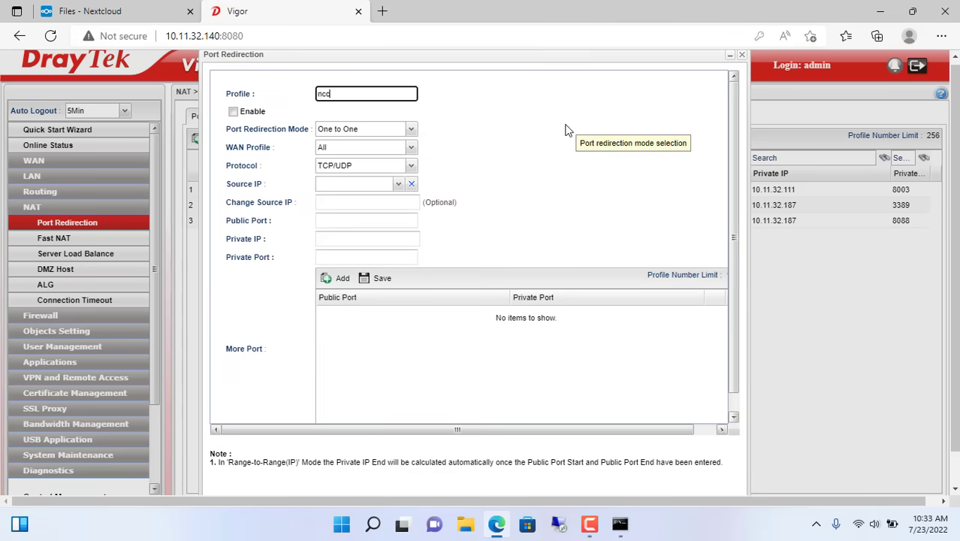
pyautogui.click(233, 111)
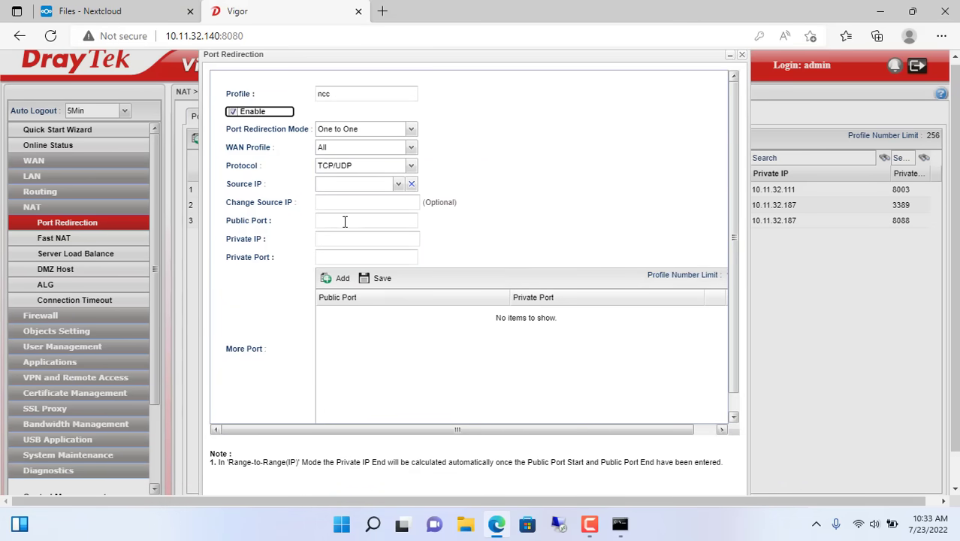
pyautogui.write('443')
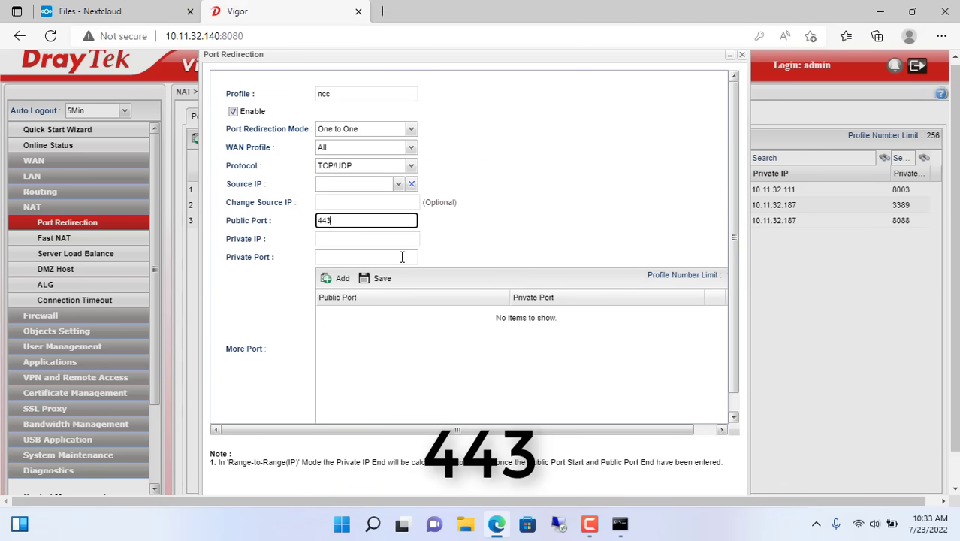
pyautogui.click(367, 238)
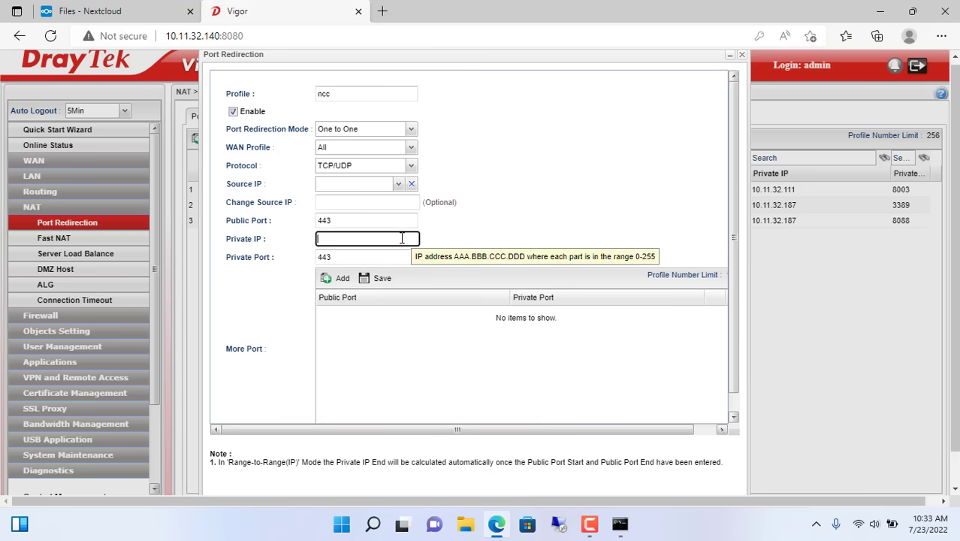
# Copy the Nextcloud server address, set private IP 10.11.32.47 and save the rule.
pyautogui.click(117, 10)
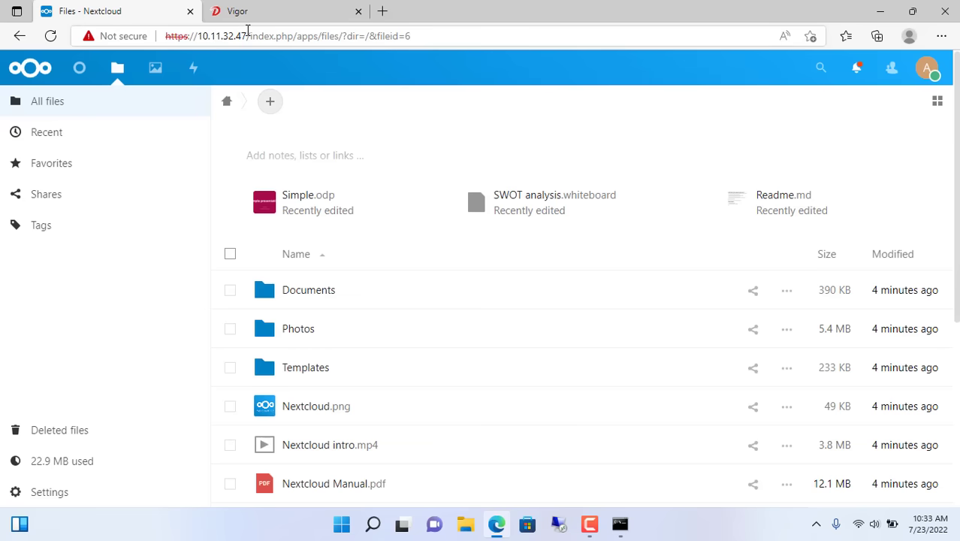
pyautogui.rightClick(223, 36)
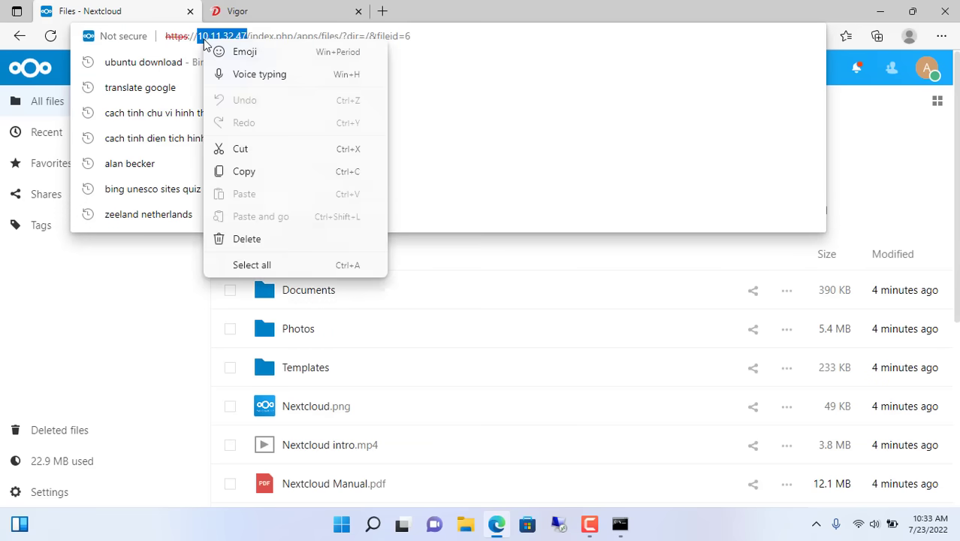
pyautogui.click(255, 11)
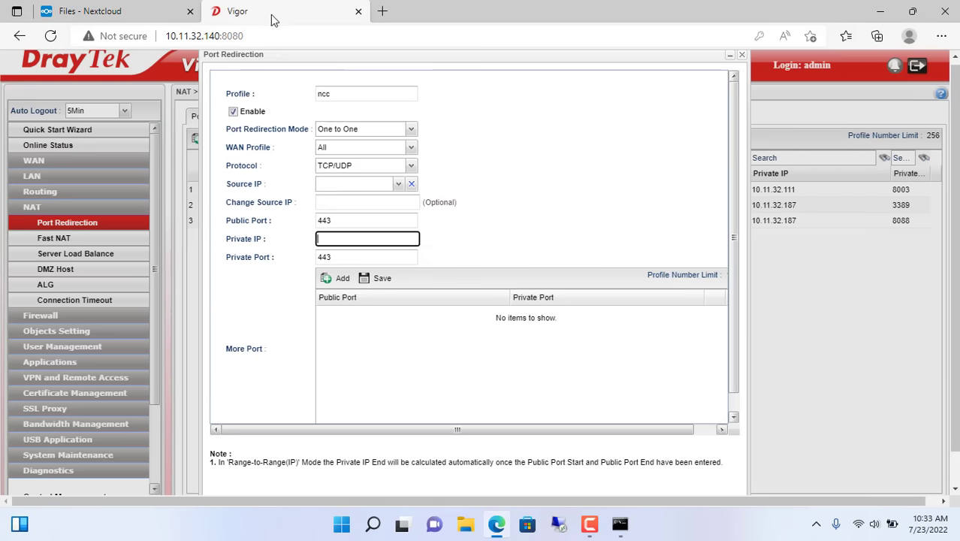
pyautogui.write('10.11.32.47')
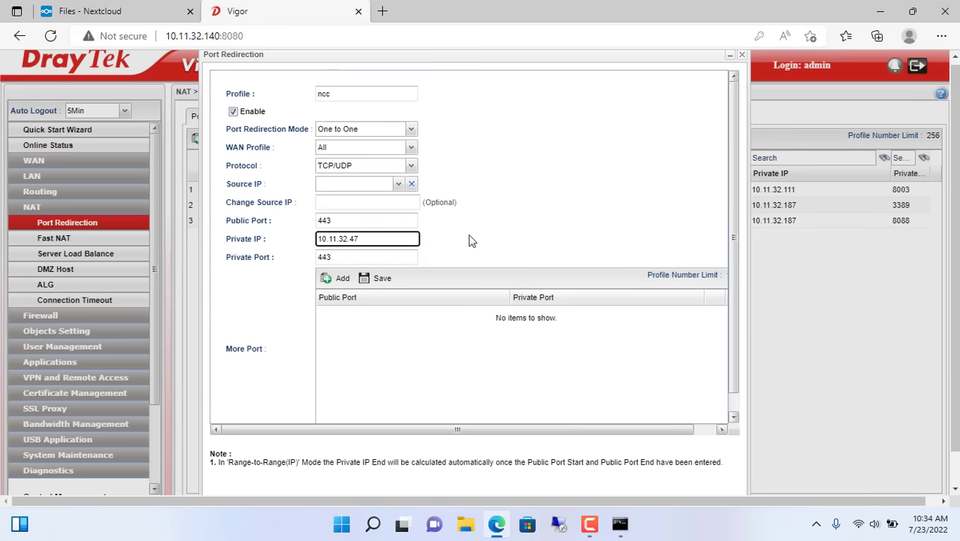
pyautogui.scroll(-3)
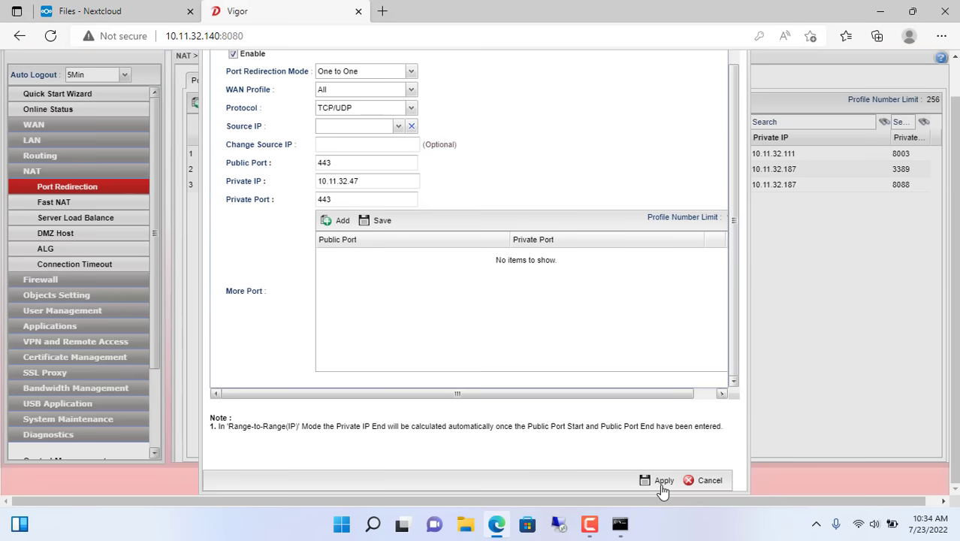
pyautogui.click(664, 480)
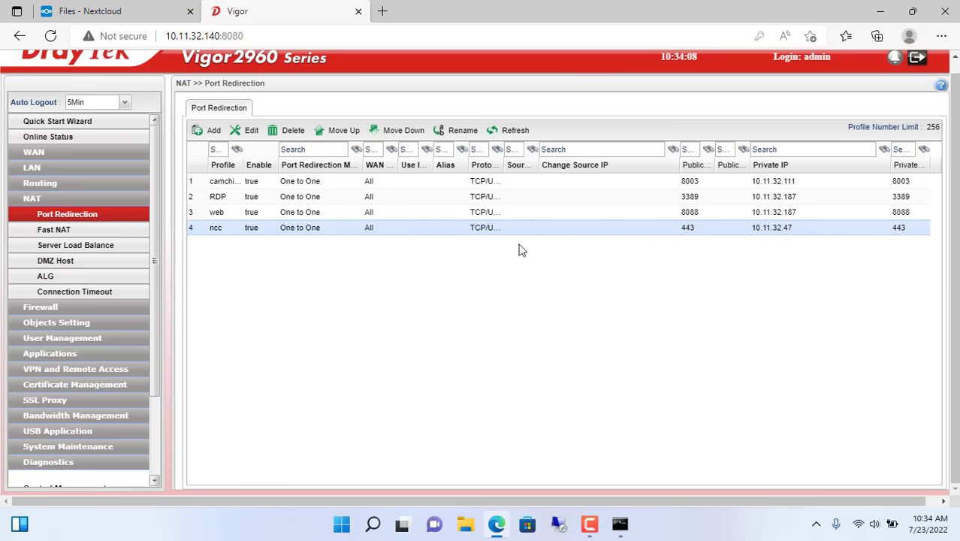
pyautogui.moveTo(51, 136)
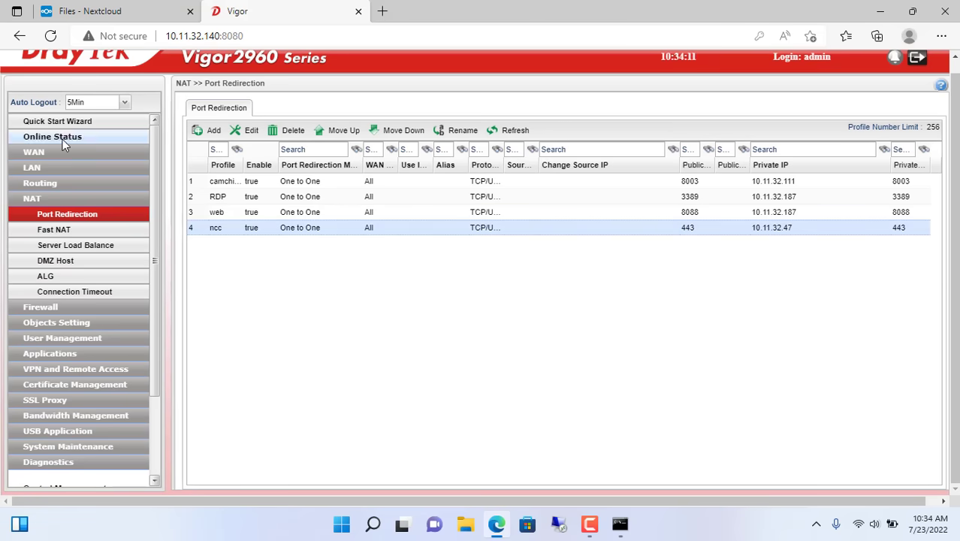
# View the router's online status for the WAN IP, then leave a new browser tab open.
pyautogui.click(48, 135)
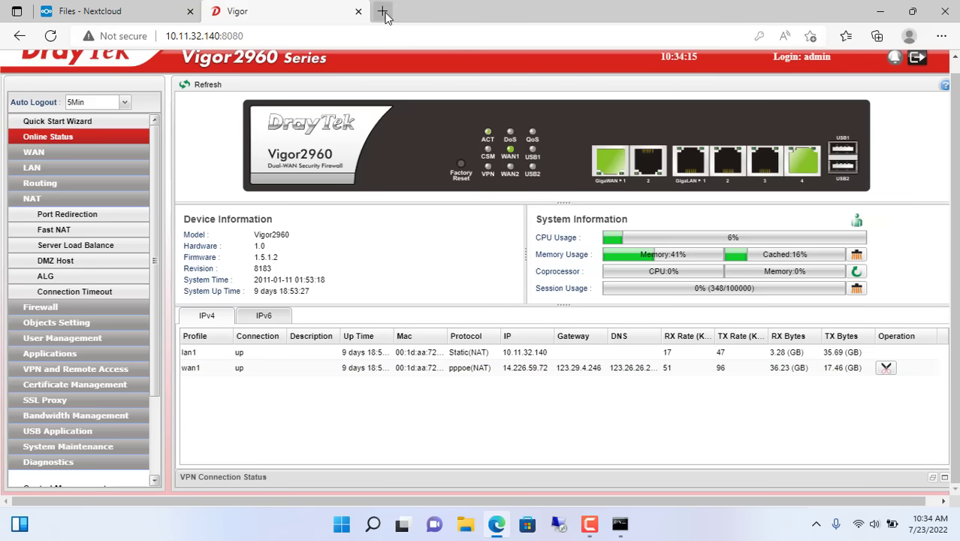
pyautogui.click(383, 10)
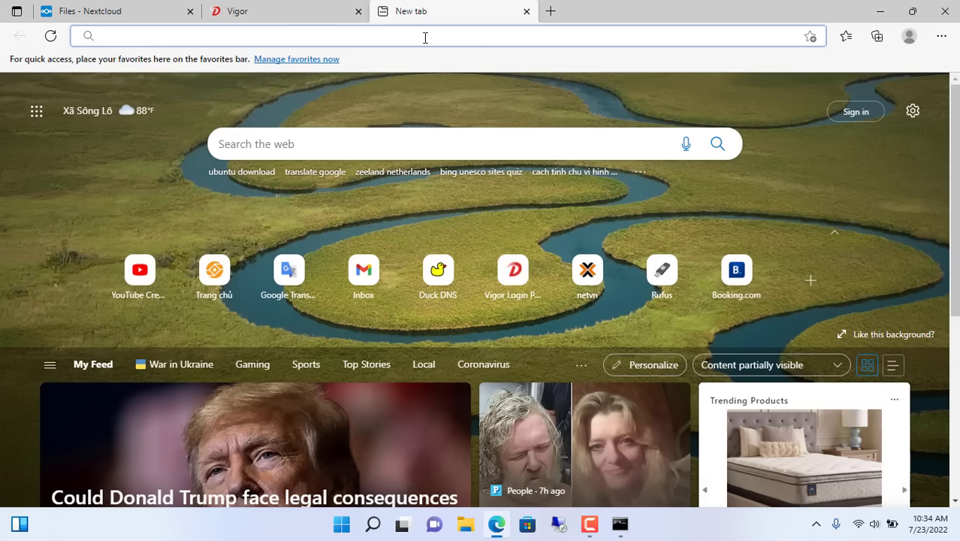
pyautogui.write('https://translate.google.com')
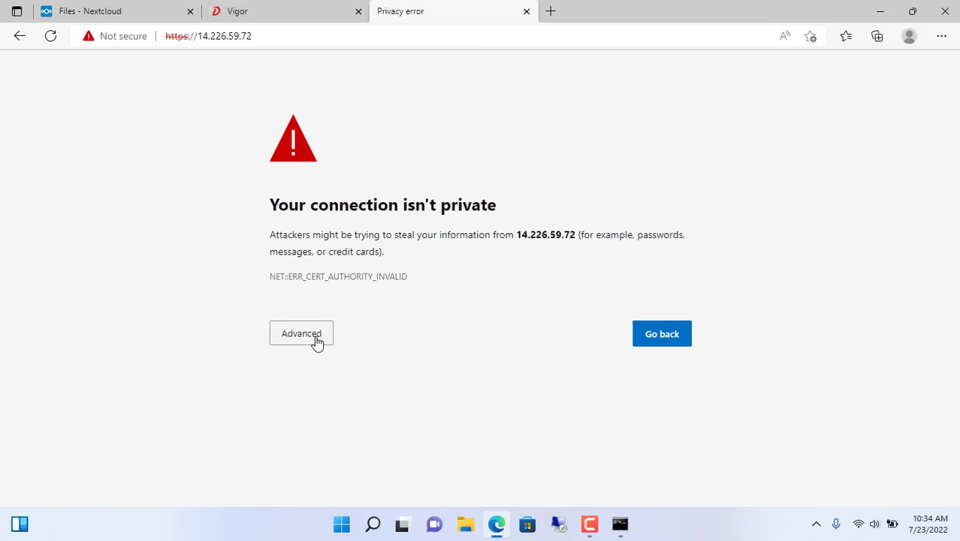
pyautogui.click(301, 333)
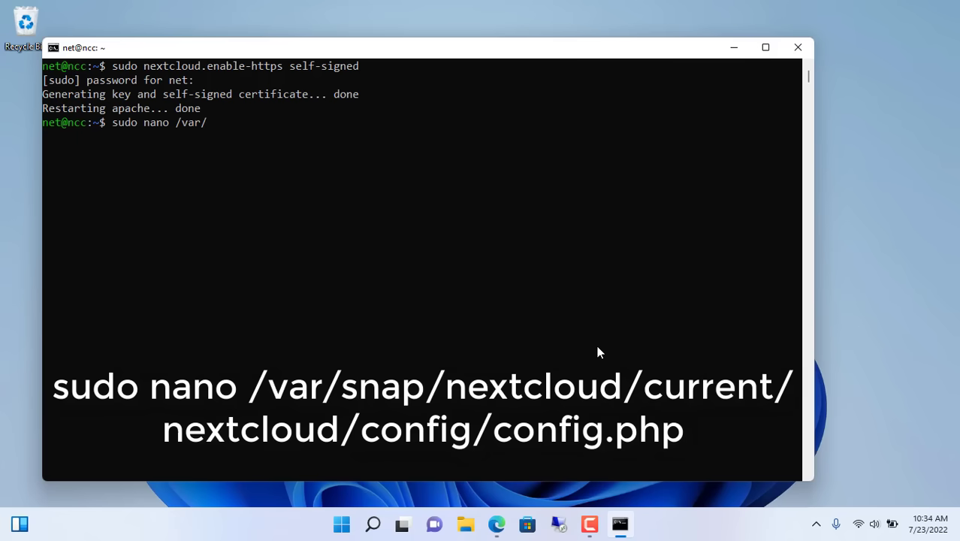
# Run sudo nano /var/snap/nextcloud/current/nextcloud/config/config.php over SSH.
pyautogui.write('snap/nextcloud/')
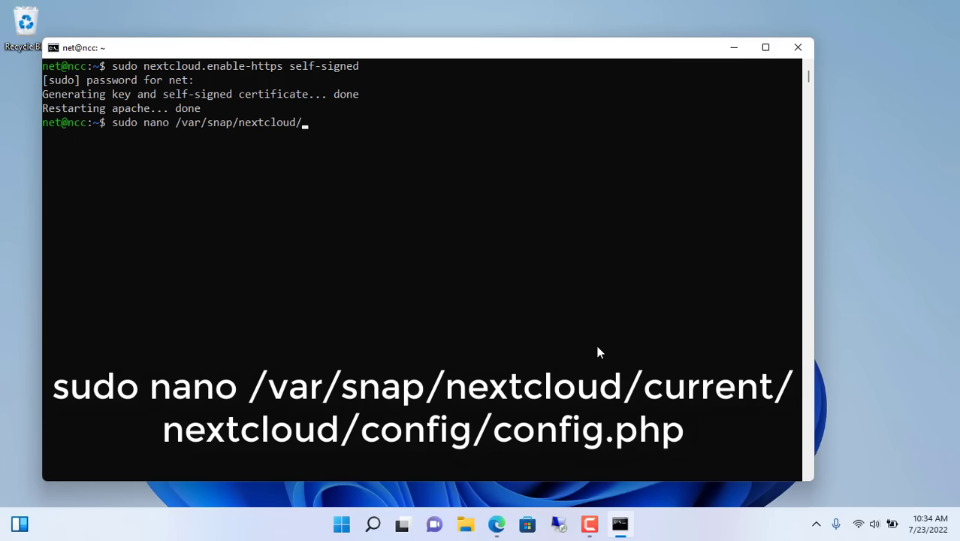
pyautogui.write('current/nextcloud/')
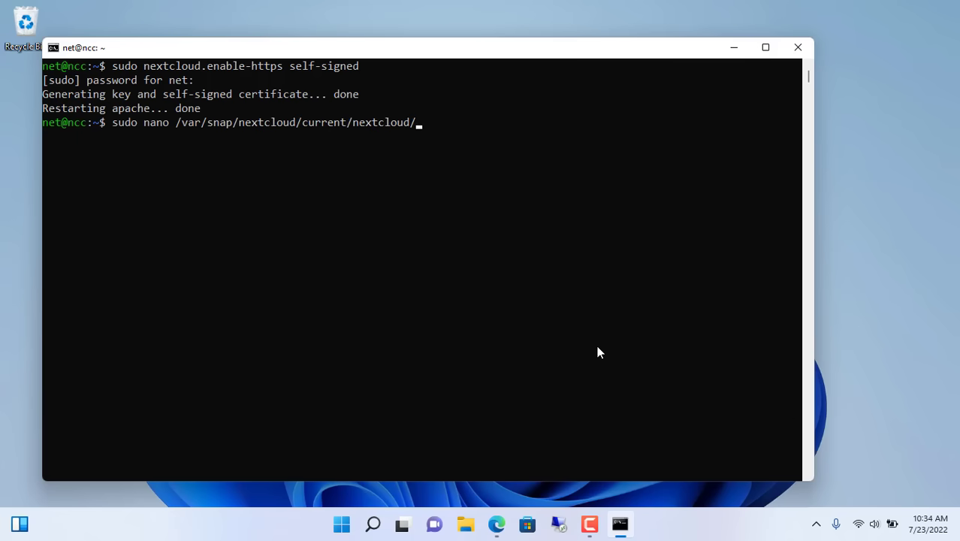
pyautogui.write('config/con')
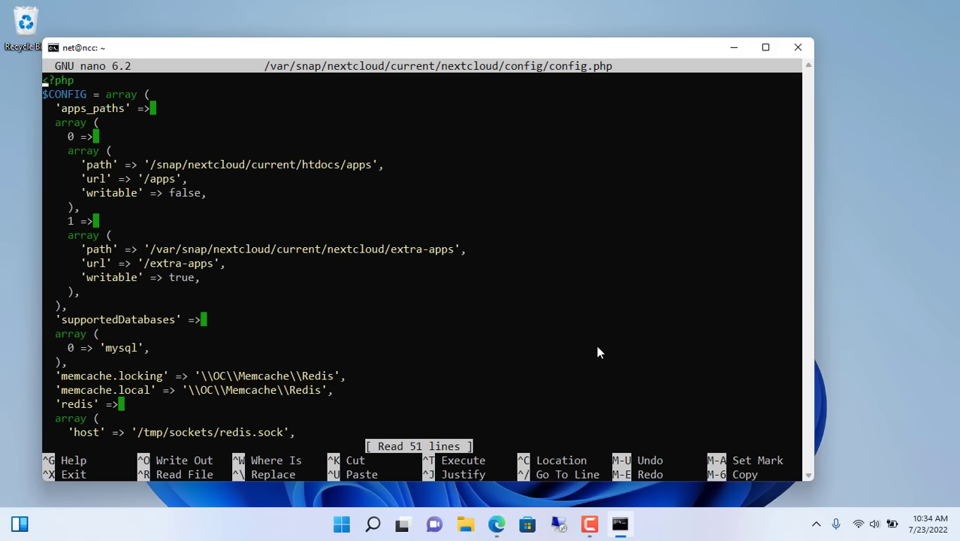
# Change trusted_domains to '*' in config.php, save it and exit nano.
pyautogui.scroll(-3)
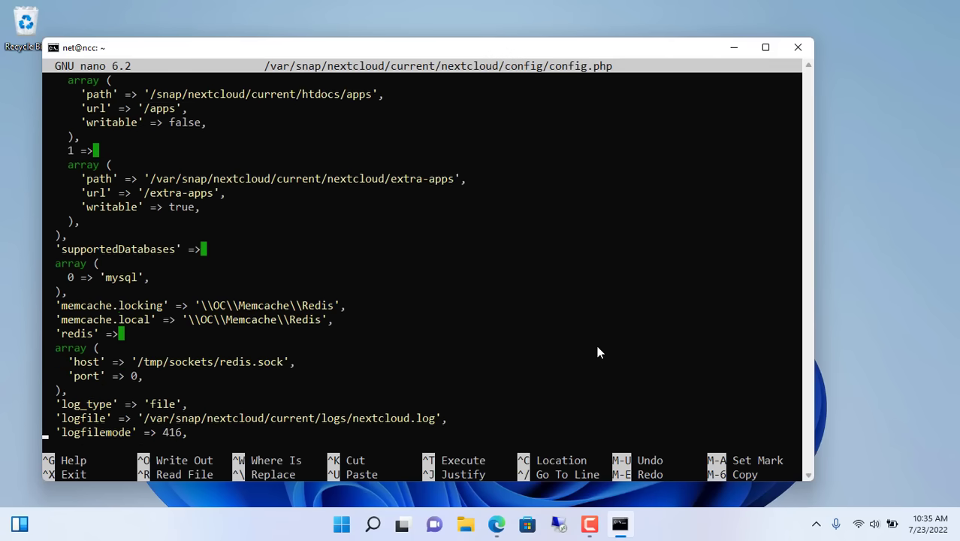
pyautogui.scroll(-3)
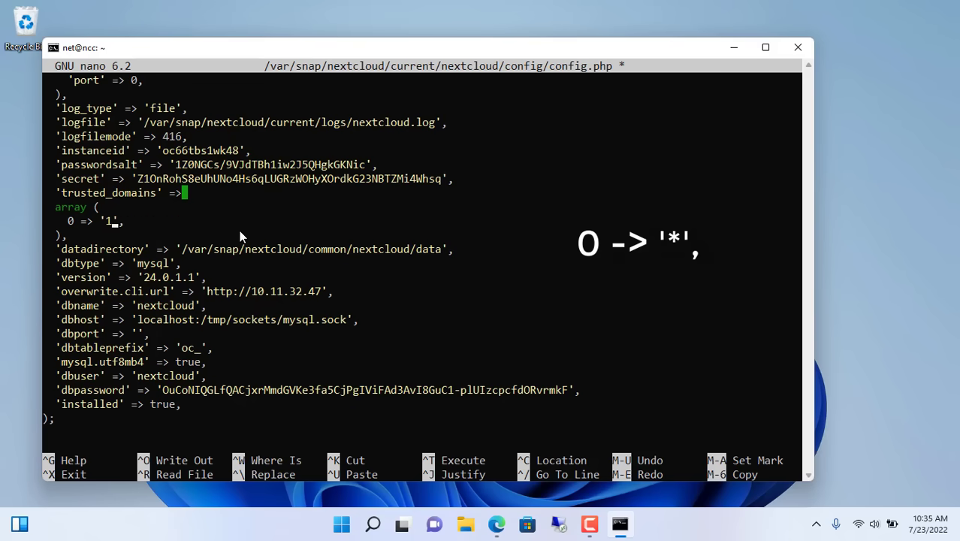
pyautogui.press('ctrl+x')
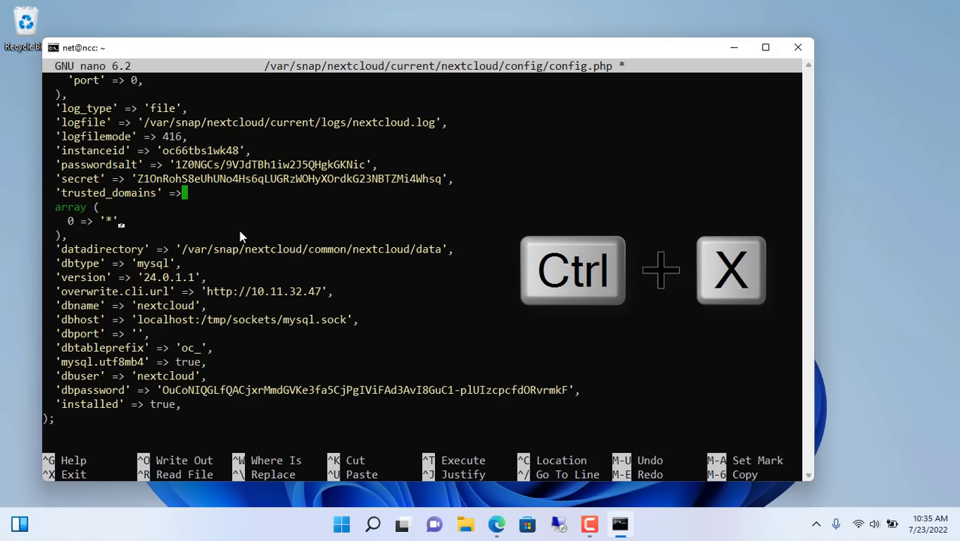
pyautogui.press('ctrl+x')
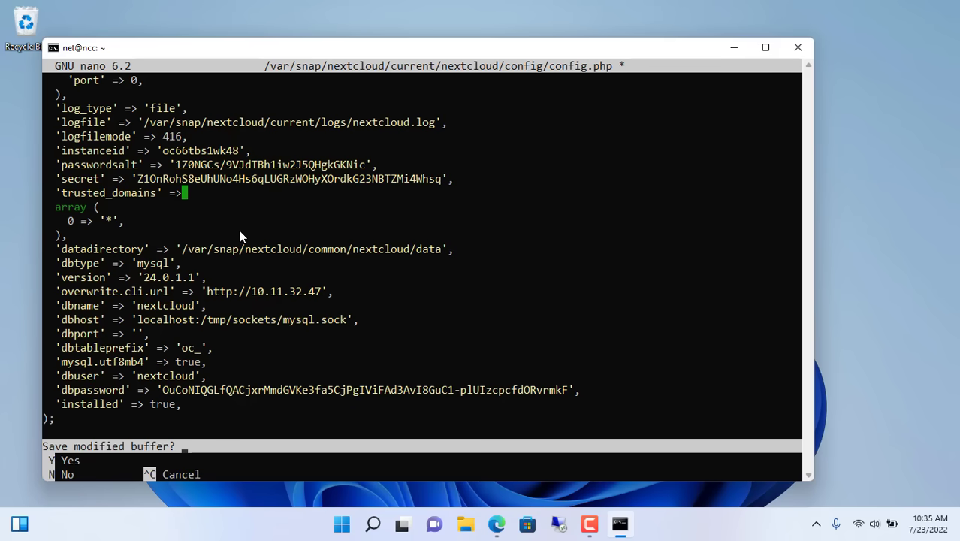
pyautogui.press('y')
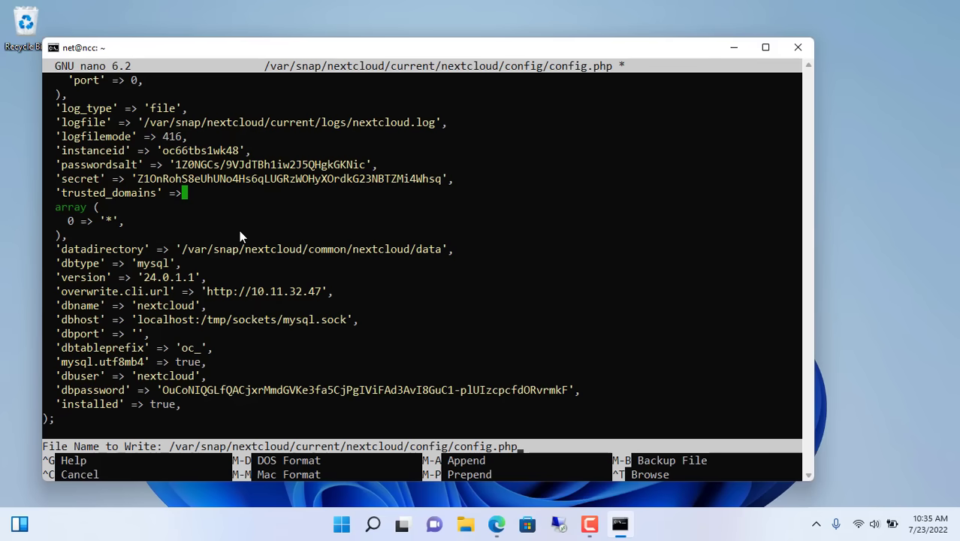
pyautogui.press('Enter')
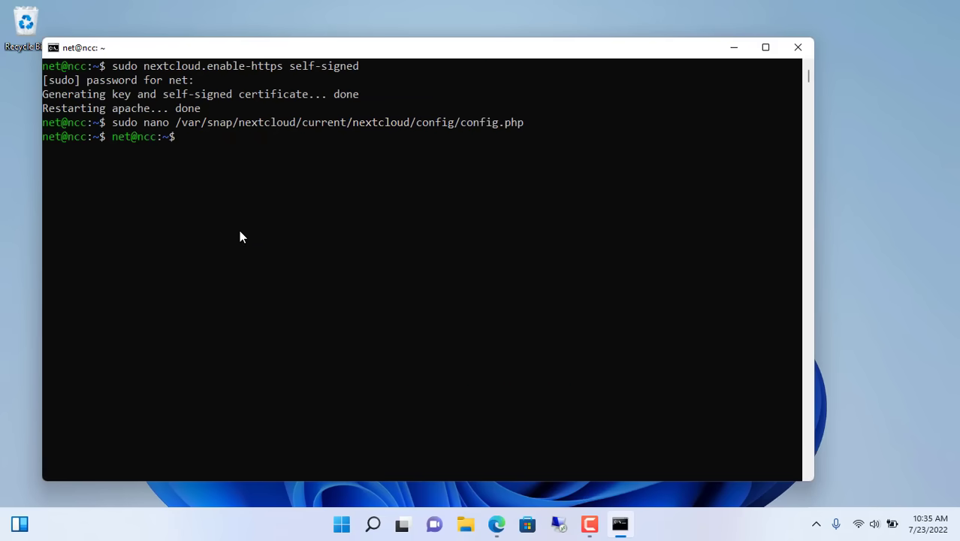
pyautogui.moveTo(704, 36)
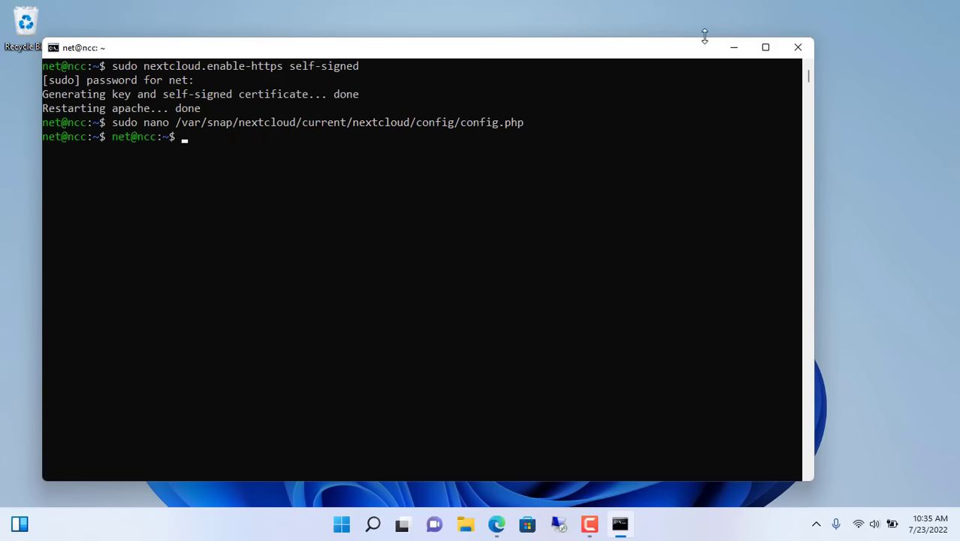
pyautogui.click(495, 523)
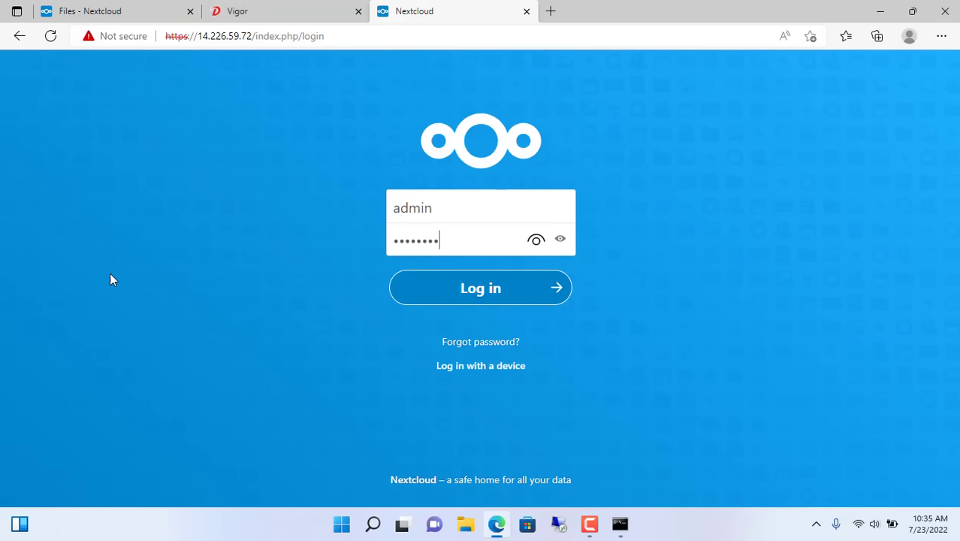
pyautogui.click(480, 287)
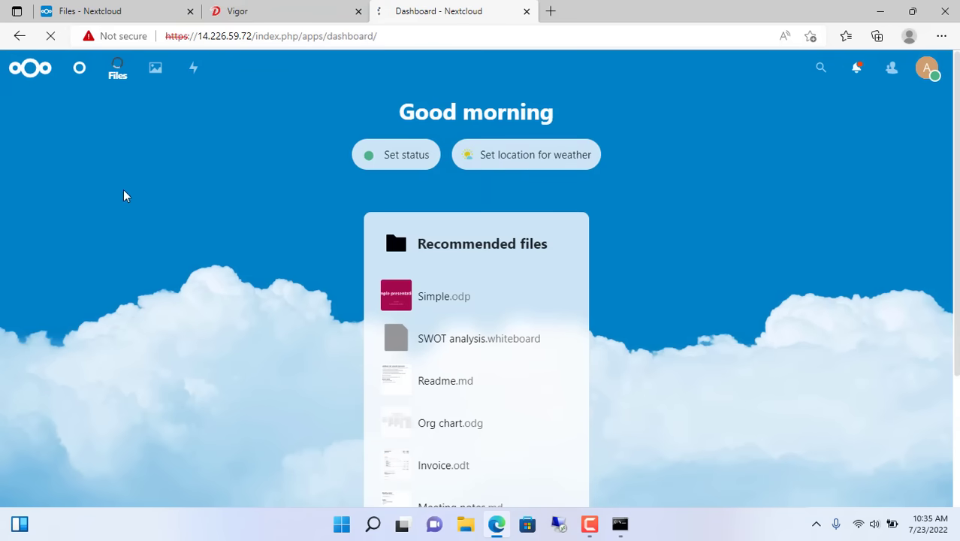
pyautogui.click(117, 68)
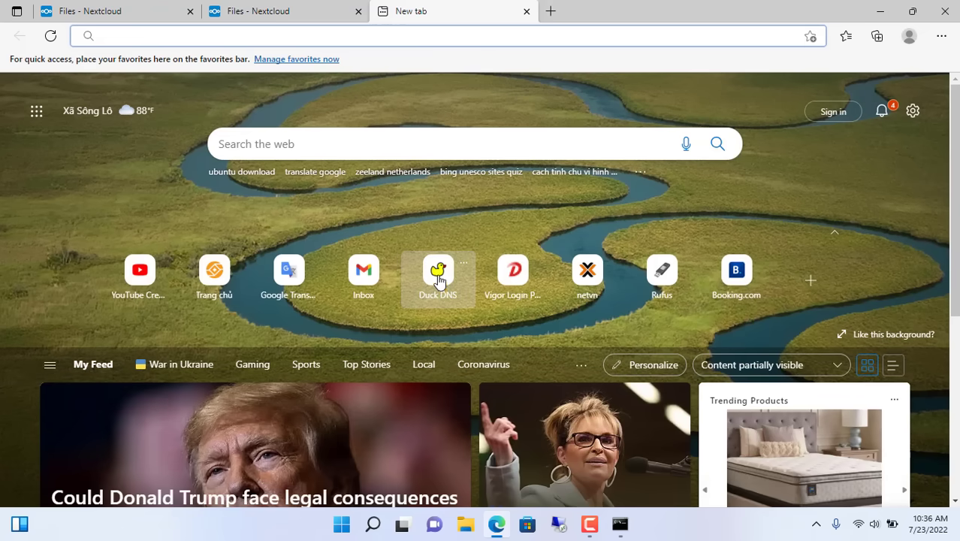
# Sign in to Duck DNS with Google and add the subdomain netvnncc.duckdns.org.
pyautogui.click(437, 269)
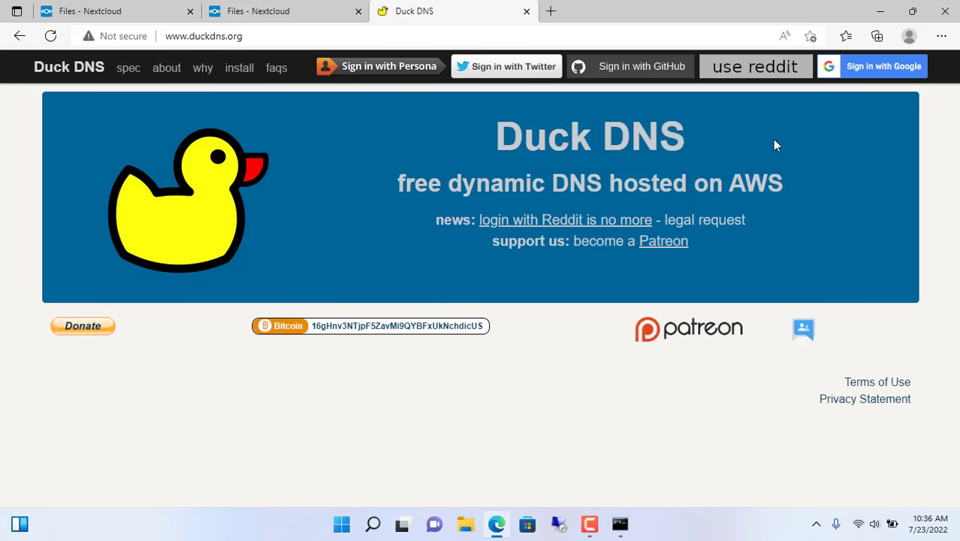
pyautogui.click(871, 66)
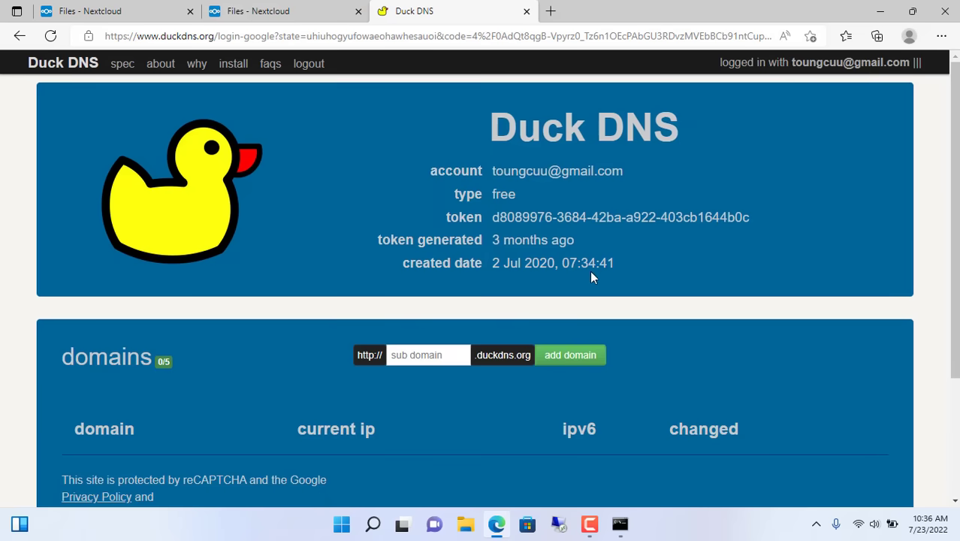
pyautogui.moveTo(521, 194)
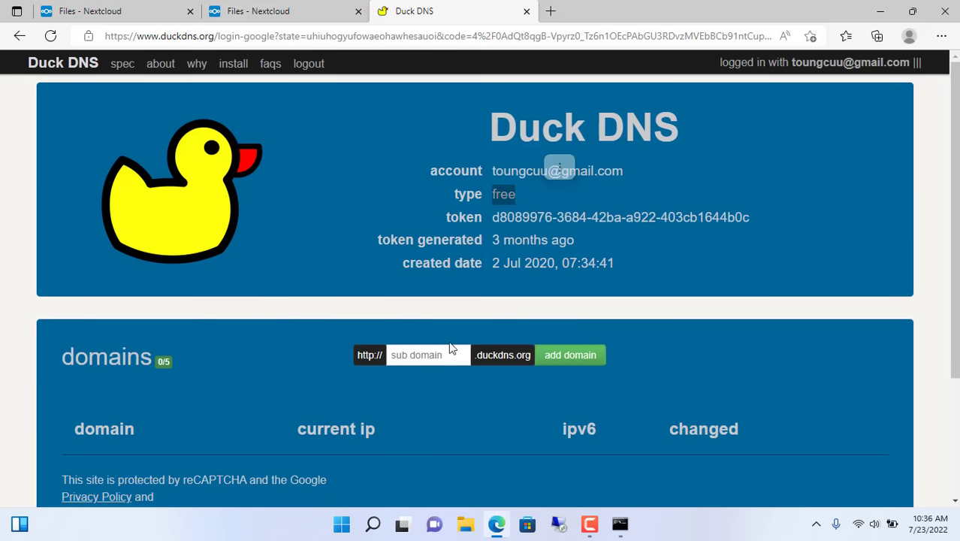
pyautogui.click(428, 354)
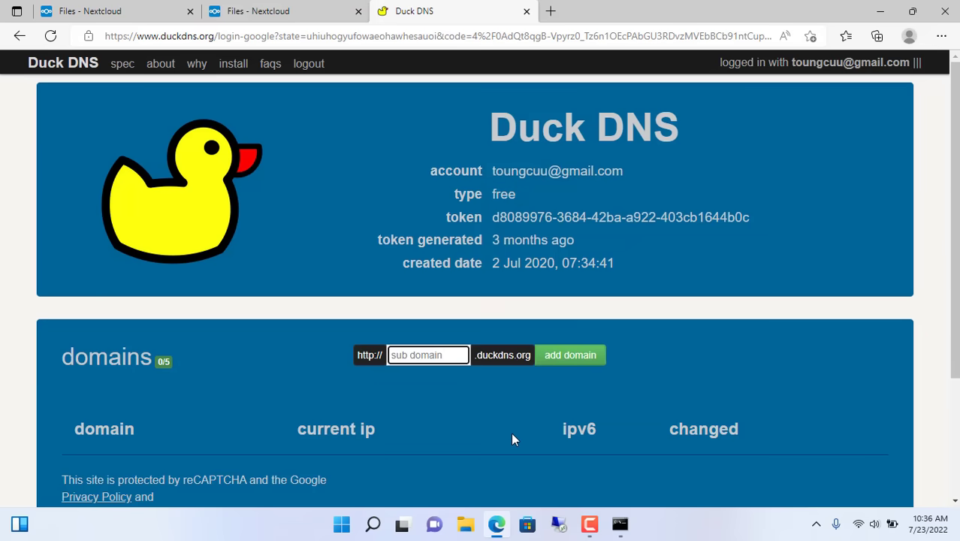
pyautogui.write('netvn')
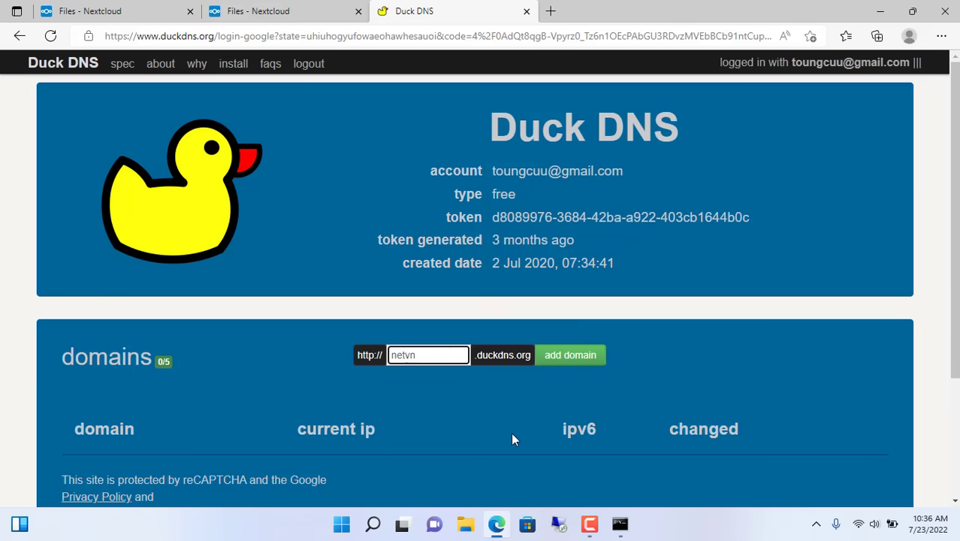
pyautogui.write('nc')
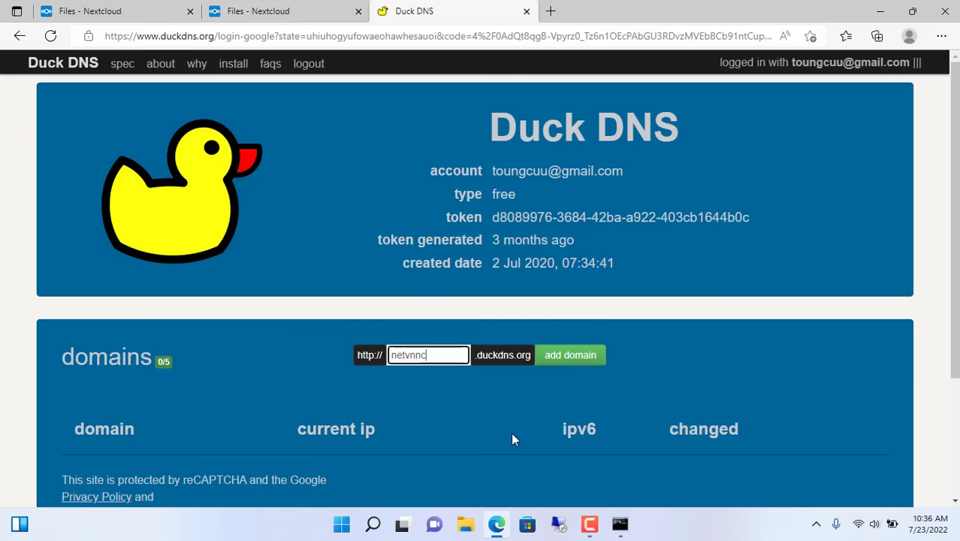
pyautogui.write('d')
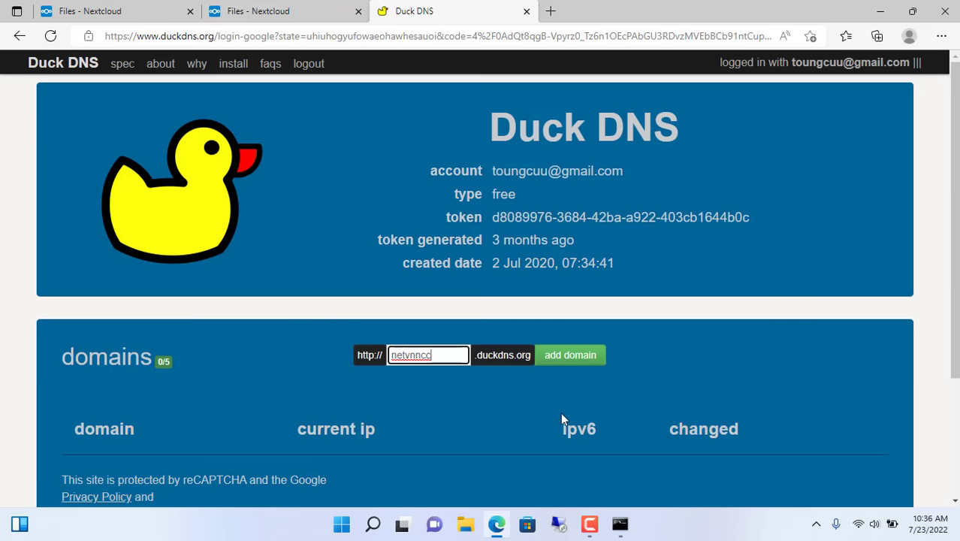
pyautogui.click(569, 354)
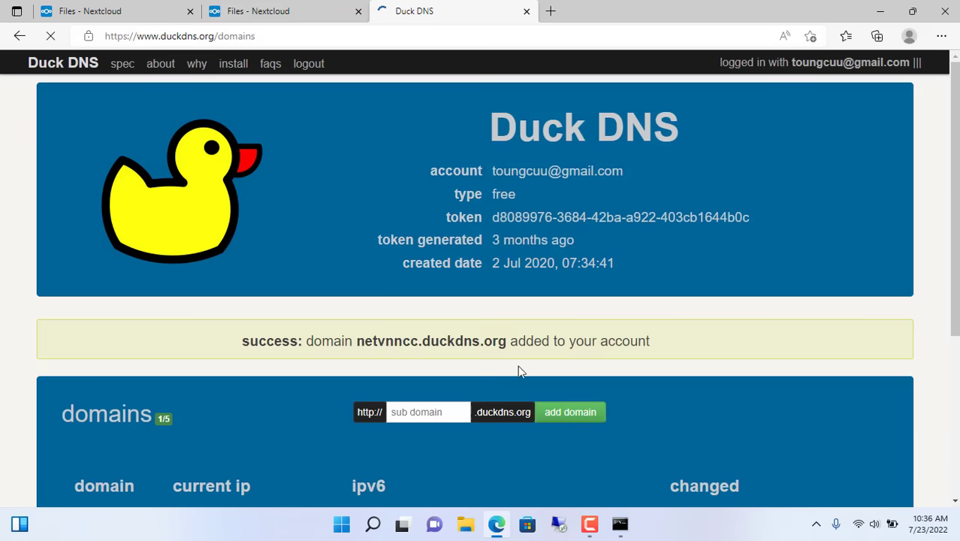
# Select the new netvnncc.duckdns.org name and head to the install guides.
pyautogui.doubleClick(431, 339)
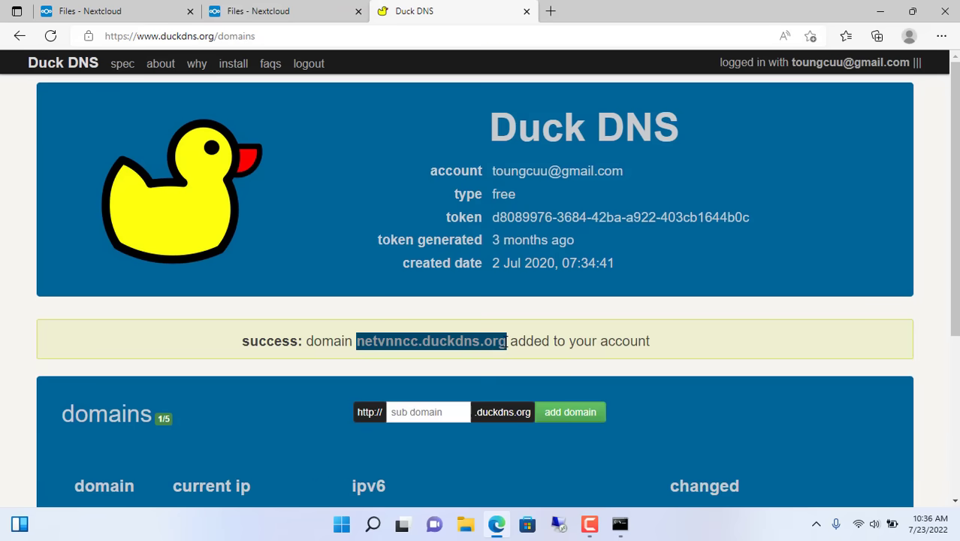
pyautogui.moveTo(314, 421)
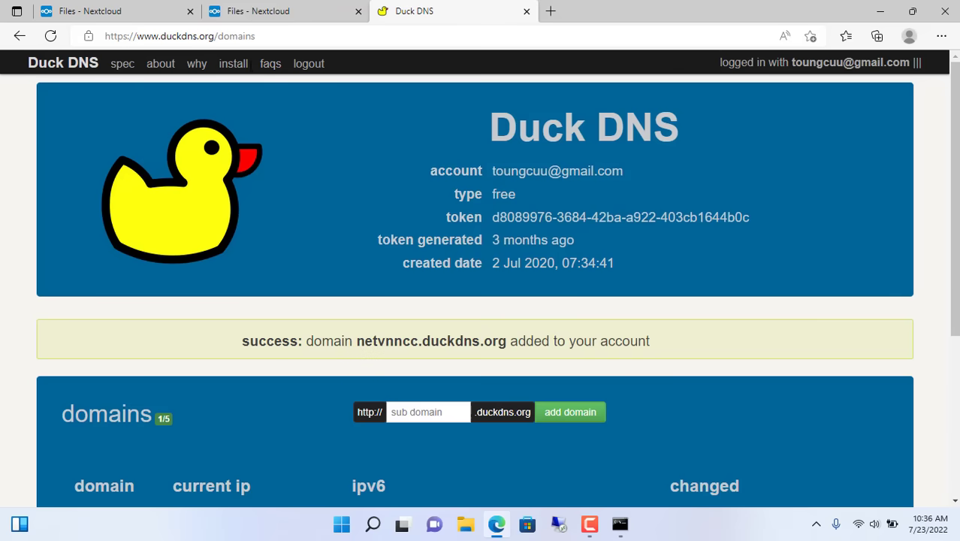
pyautogui.click(233, 63)
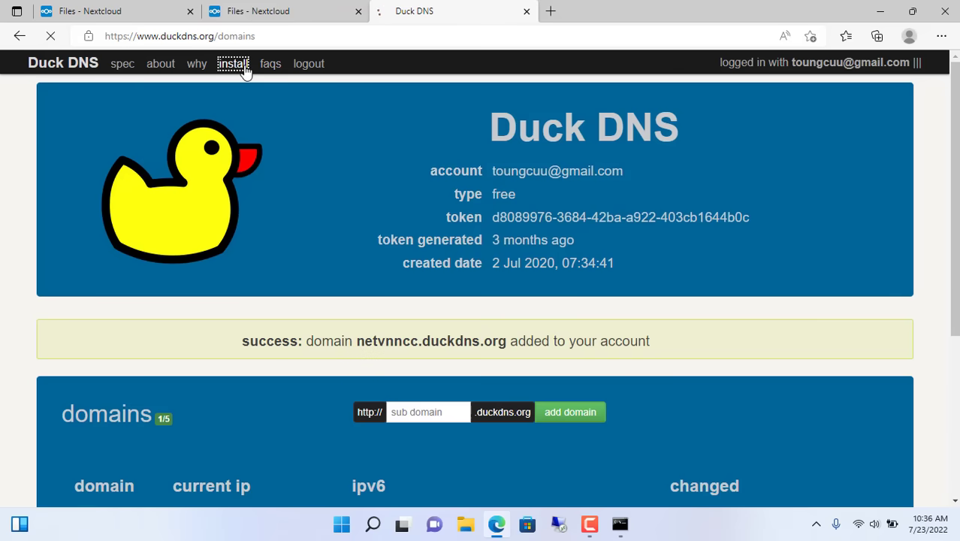
# Choose netvnncc in the install guide and show its linux cron curl command.
pyautogui.click(231, 63)
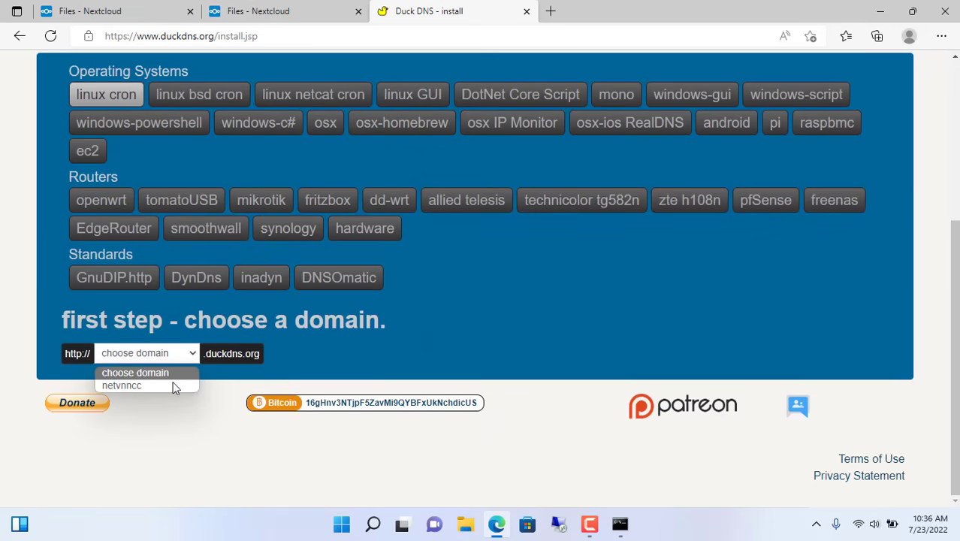
pyautogui.click(120, 384)
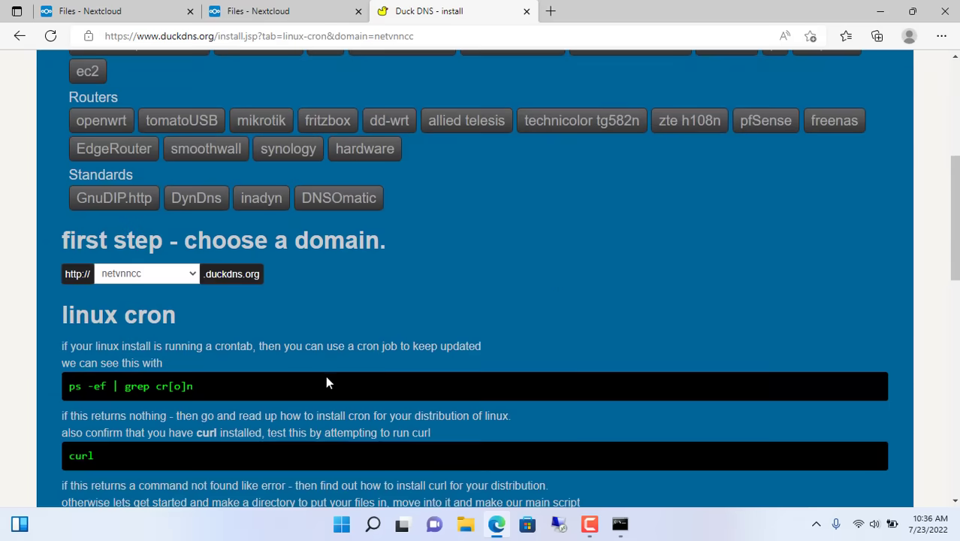
pyautogui.scroll(-3)
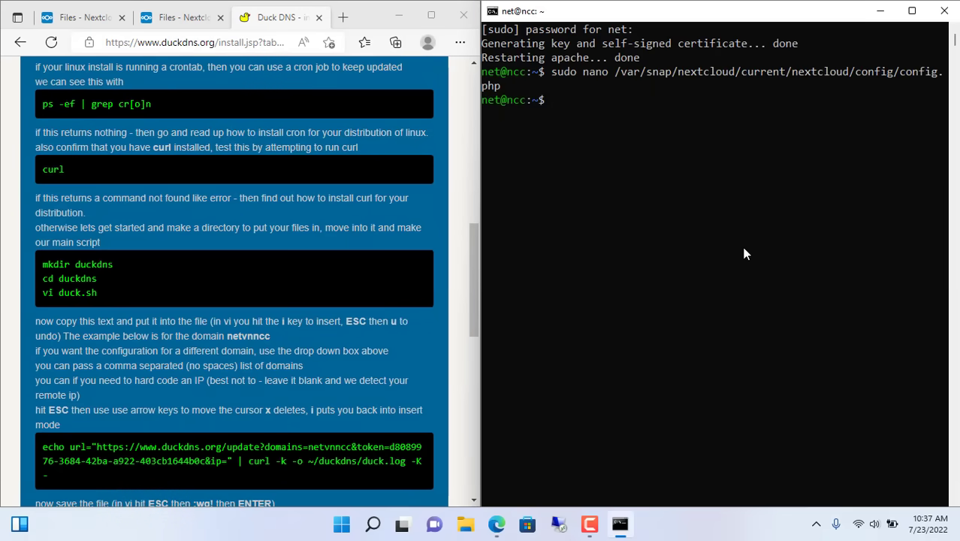
# Create duck.sh with sudo nano and paste the DuckDNS echo/curl update line.
pyautogui.write('sudo nano duck.sh')
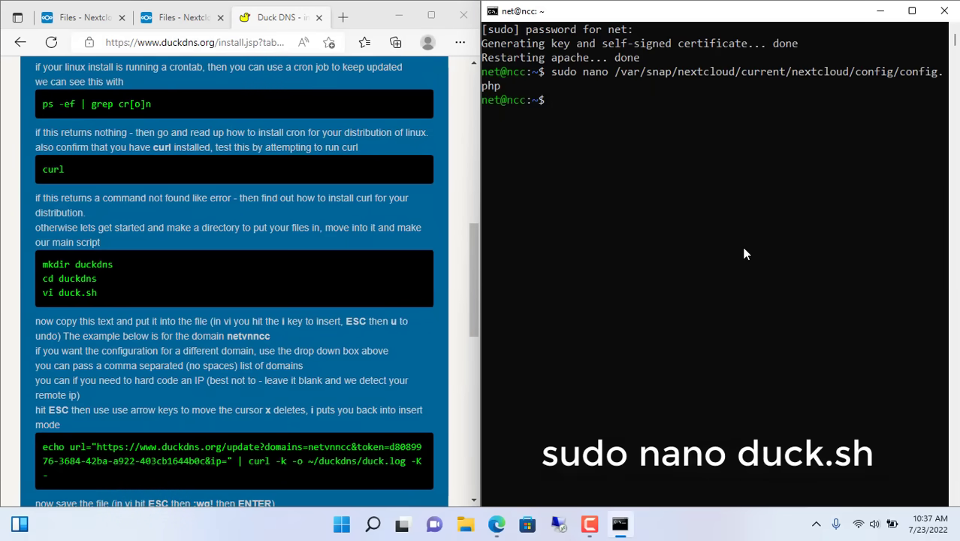
pyautogui.write('sudo nano')
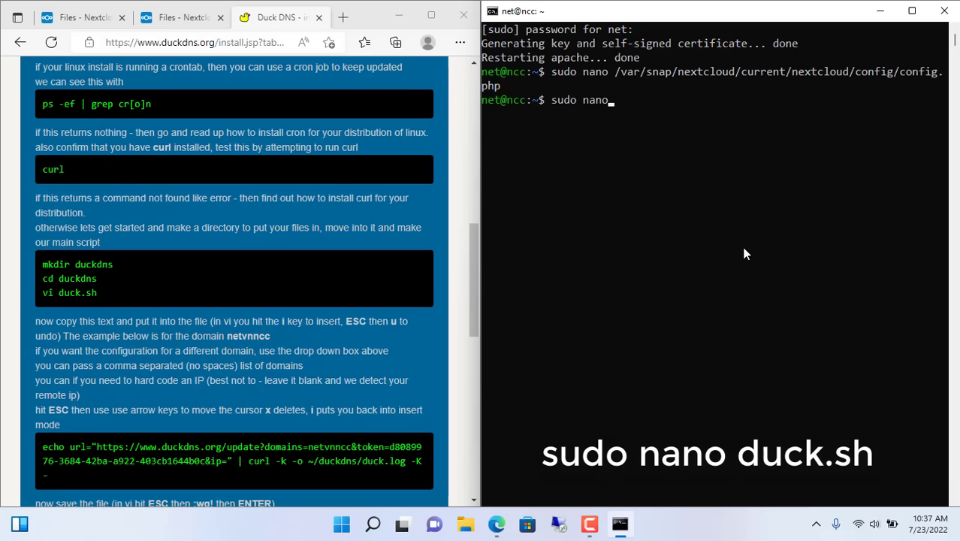
pyautogui.write('duck.')
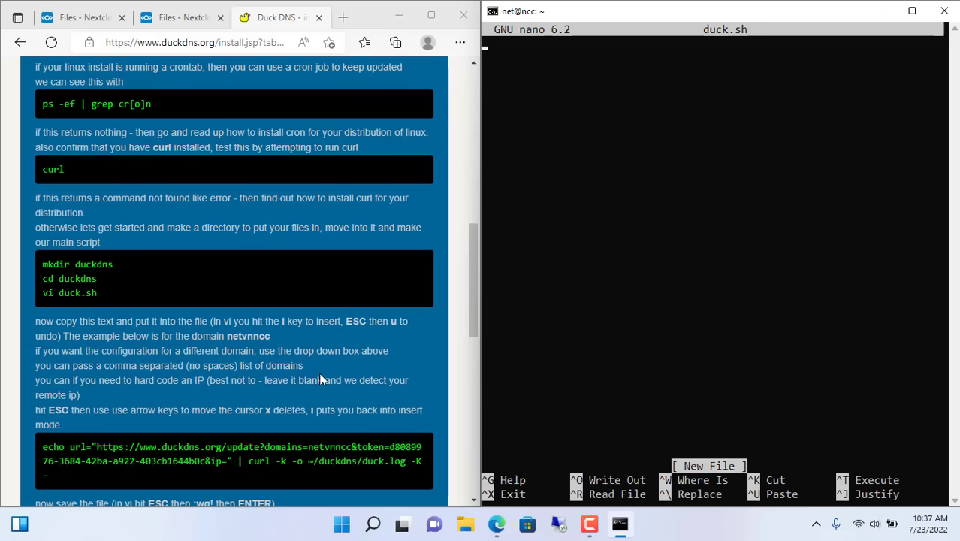
pyautogui.scroll(-3)
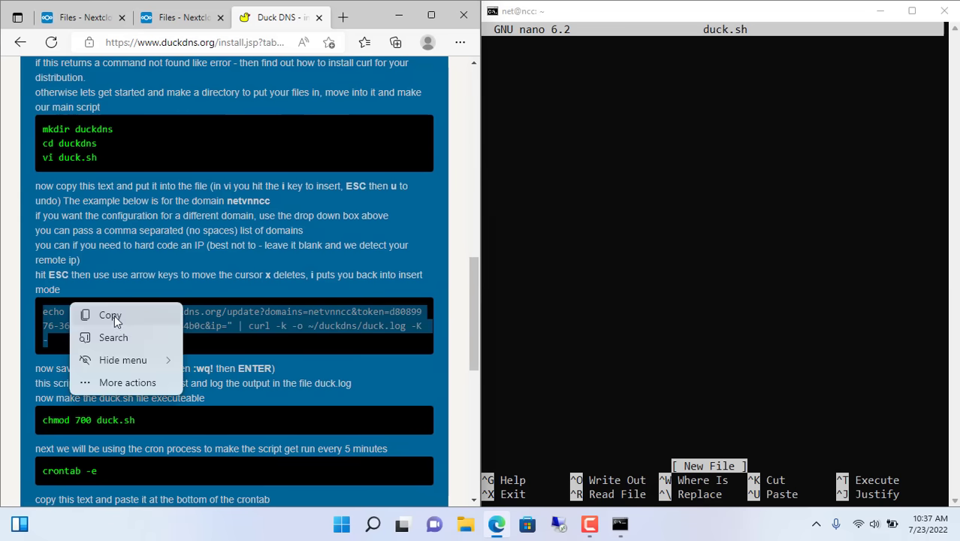
pyautogui.click(109, 316)
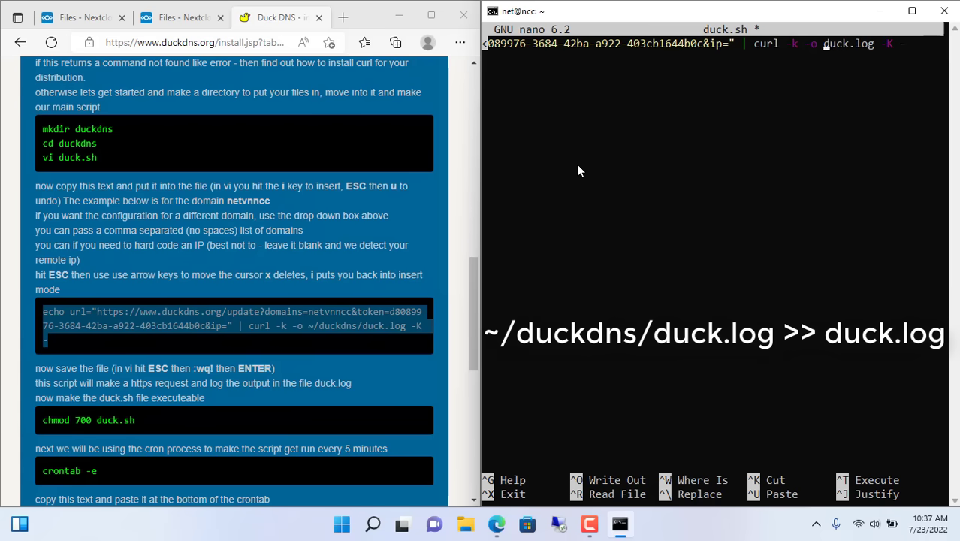
# Save duck.sh and exit nano back to the shell.
pyautogui.press('ctrl+x')
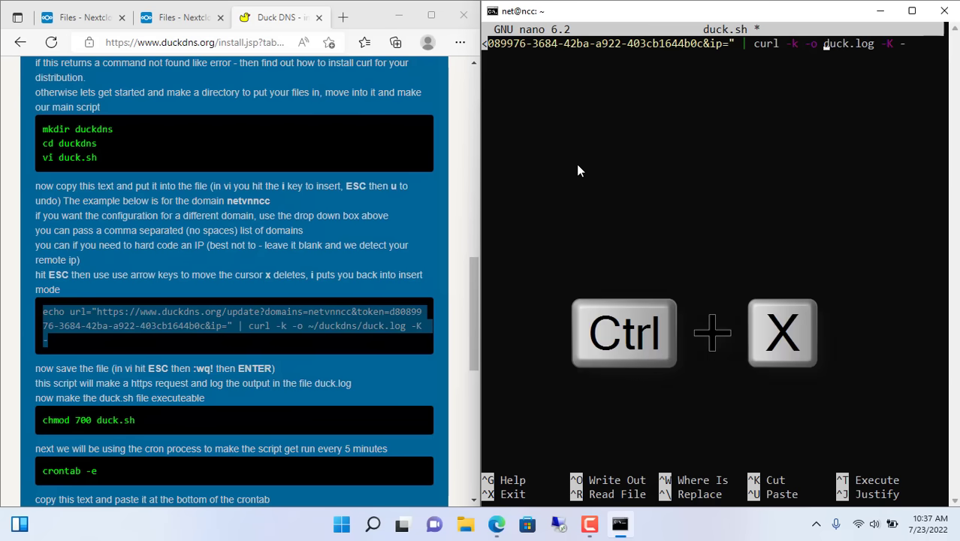
pyautogui.press('ctrl+x')
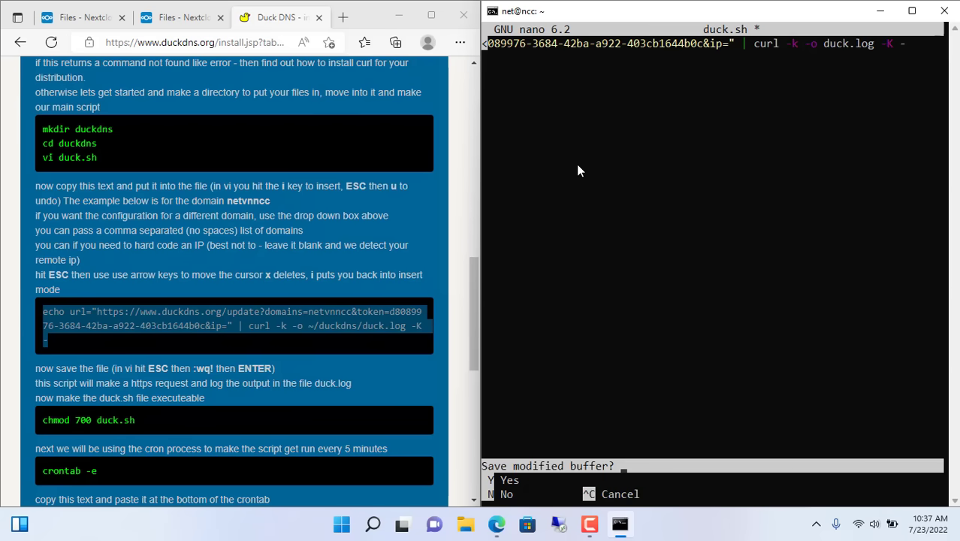
pyautogui.press('y')
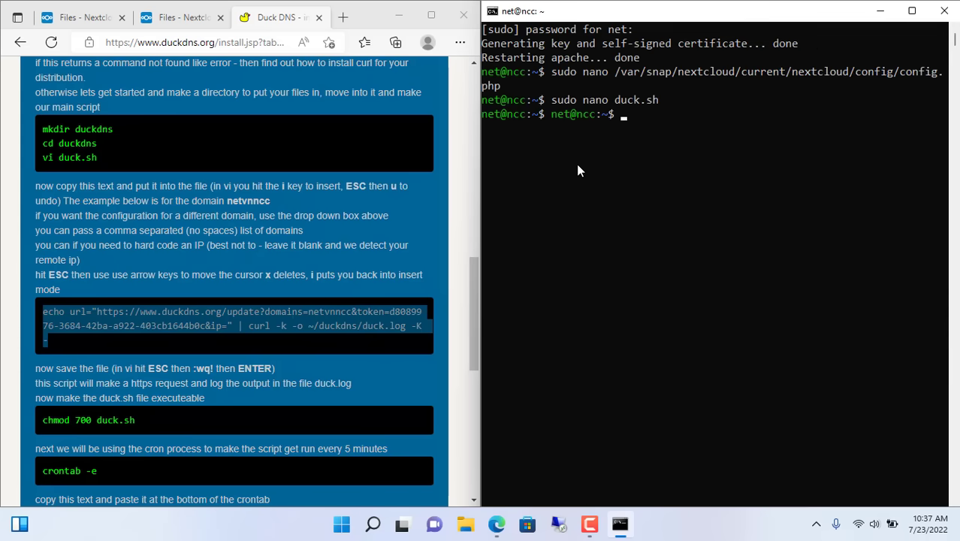
# List the files and make duck.sh executable with sudo chmod 700.
pyautogui.write('ls')
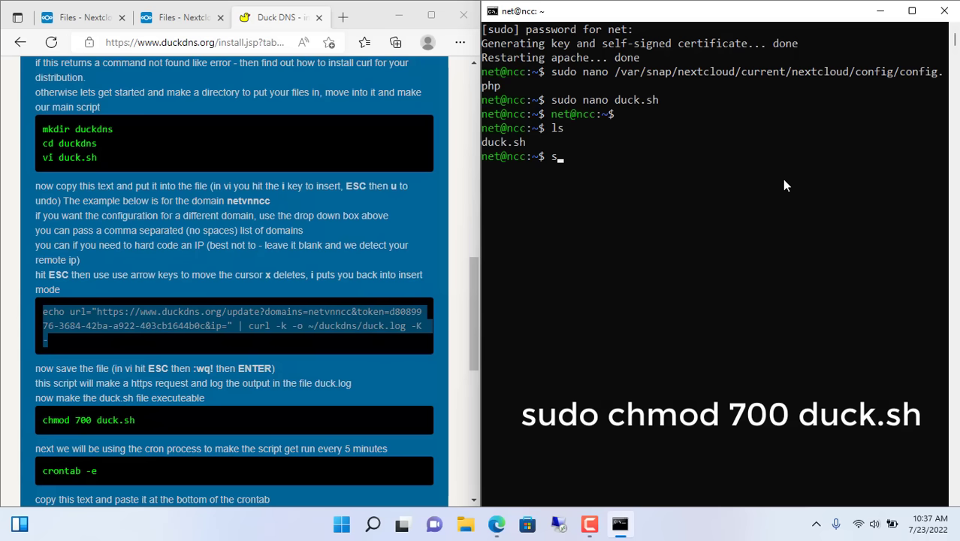
pyautogui.write('udo chm')
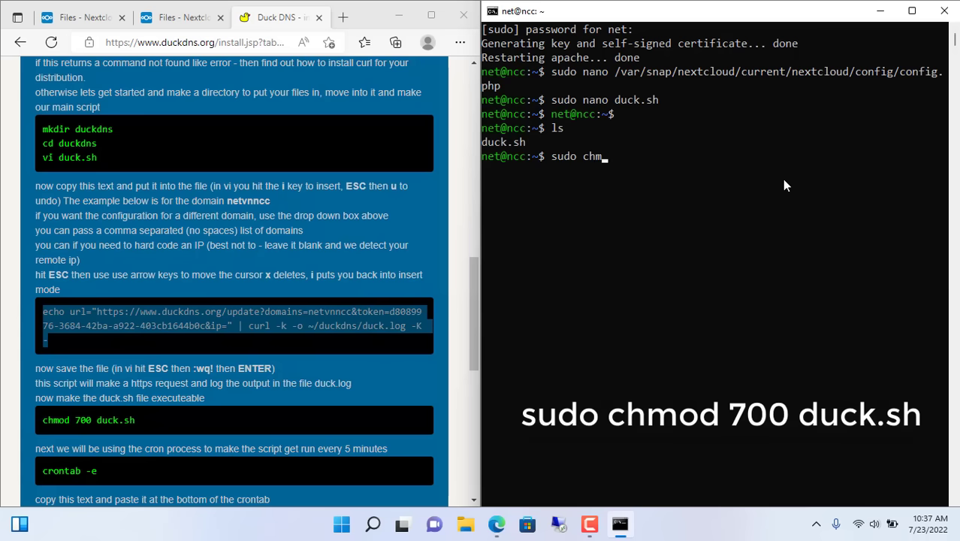
pyautogui.write('od 700 duck.sh')
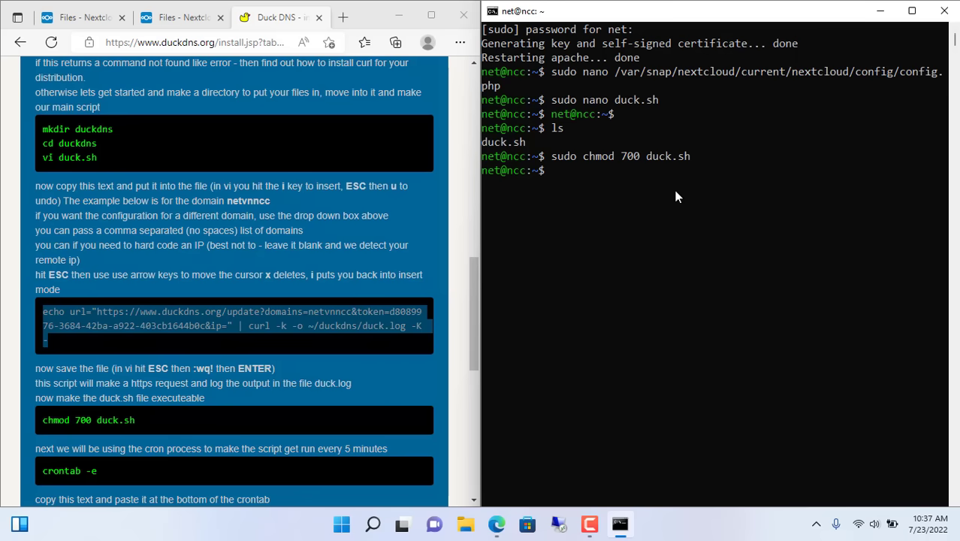
pyautogui.scroll(-3)
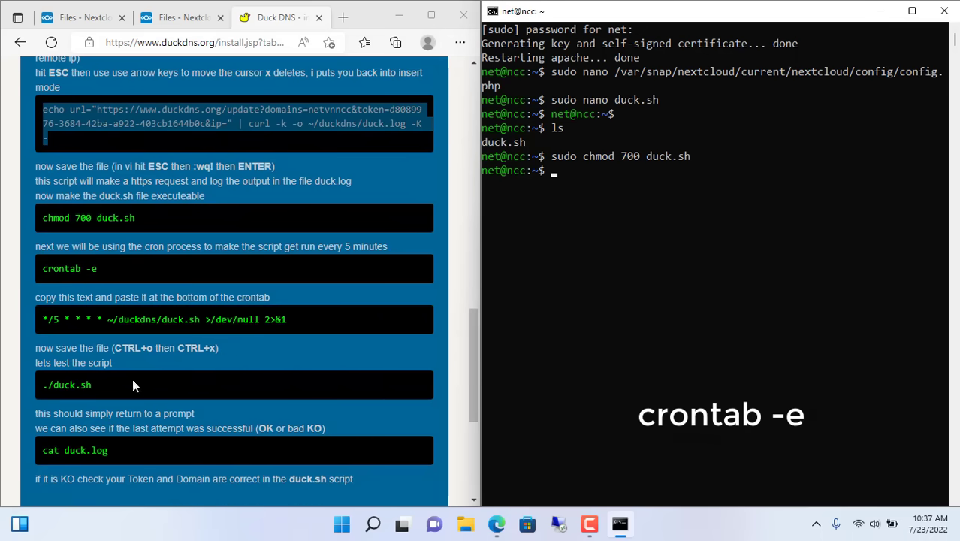
# Add crontab line '*/5 * * * * ~/duckdns/duck.sh >/dev/null 2>&1' and save it.
pyautogui.write('c')
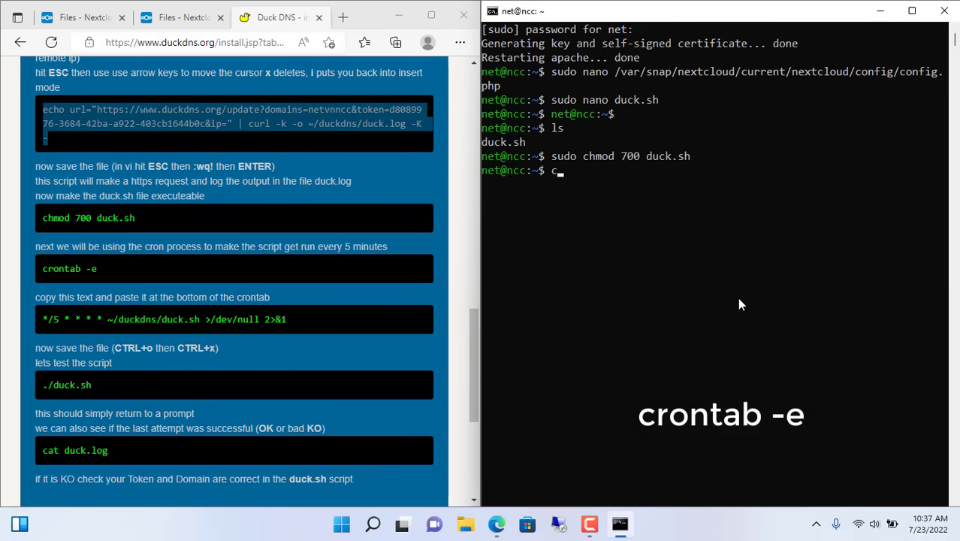
pyautogui.write('rontab')
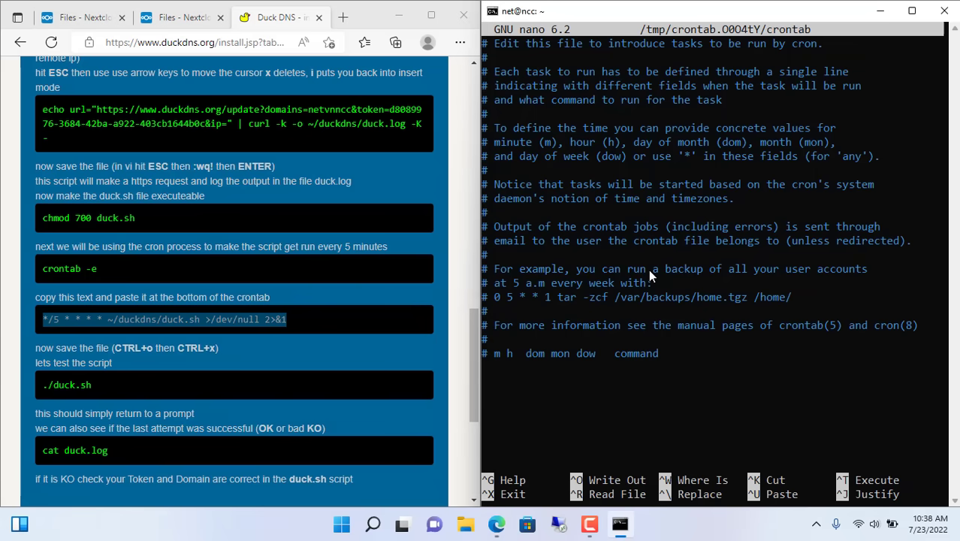
pyautogui.write('*/5 * * * * ~/duckdns/duck.sh >/dev/null 2>&1')
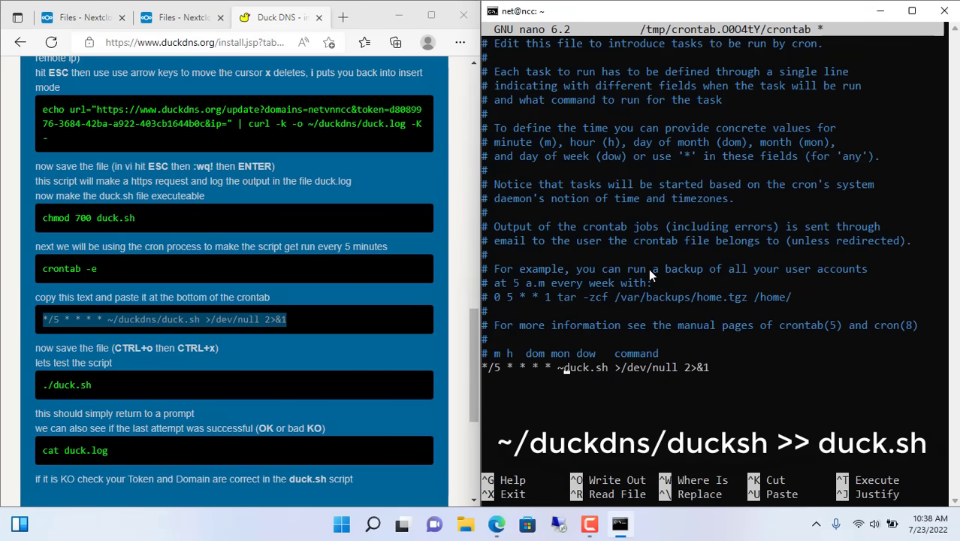
pyautogui.press('ctrl+x')
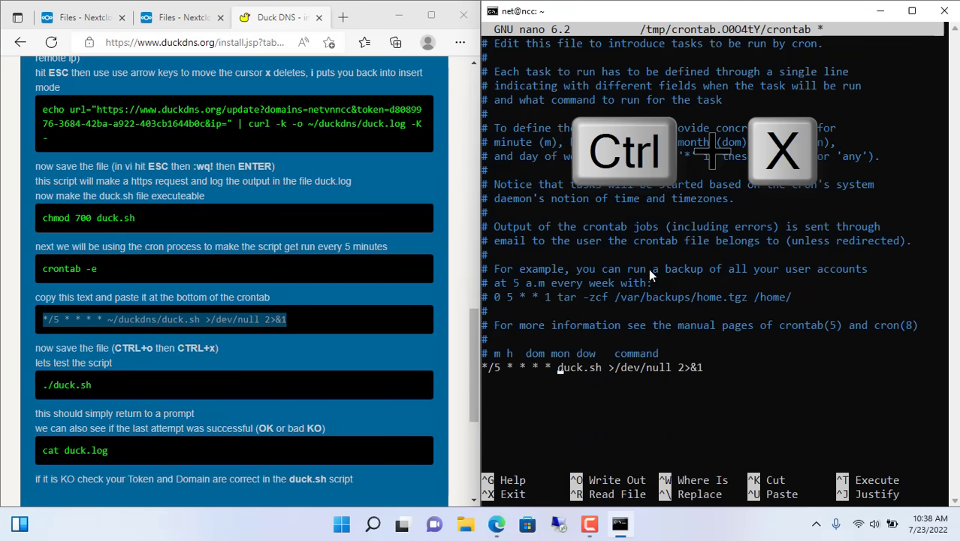
pyautogui.press('ctrl+o')
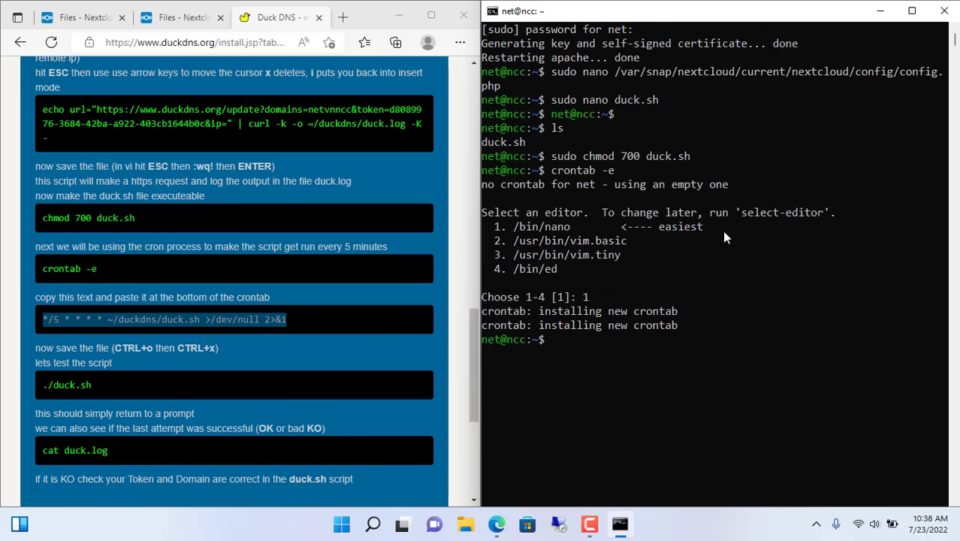
# Run sudo ./duck.sh once so duck.log is created beside the script.
pyautogui.write('sudo')
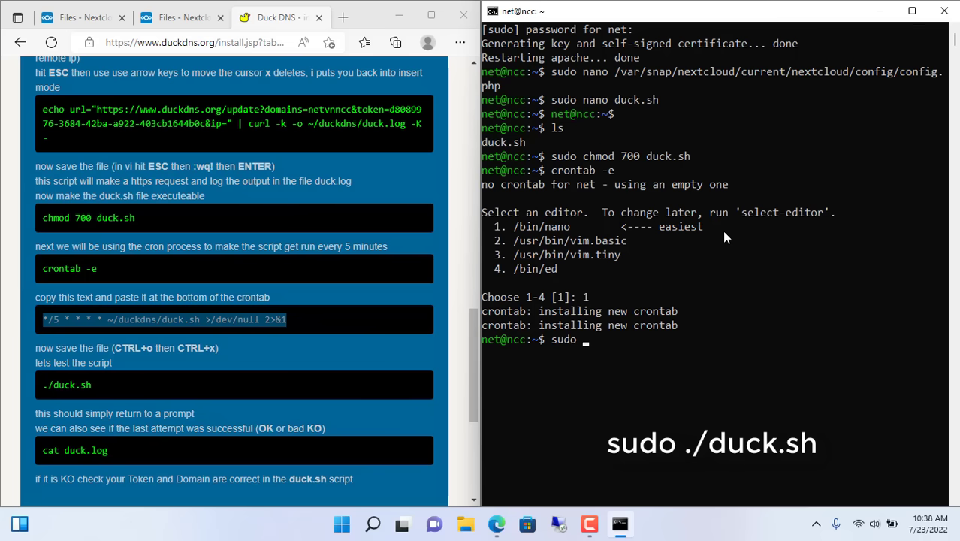
pyautogui.write('./du')
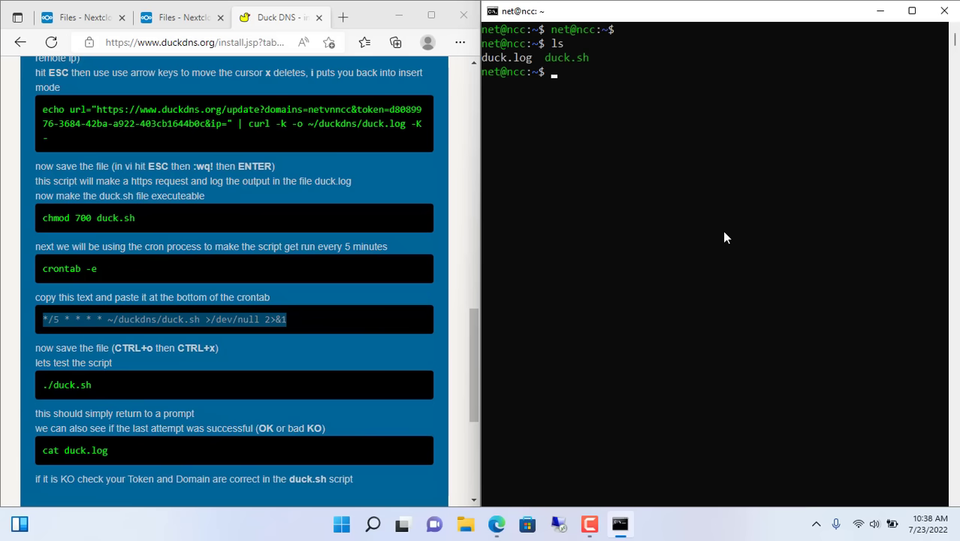
pyautogui.moveTo(532, 67)
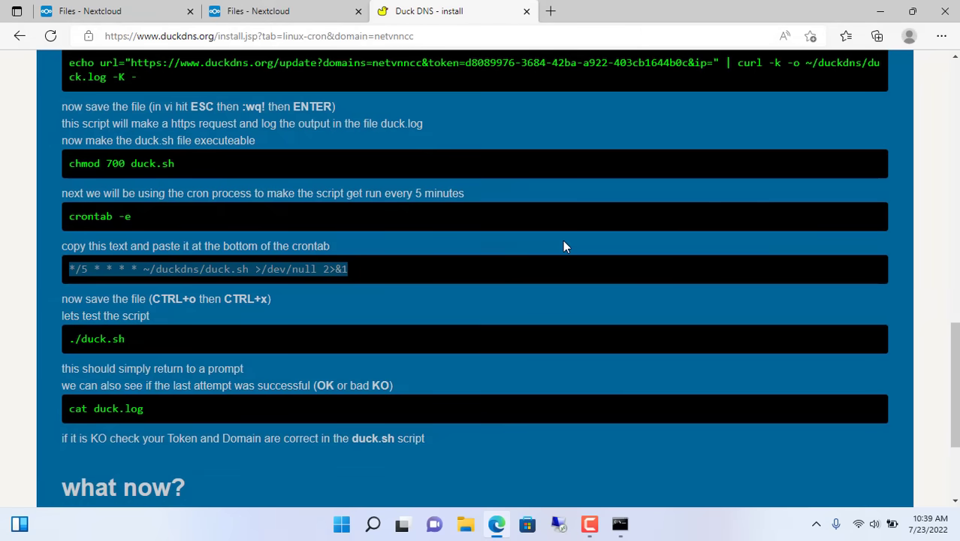
# Proceed past the certificate warning to the Nextcloud login page at netvnncc.duckdns.org.
pyautogui.scroll(3)
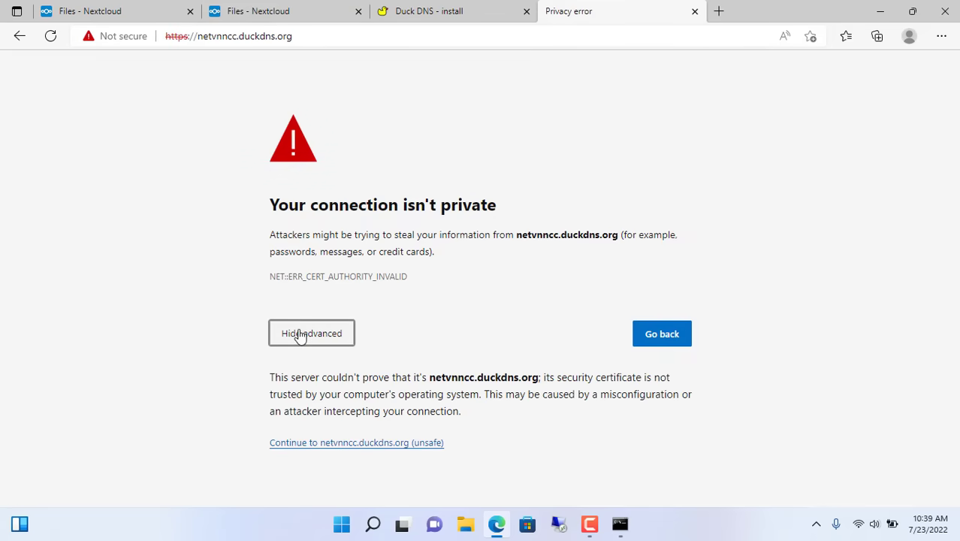
pyautogui.click(356, 442)
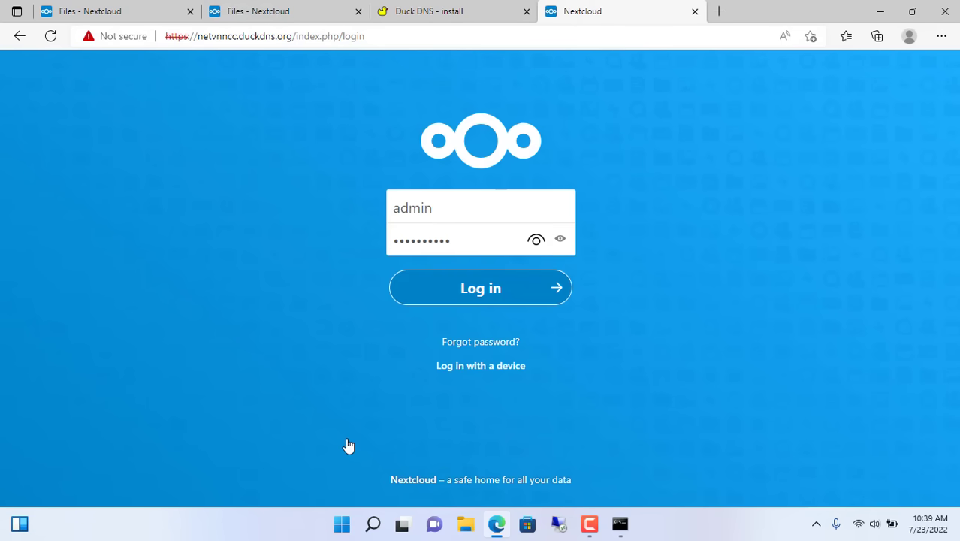
# Sign in as admin and go to the Nextcloud settings from the avatar menu.
pyautogui.click(481, 287)
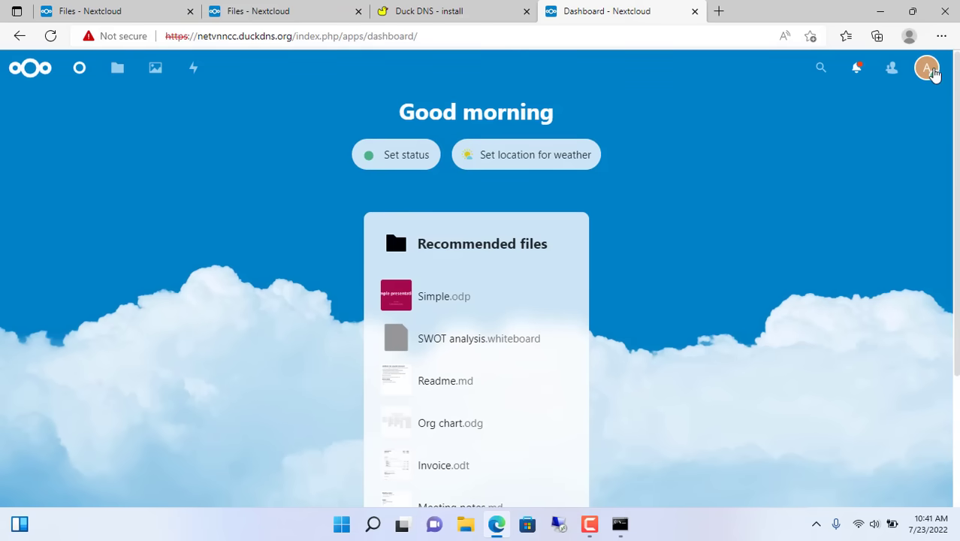
pyautogui.click(925, 68)
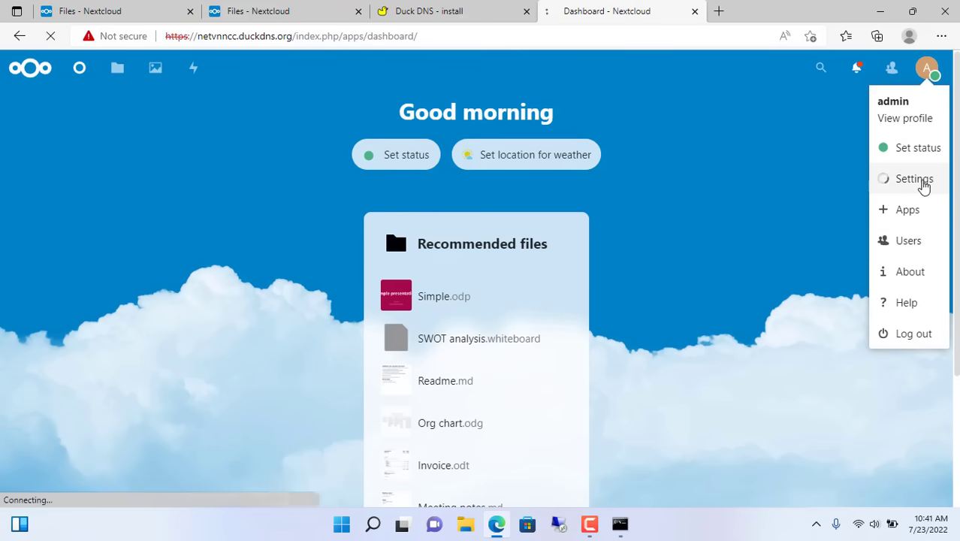
pyautogui.click(913, 178)
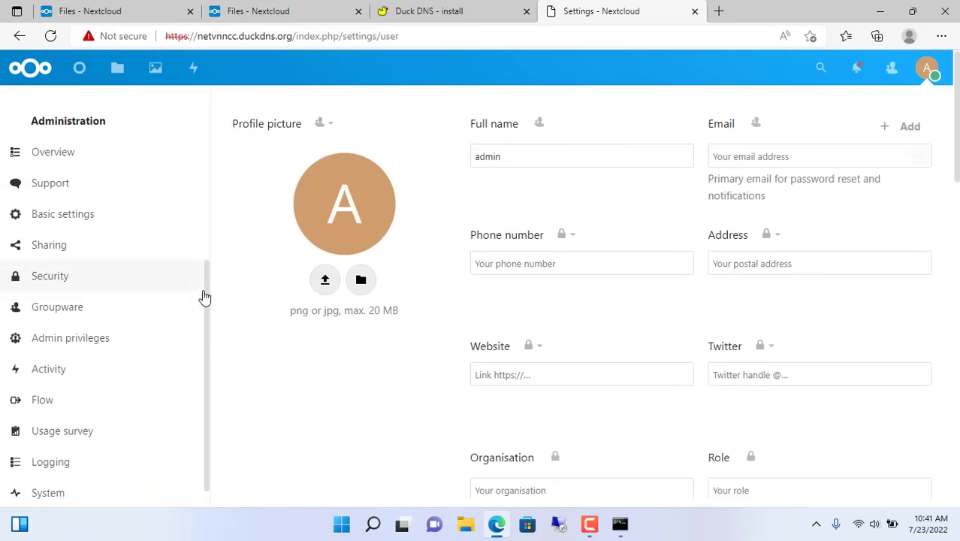
# View the Administration System page with server load, memory, disk and network details.
pyautogui.click(46, 484)
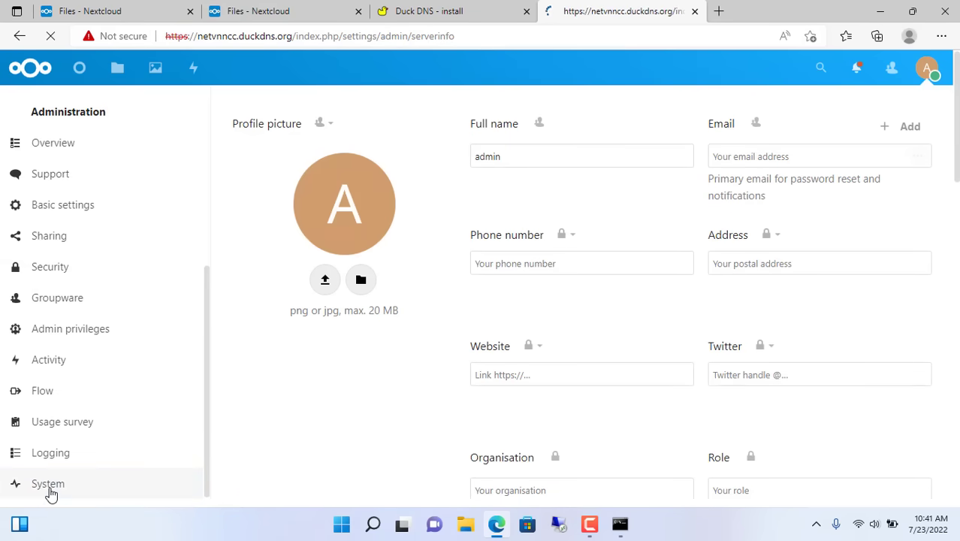
pyautogui.click(48, 483)
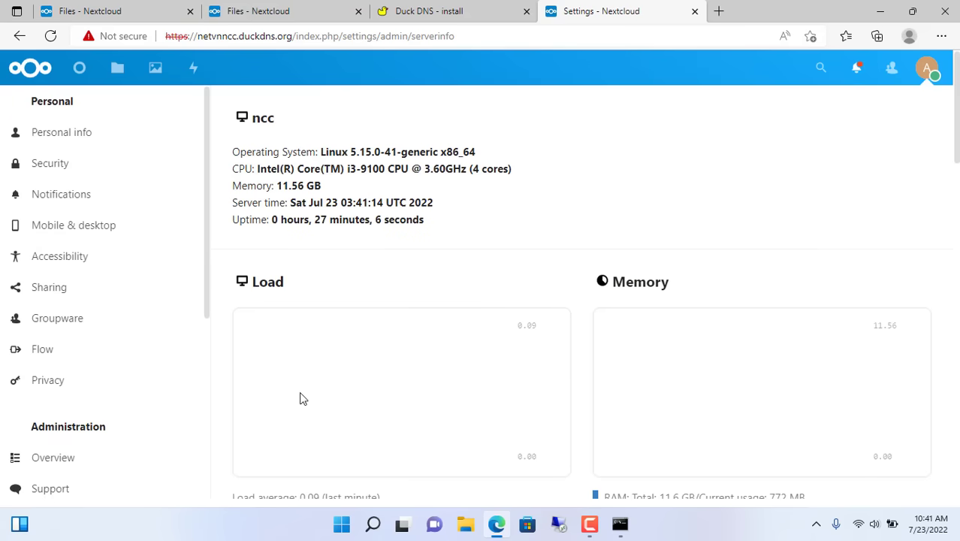
pyautogui.scroll(-3)
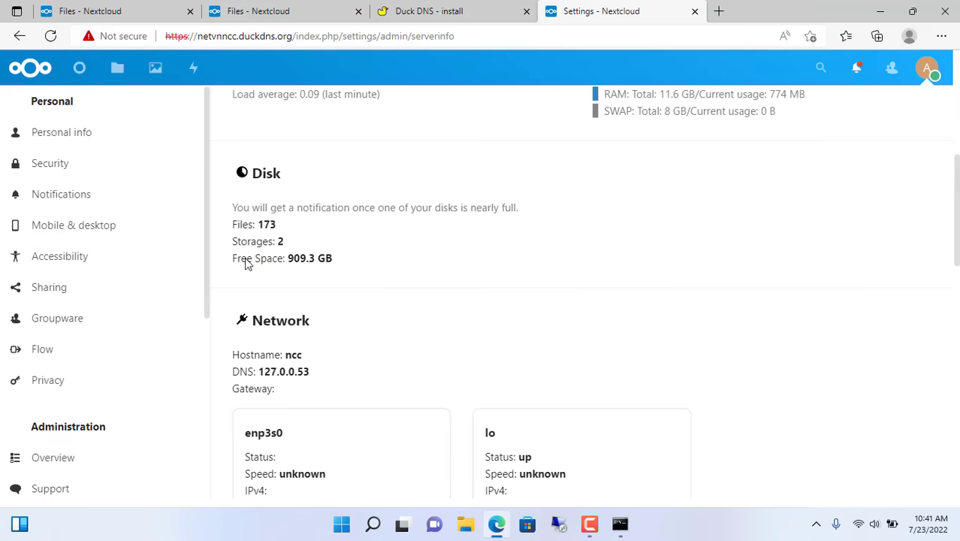
pyautogui.moveTo(408, 291)
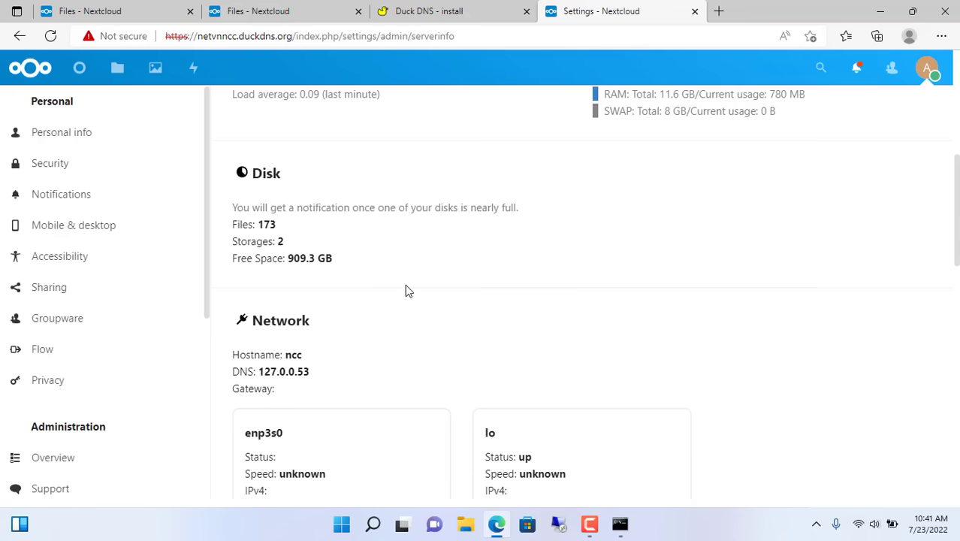